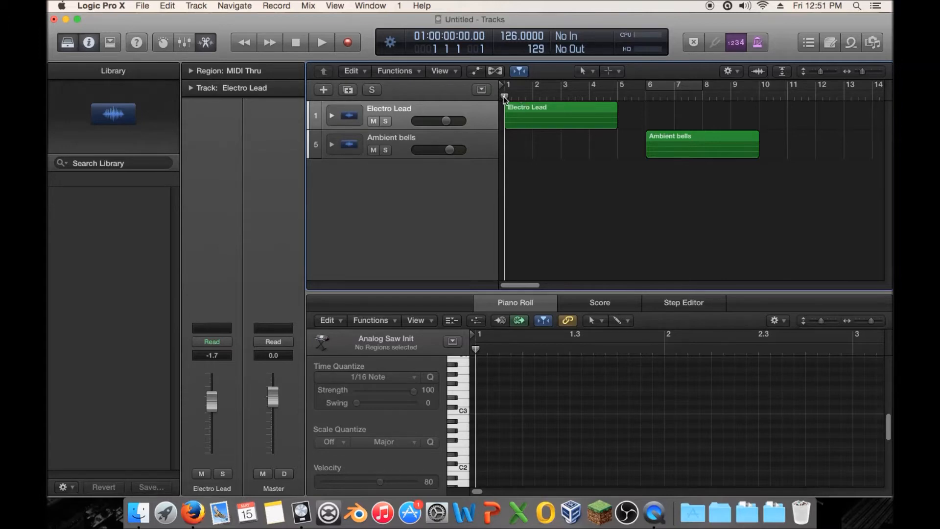
mouse_move(407, 126)
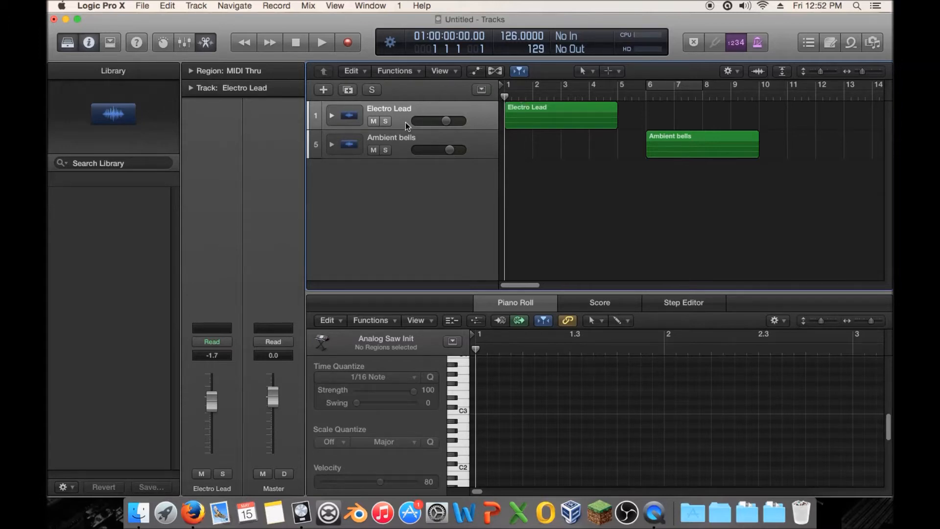
mouse_move(690, 123)
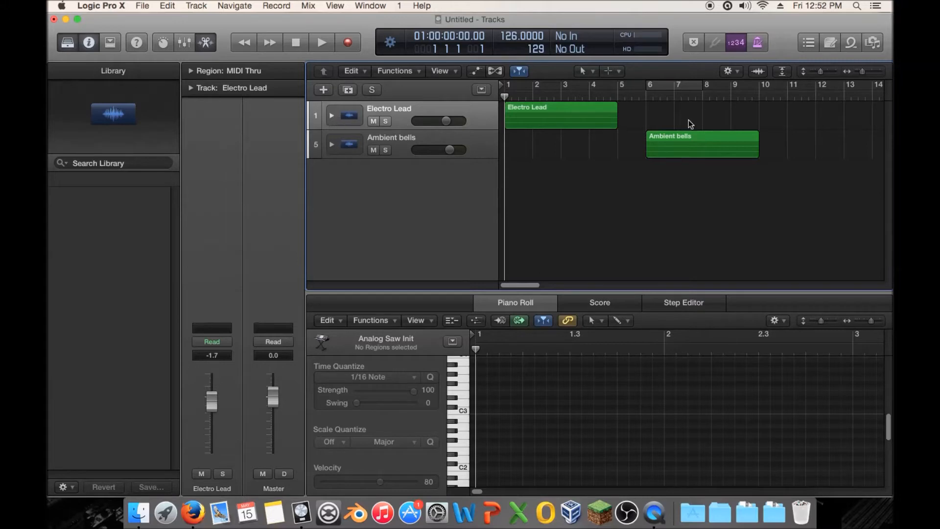
mouse_move(833, 76)
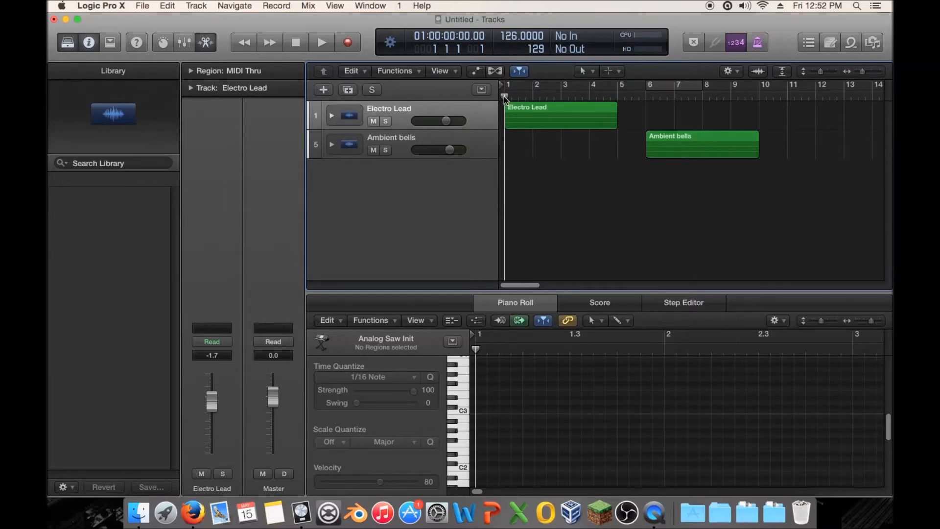
mouse_move(504, 94)
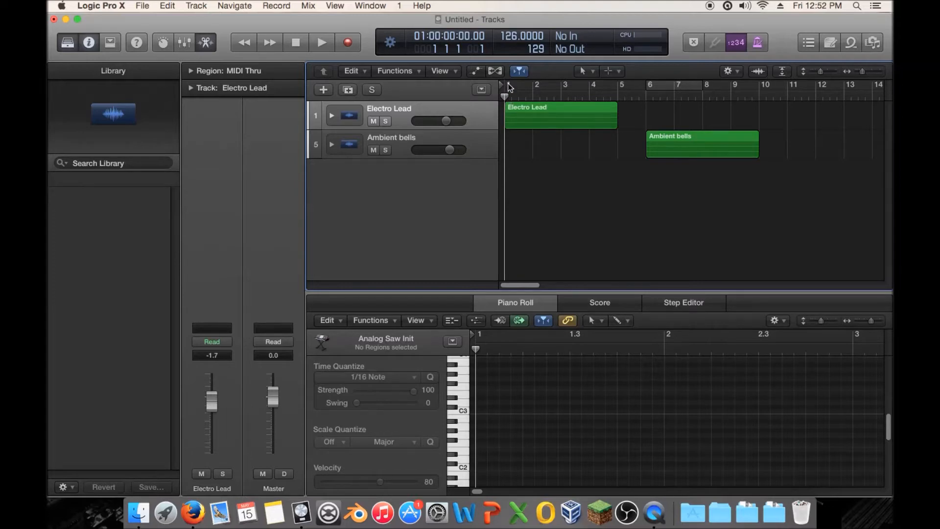
mouse_move(864, 75)
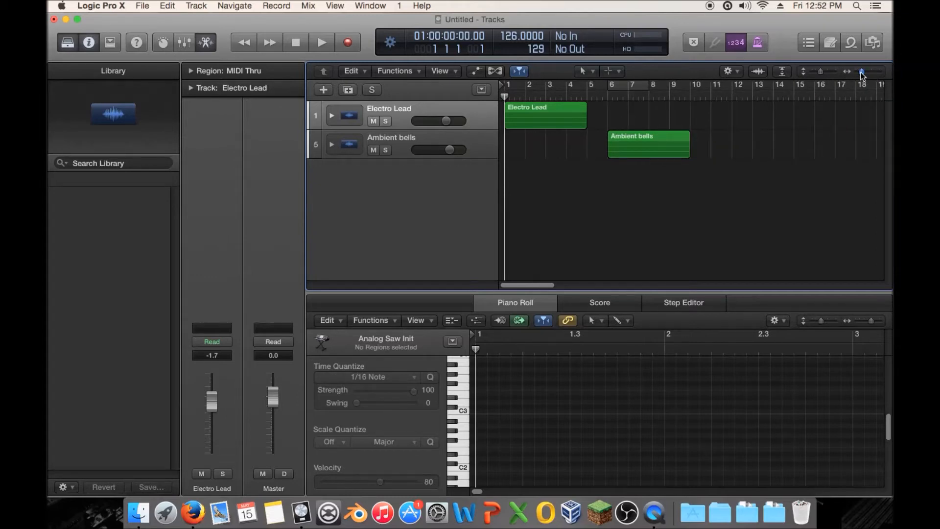
mouse_move(535, 133)
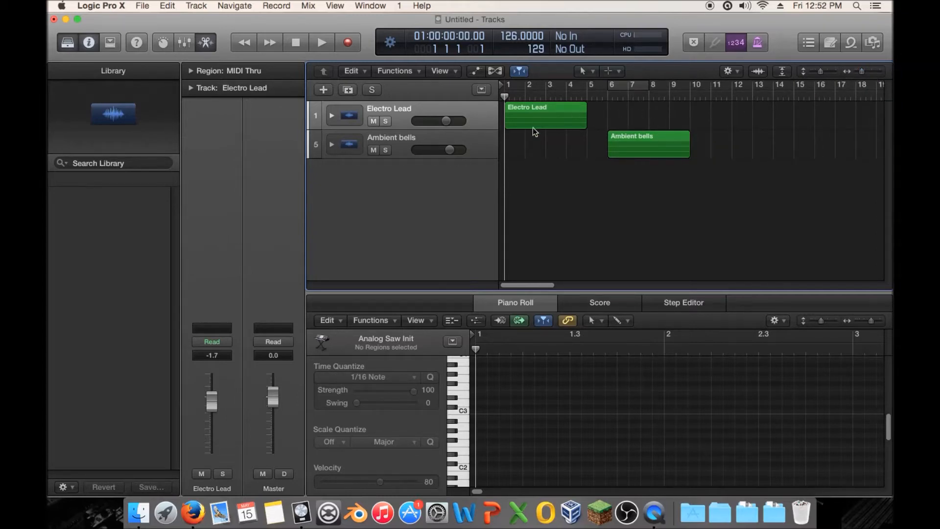
mouse_move(528, 162)
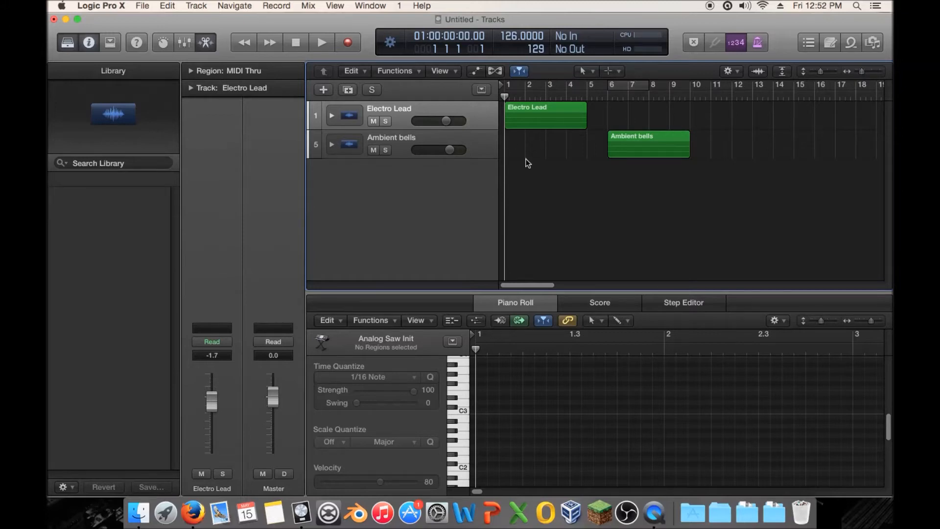
mouse_move(520, 145)
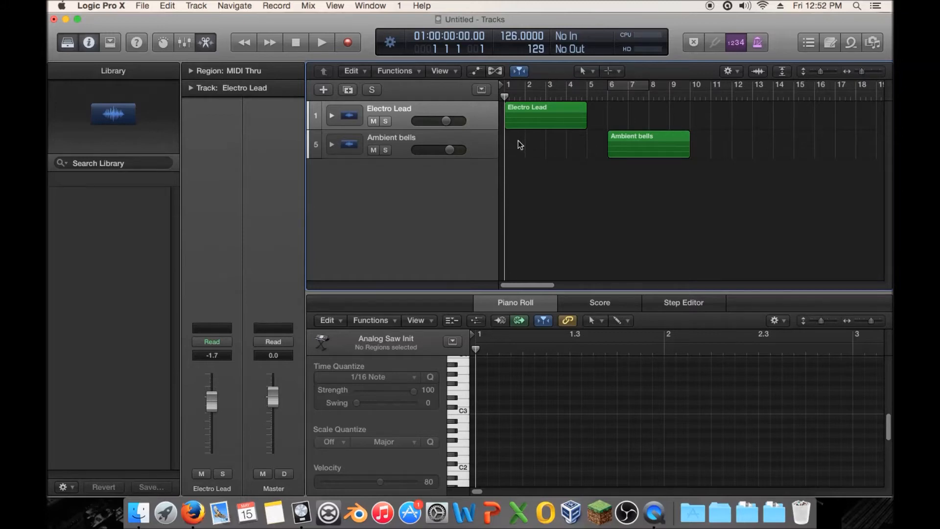
mouse_move(646, 182)
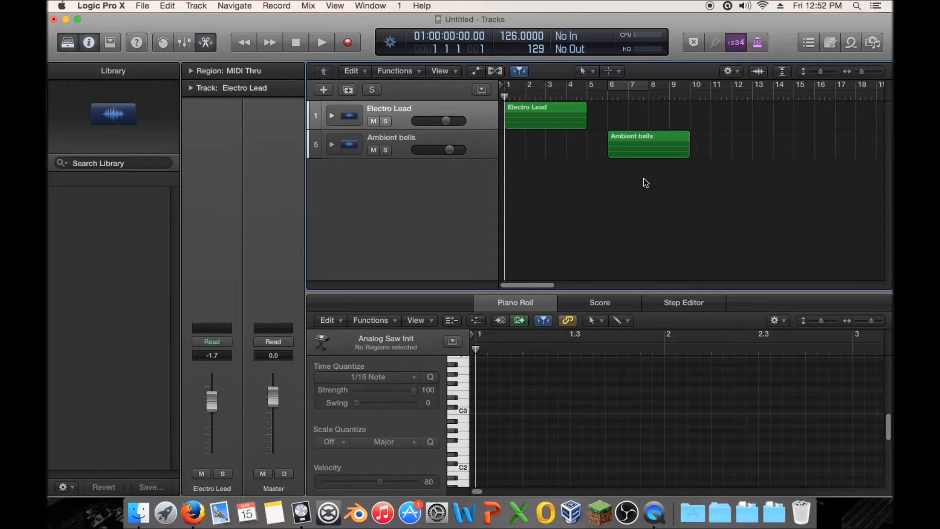
mouse_move(574, 159)
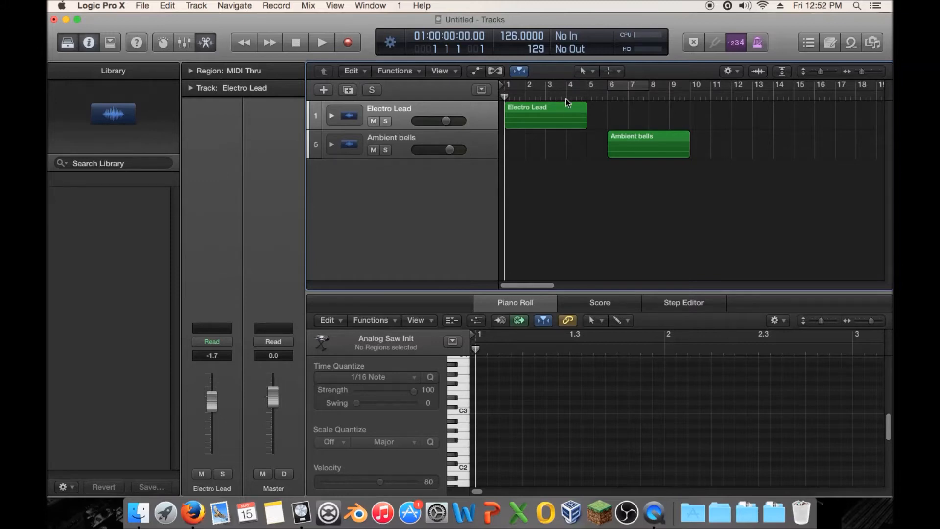
mouse_move(557, 106)
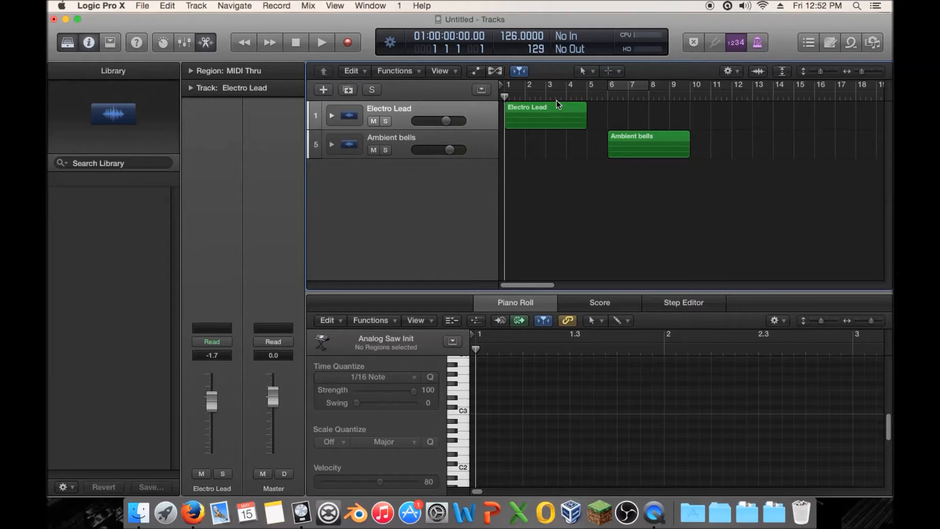
mouse_move(571, 129)
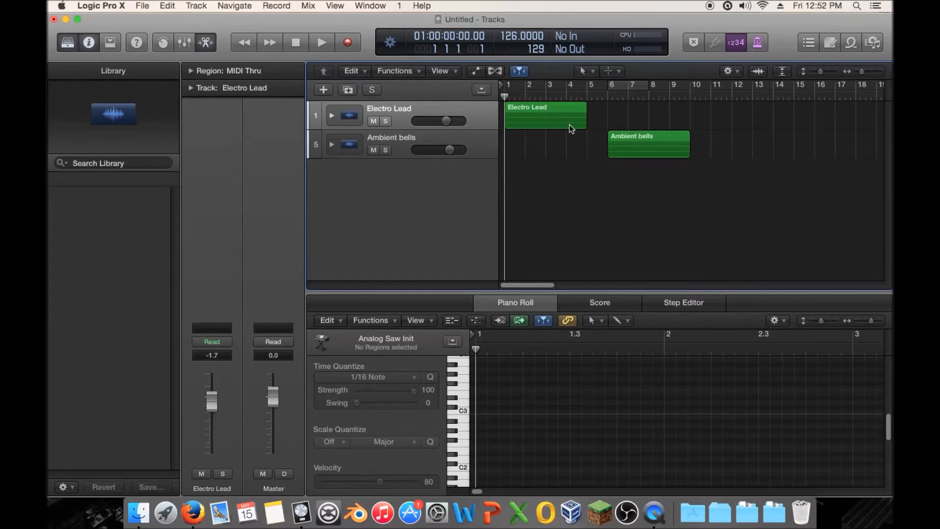
mouse_move(540, 132)
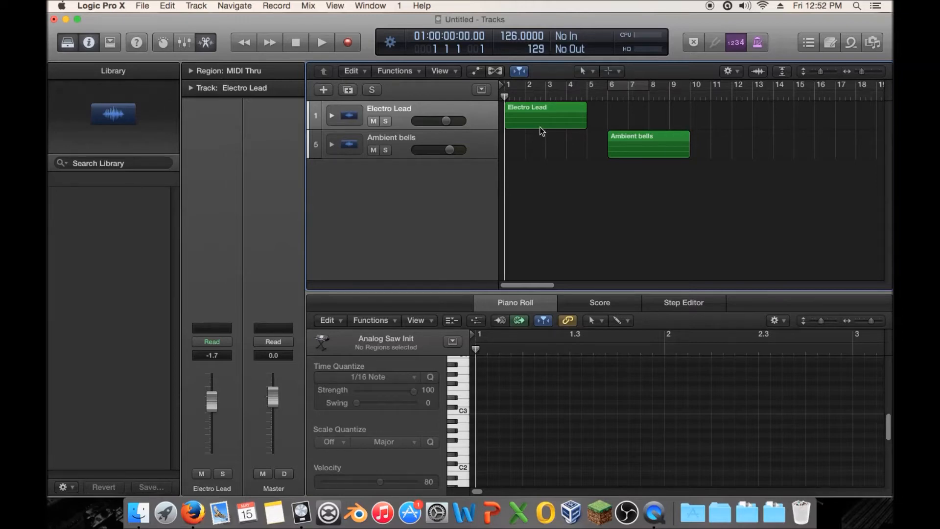
mouse_move(546, 125)
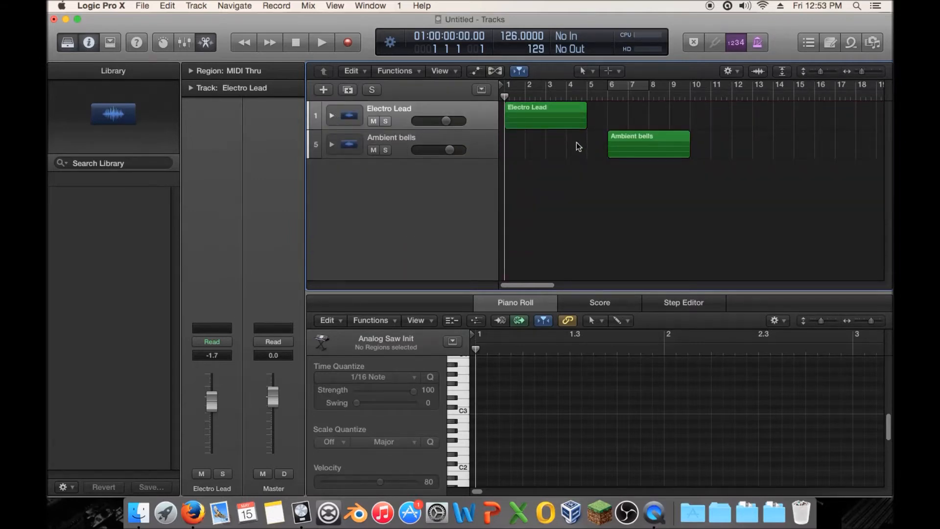
mouse_move(514, 154)
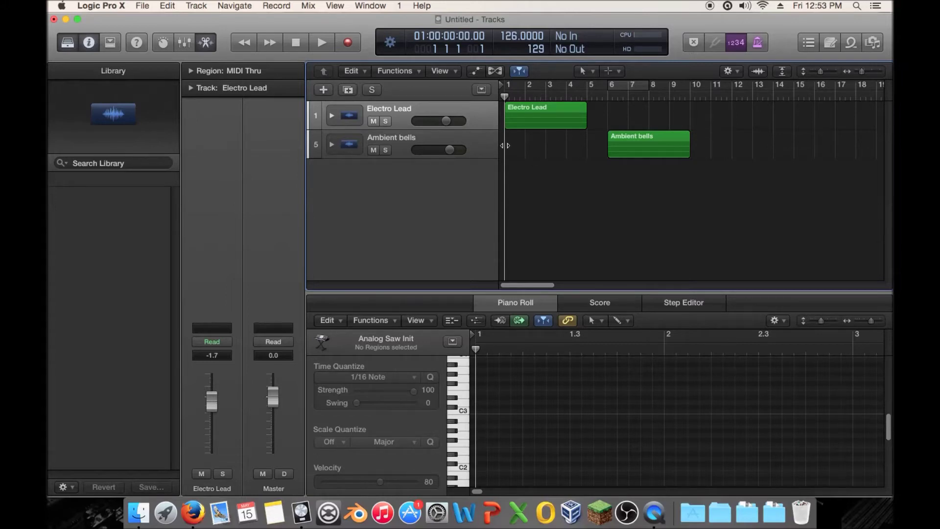
mouse_move(497, 135)
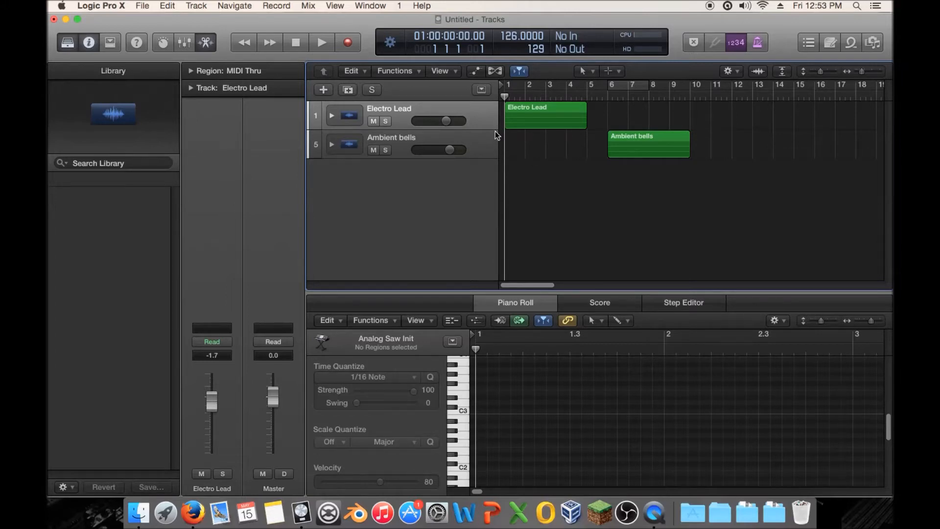
mouse_move(495, 133)
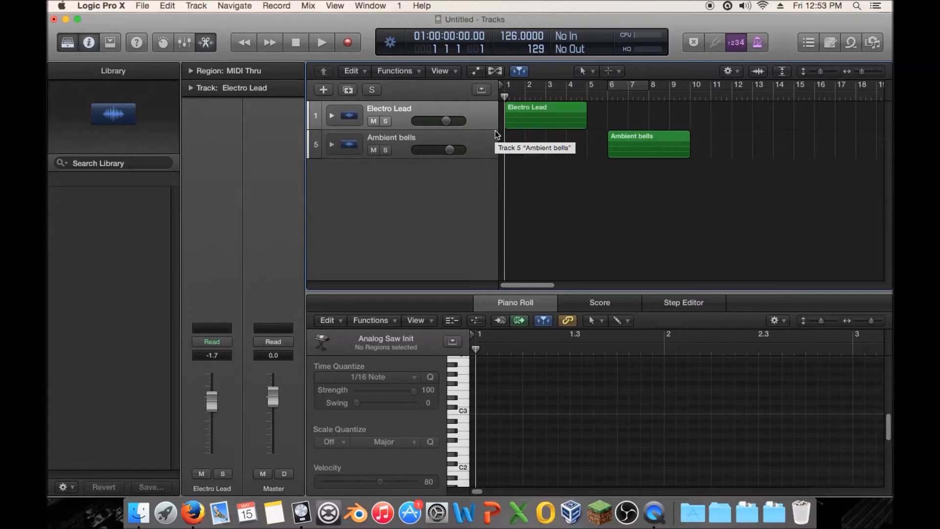
mouse_move(273, 175)
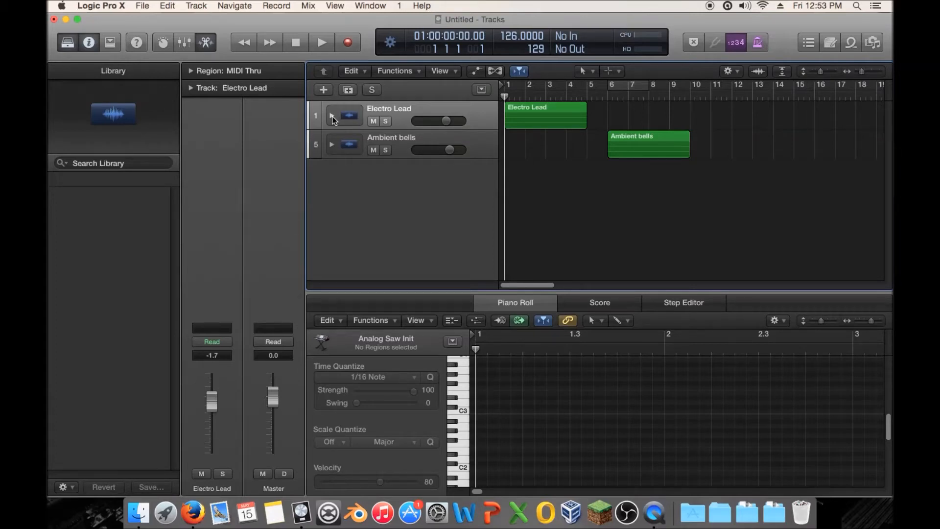
mouse_move(180, 103)
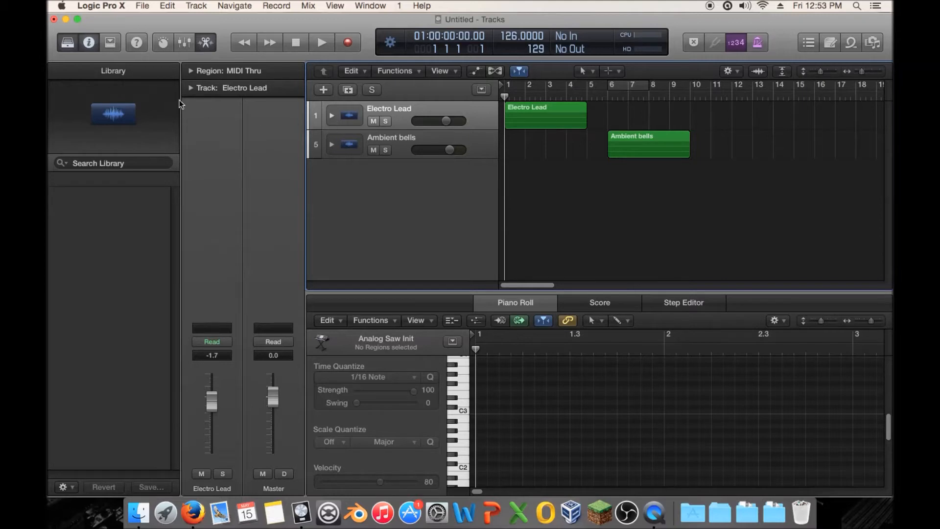
Hide the Library and editor panes, then play the arrangement through both regions and stop
click(71, 43)
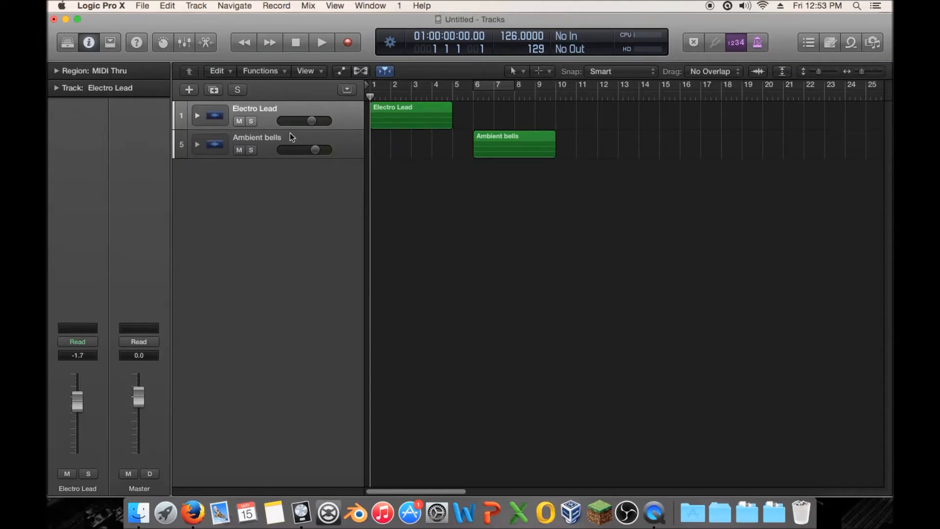
mouse_move(439, 143)
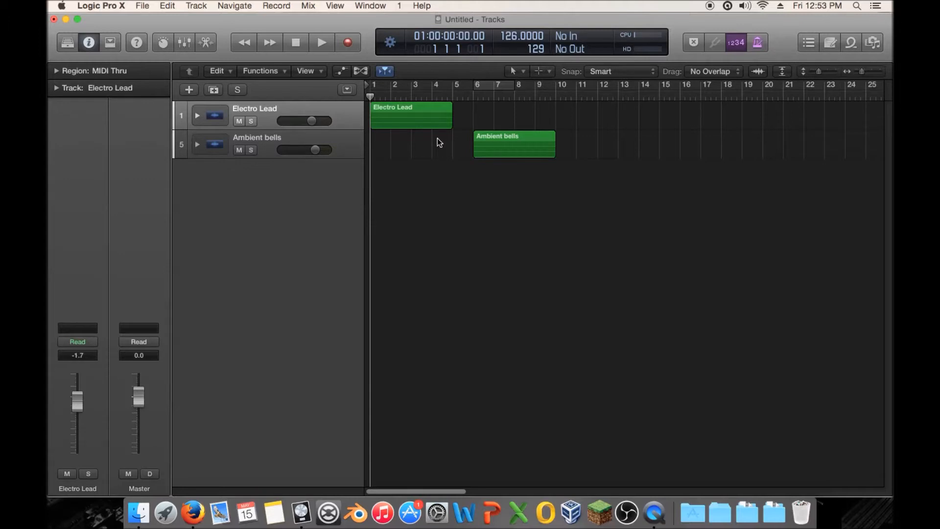
mouse_move(427, 141)
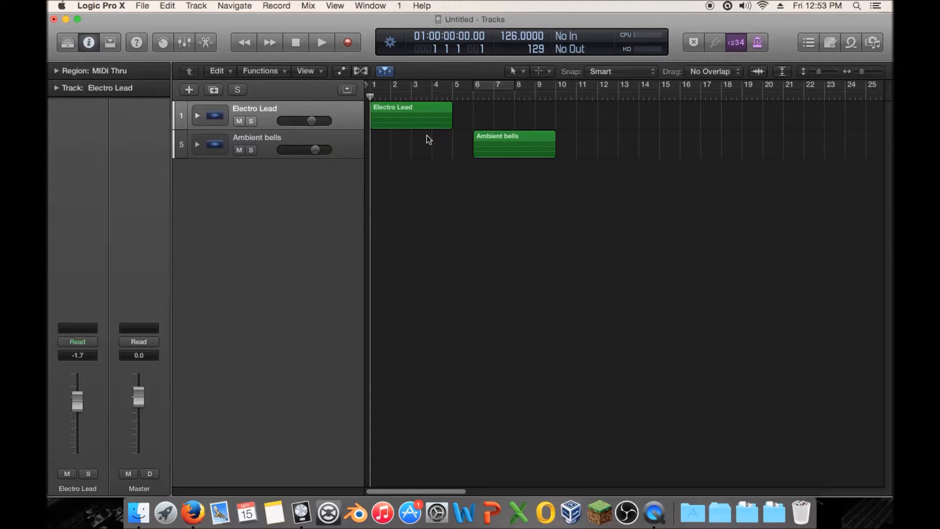
click(321, 42)
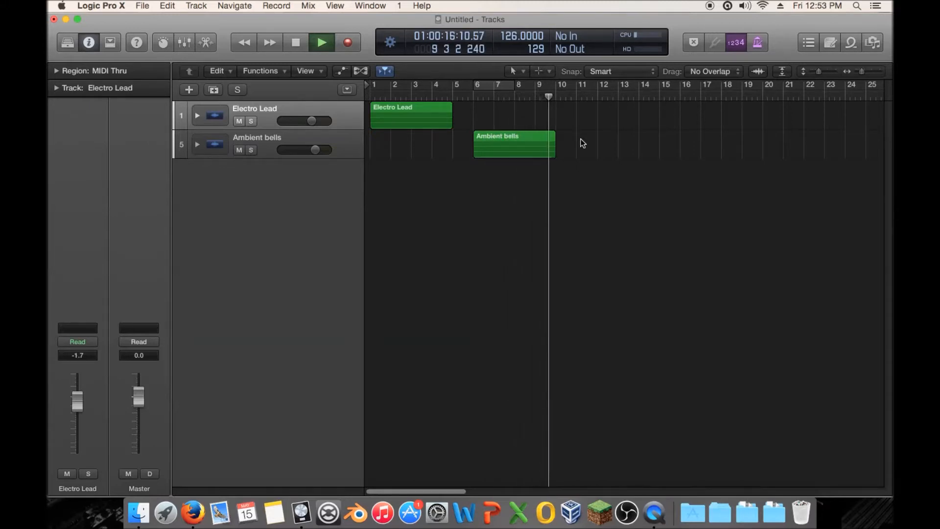
click(294, 42)
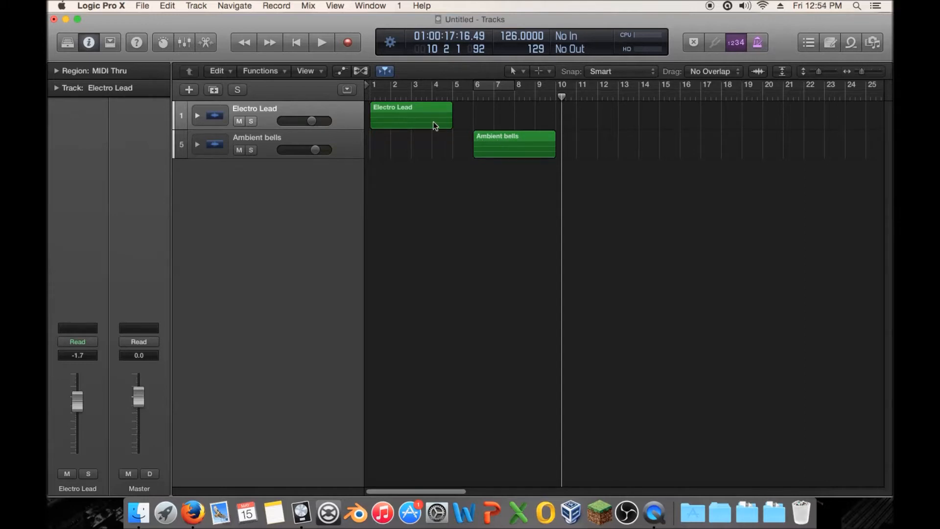
mouse_move(524, 164)
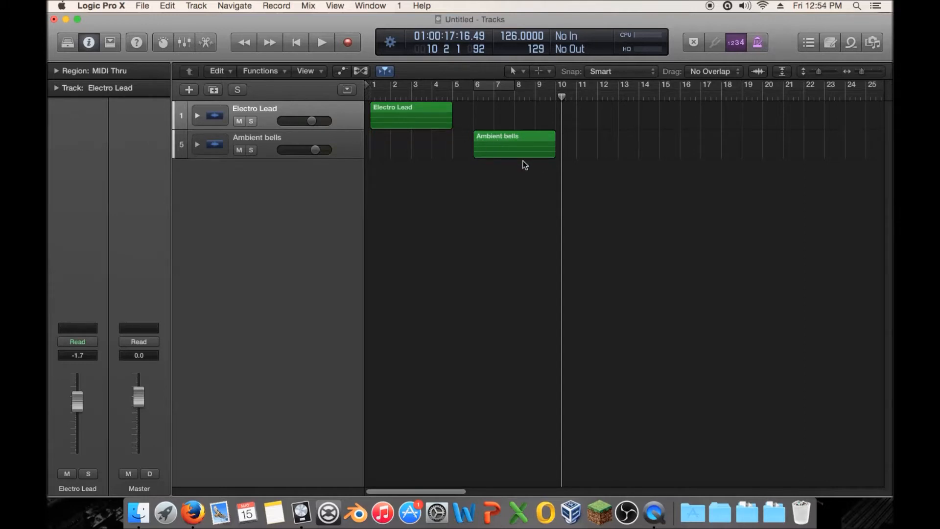
mouse_move(494, 160)
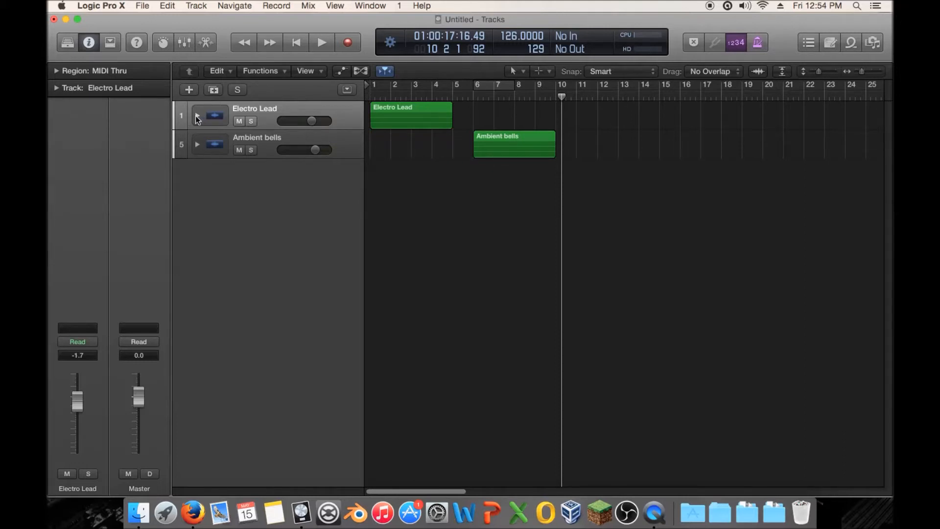
Expand Electro Lead, solo the first Analog Saw Init layer and review its ES2 synth
click(198, 116)
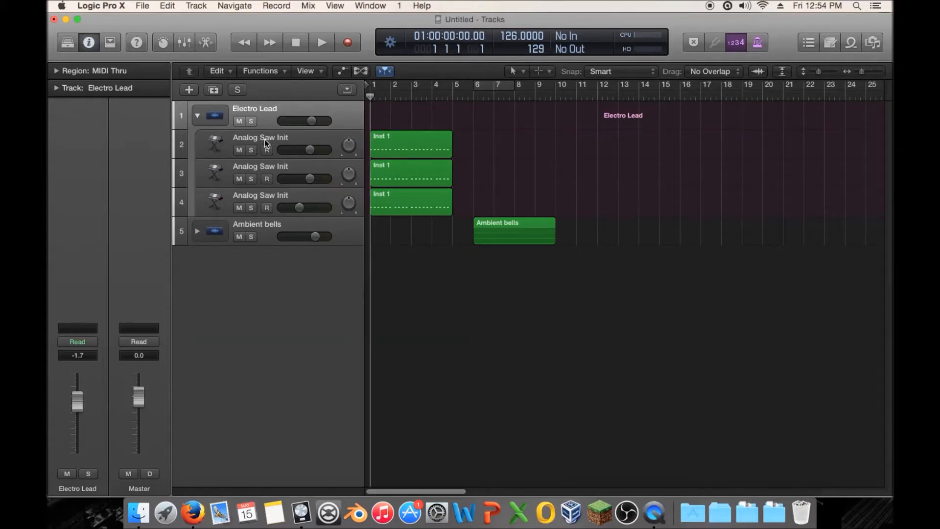
mouse_move(266, 143)
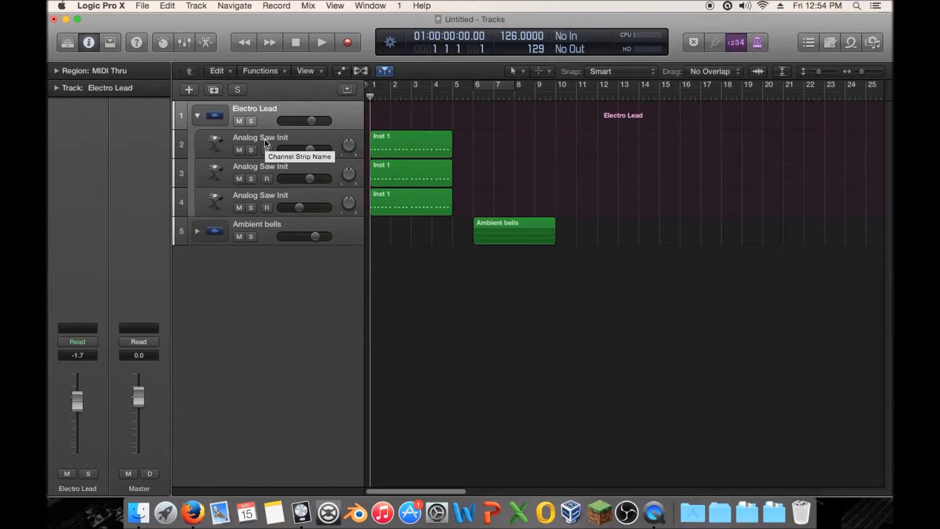
mouse_move(257, 155)
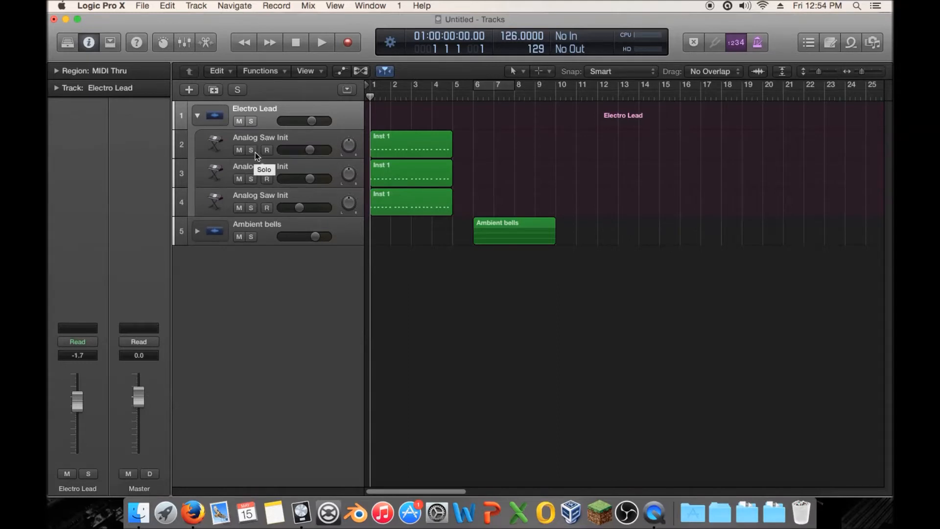
click(251, 150)
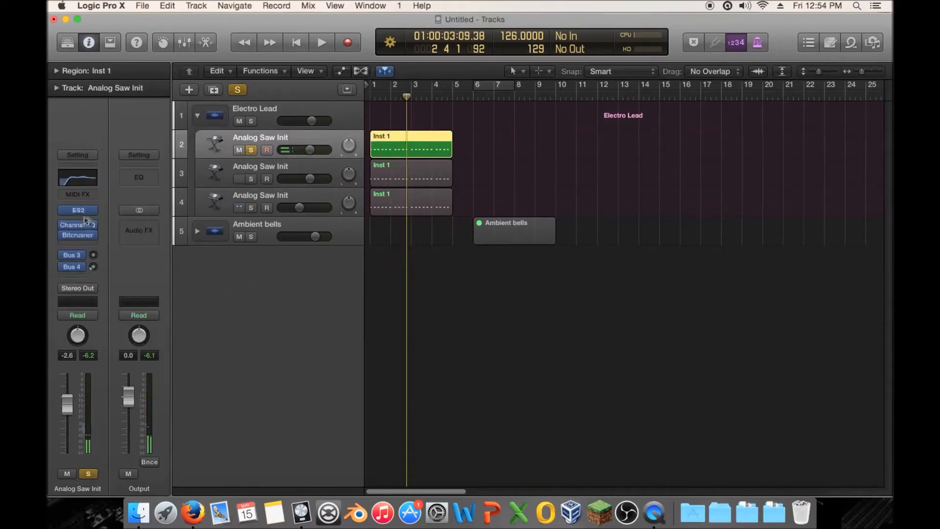
click(78, 210)
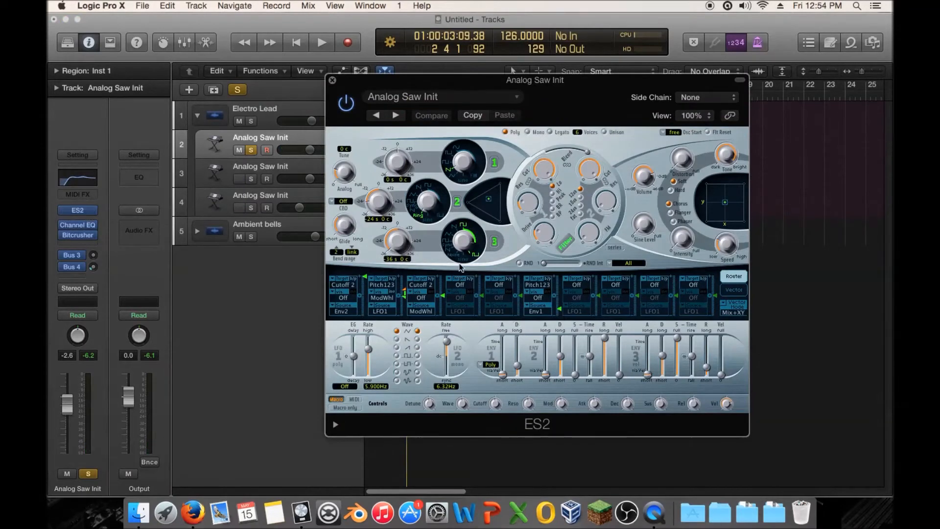
mouse_move(419, 212)
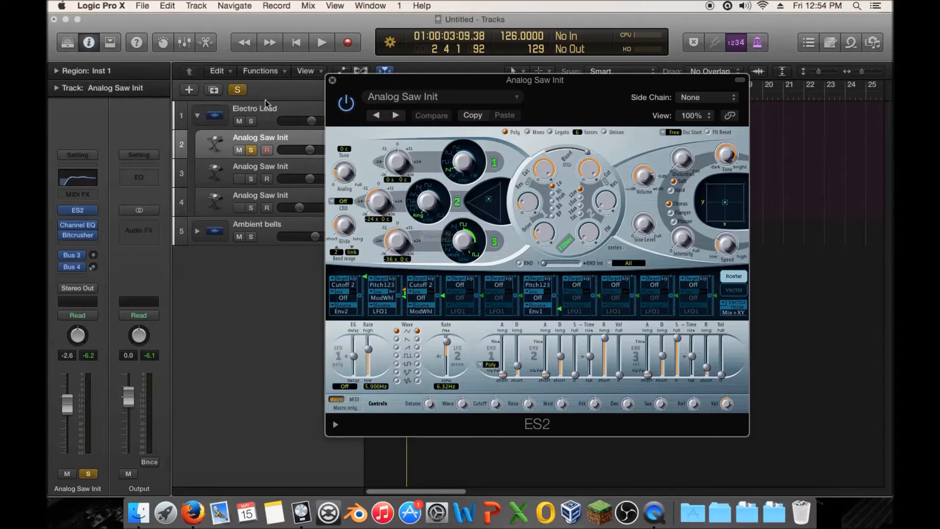
click(333, 94)
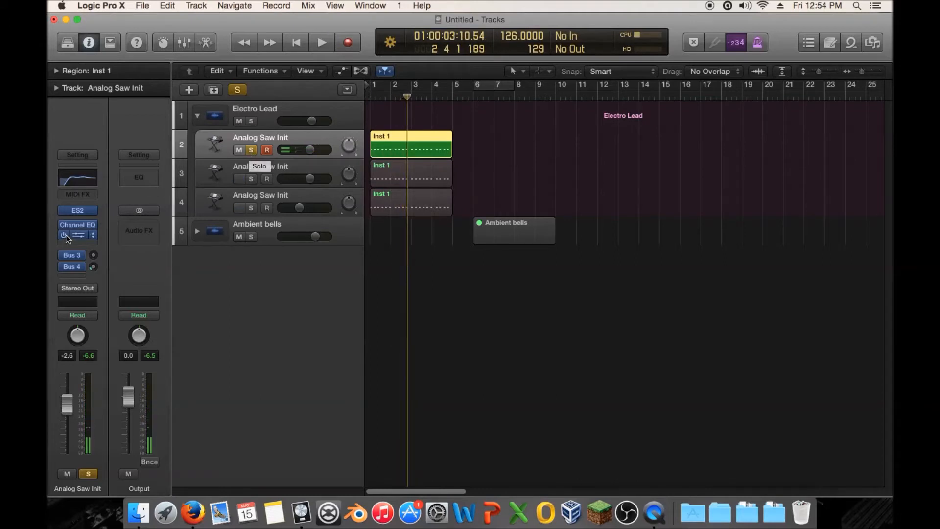
Review the first layer's Channel EQ curve, close it and clear that layer's solo
click(77, 226)
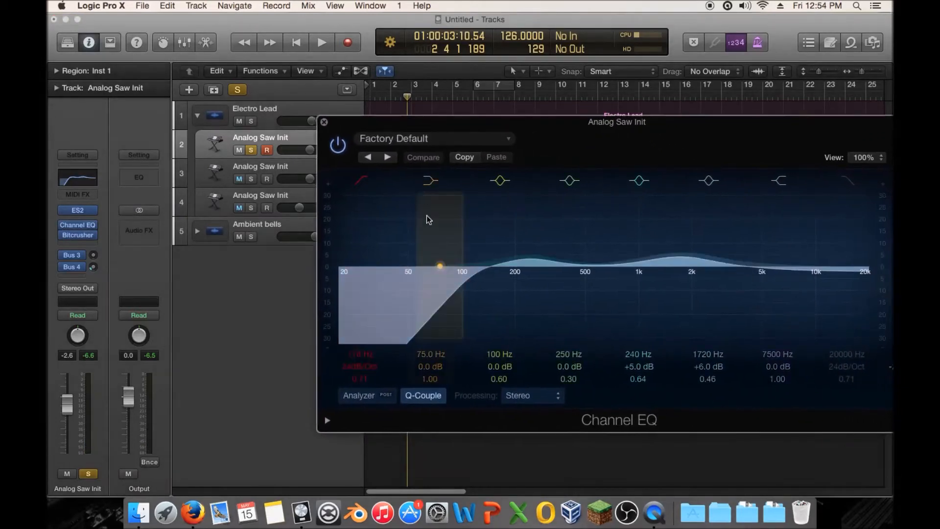
click(430, 181)
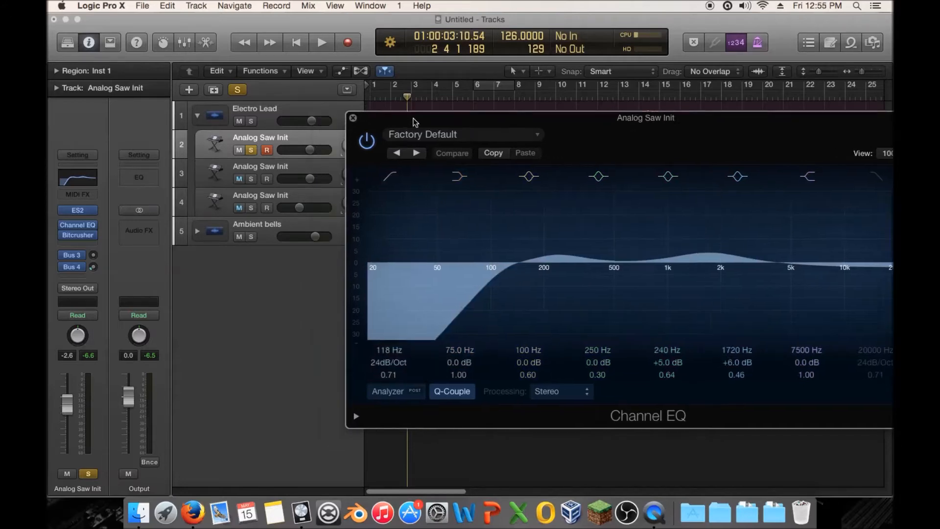
click(319, 43)
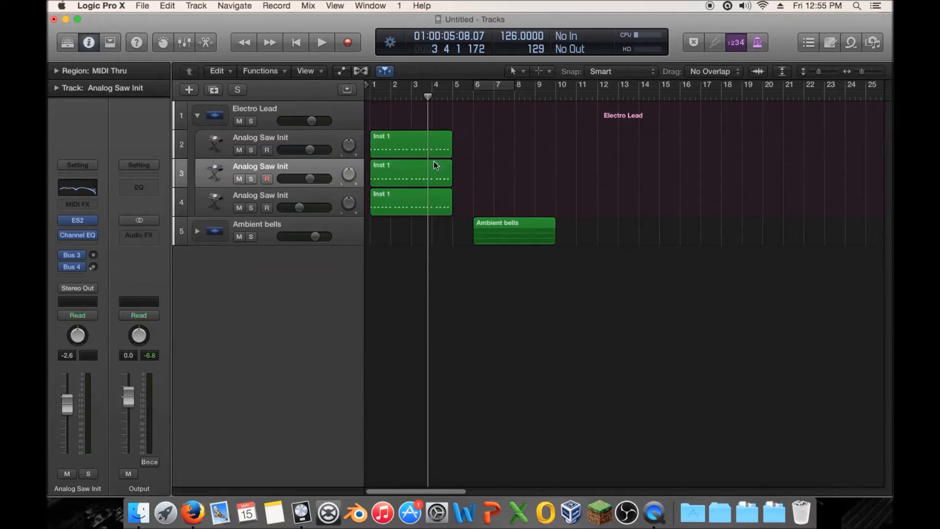
double_click(411, 143)
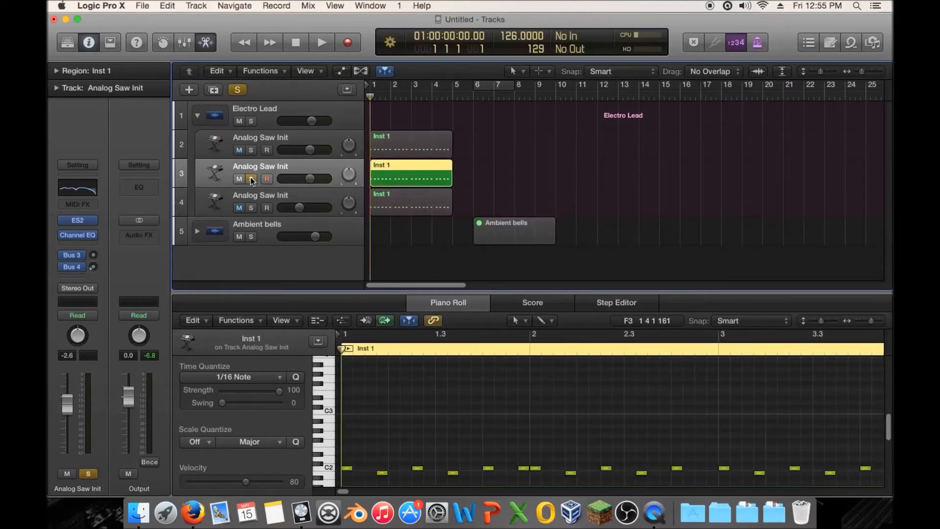
click(320, 42)
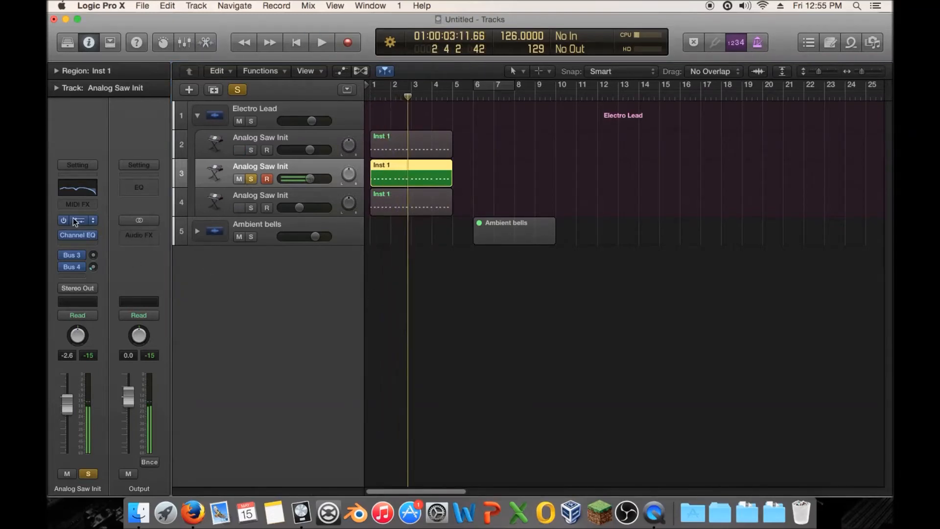
click(76, 219)
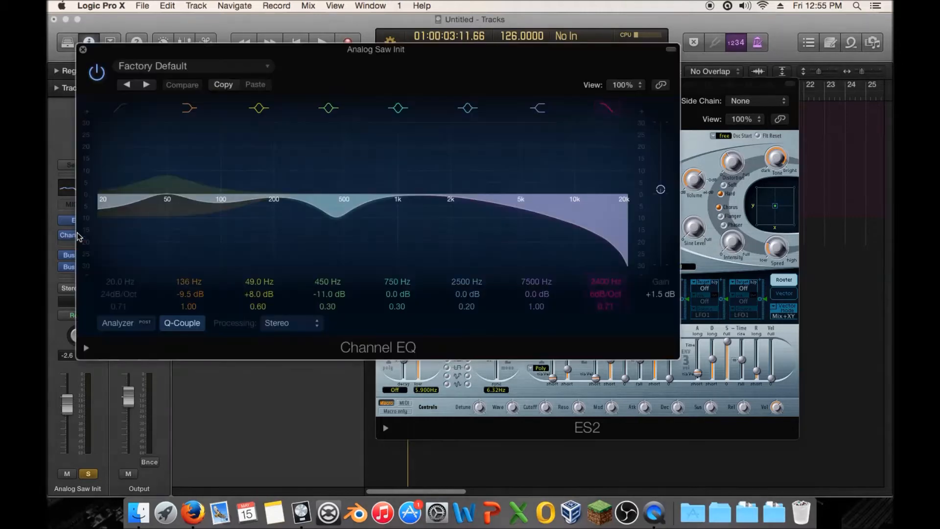
click(259, 108)
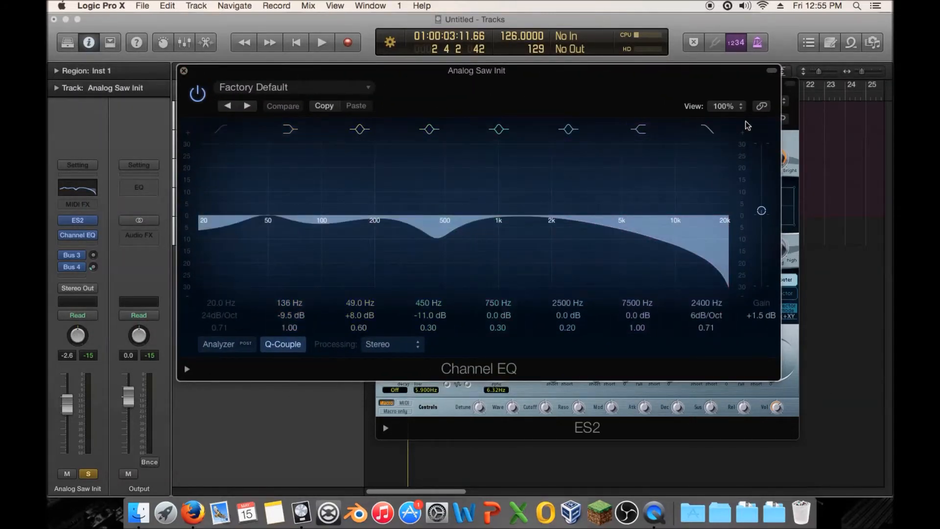
click(319, 42)
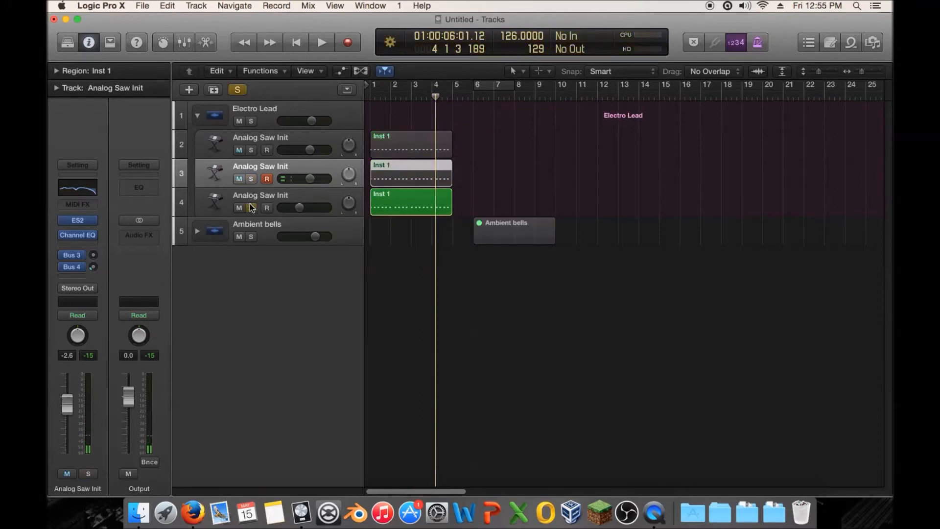
Solo the third Analog Saw Init layer, tweak an ES2 parameter and start playback
click(321, 42)
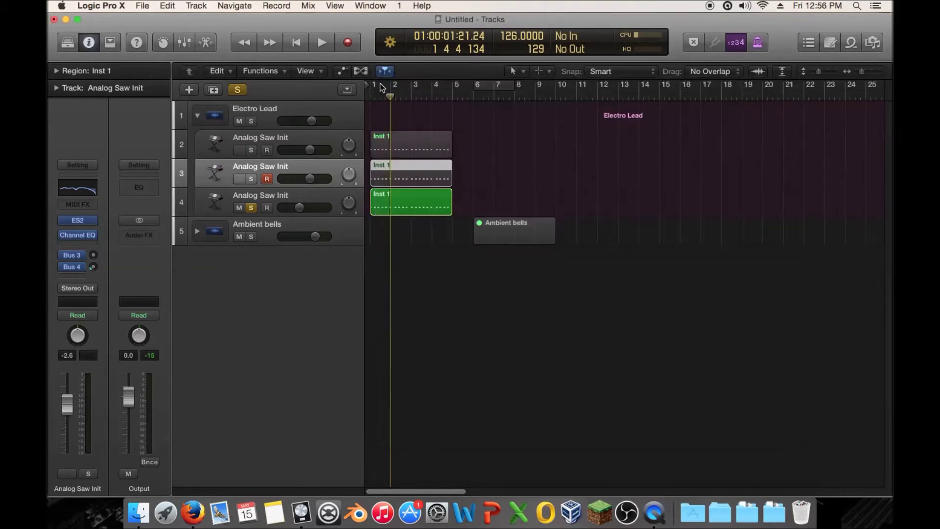
click(261, 202)
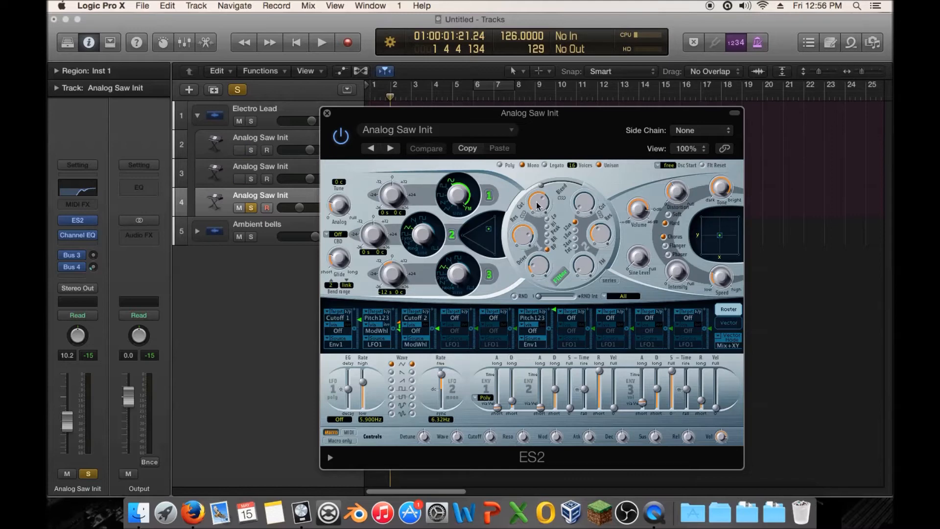
mouse_move(535, 321)
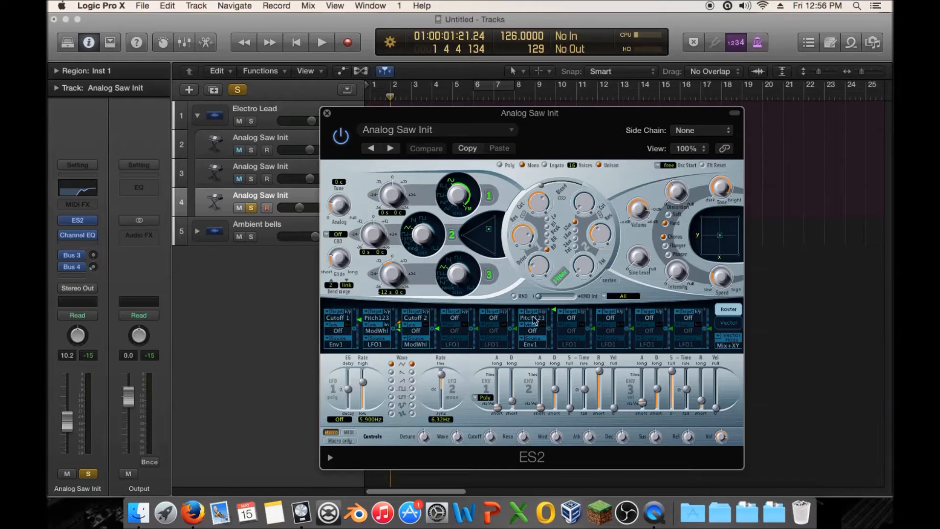
mouse_move(534, 334)
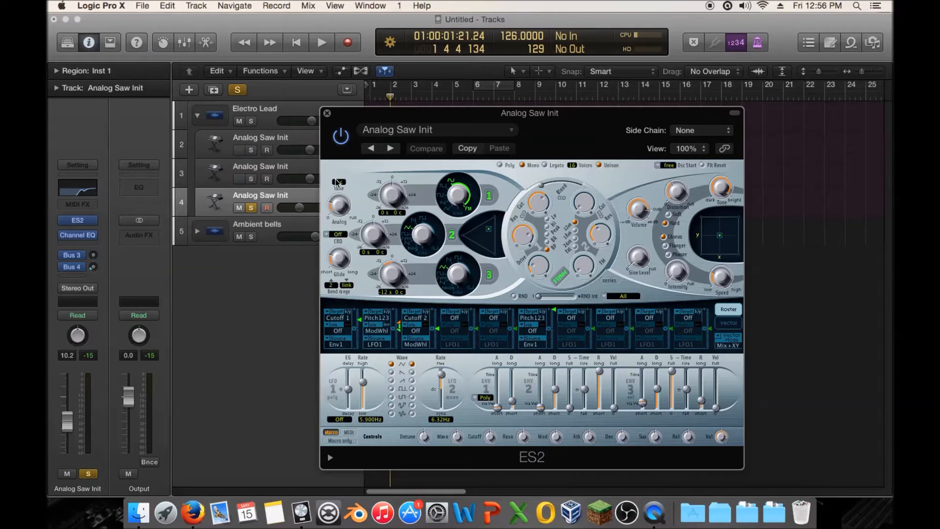
click(321, 42)
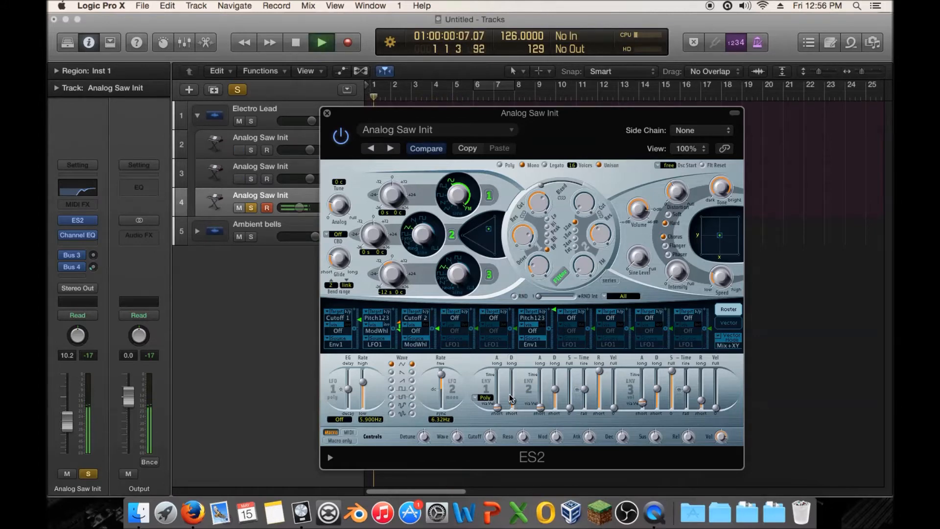
Set the ES2 envelope stage to 31 ms, close the synth and audition the result
drag(516, 384, 516, 401)
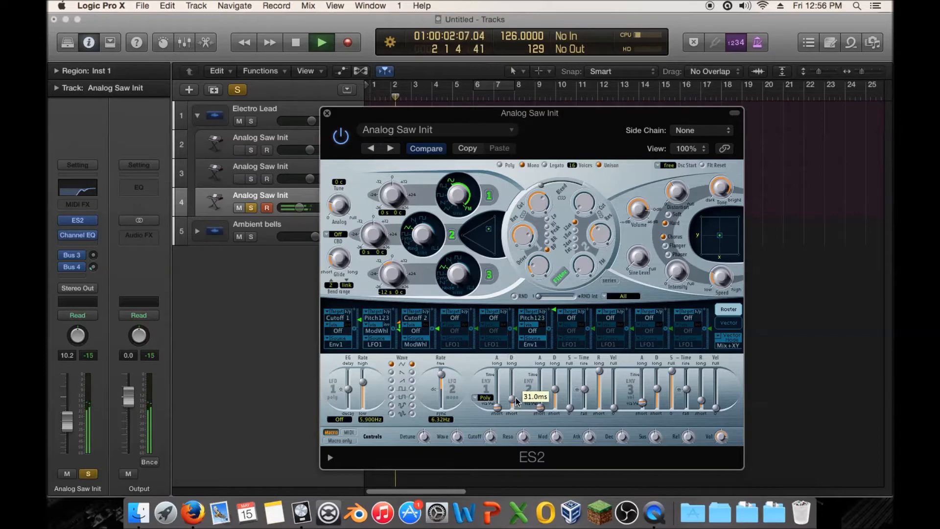
click(327, 113)
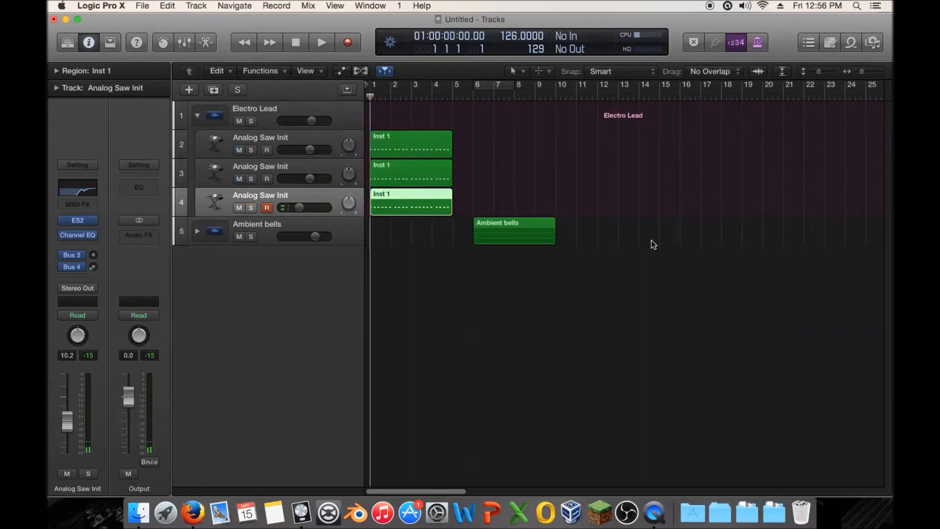
click(320, 42)
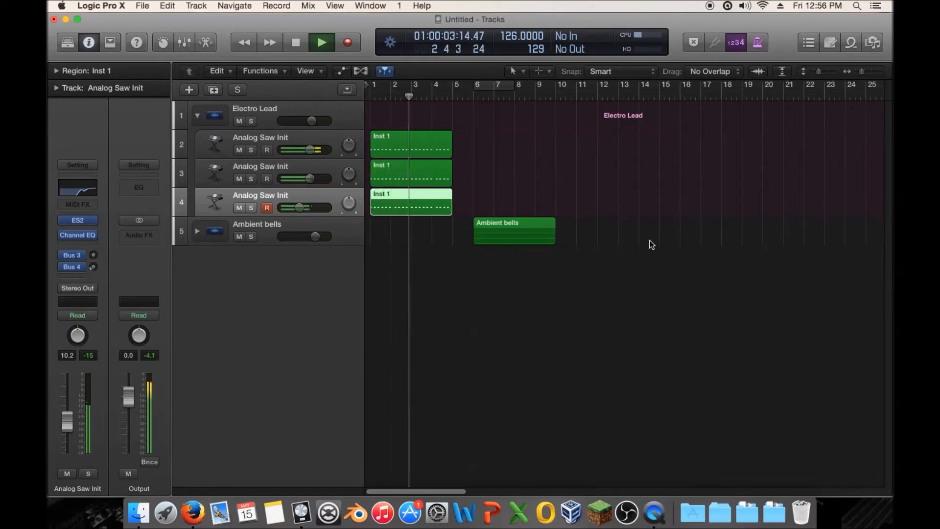
click(294, 42)
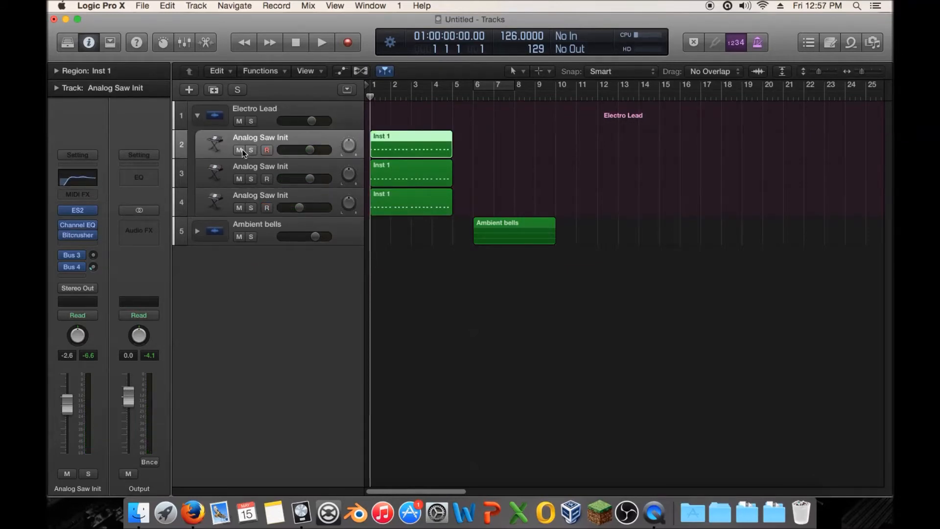
Play again with the solo cleared so all Electro Lead layers sound together, then stop
click(320, 42)
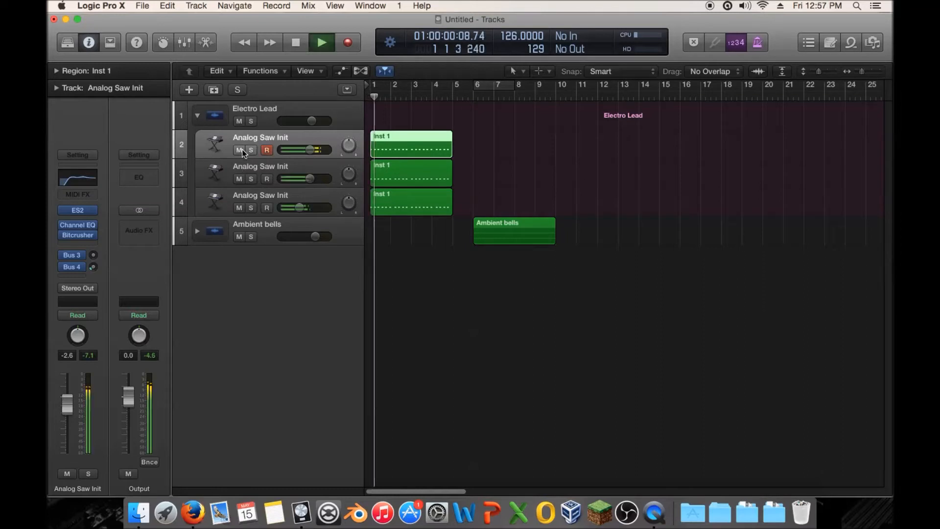
click(239, 150)
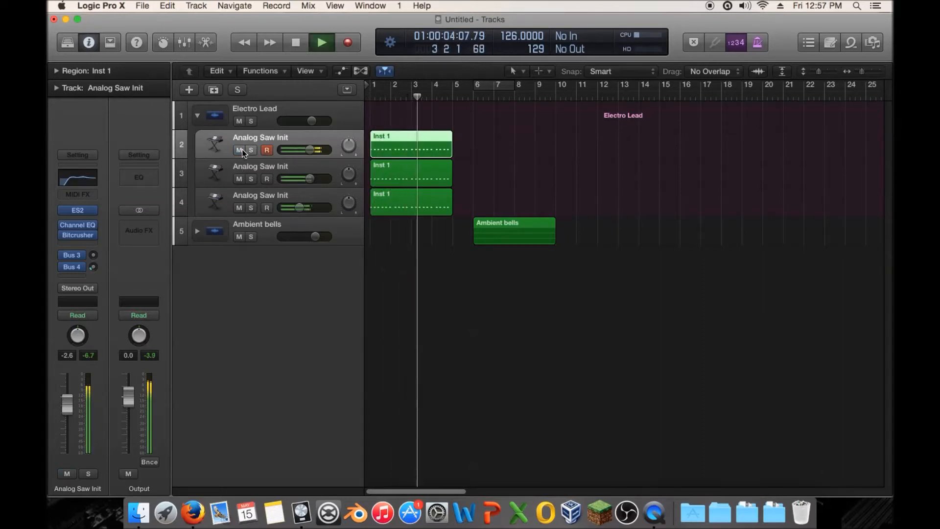
click(295, 42)
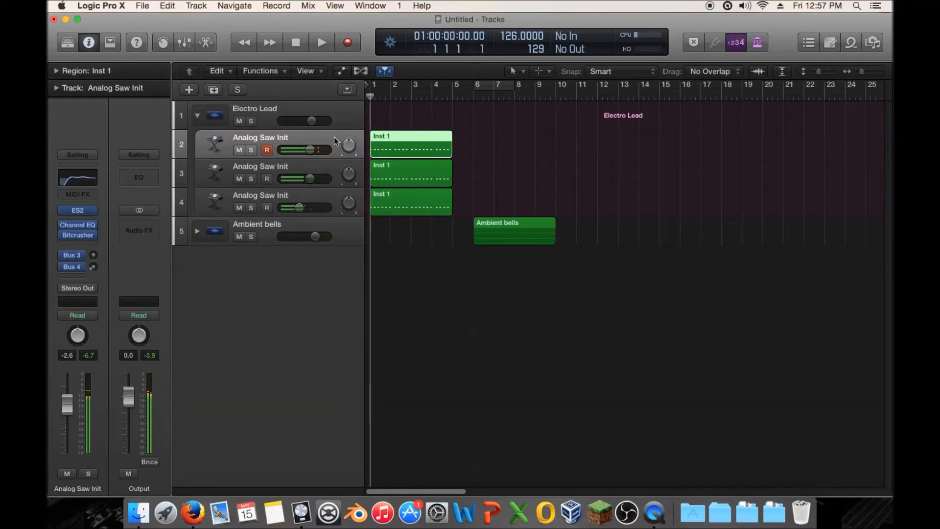
Loop bars 1 to 5 and audition the third Analog Saw Init layer muted and unmuted
drag(372, 84, 452, 84)
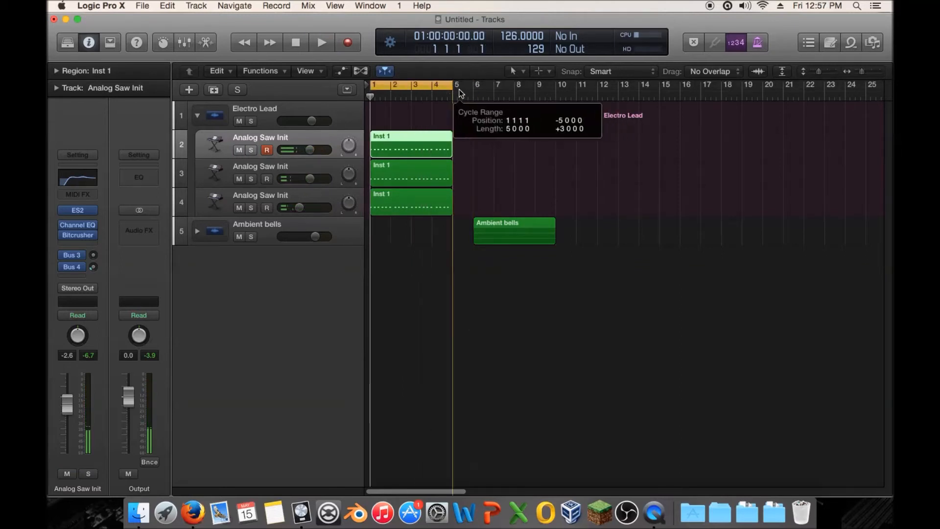
click(320, 42)
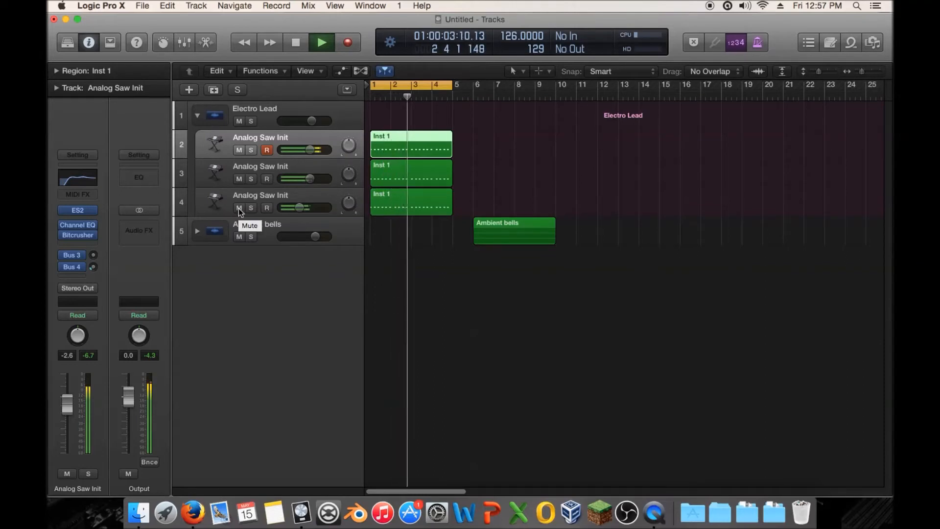
click(238, 208)
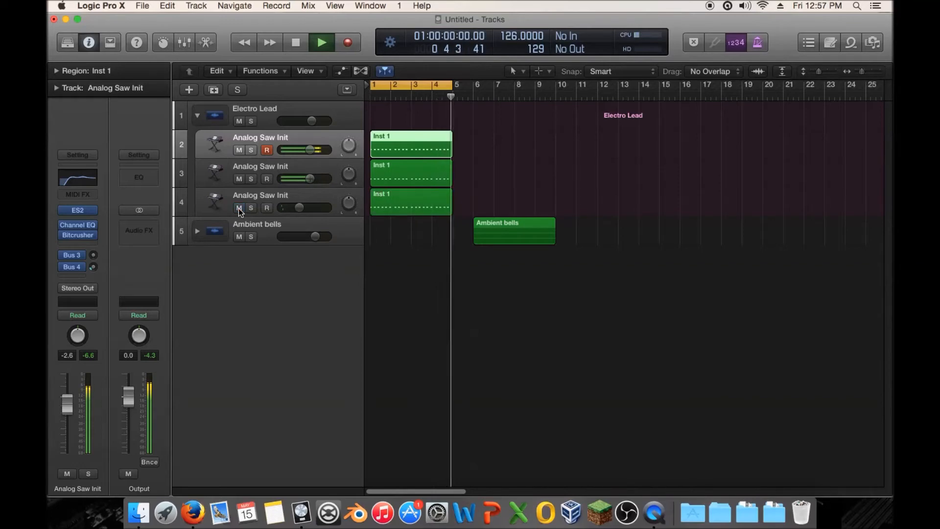
click(320, 42)
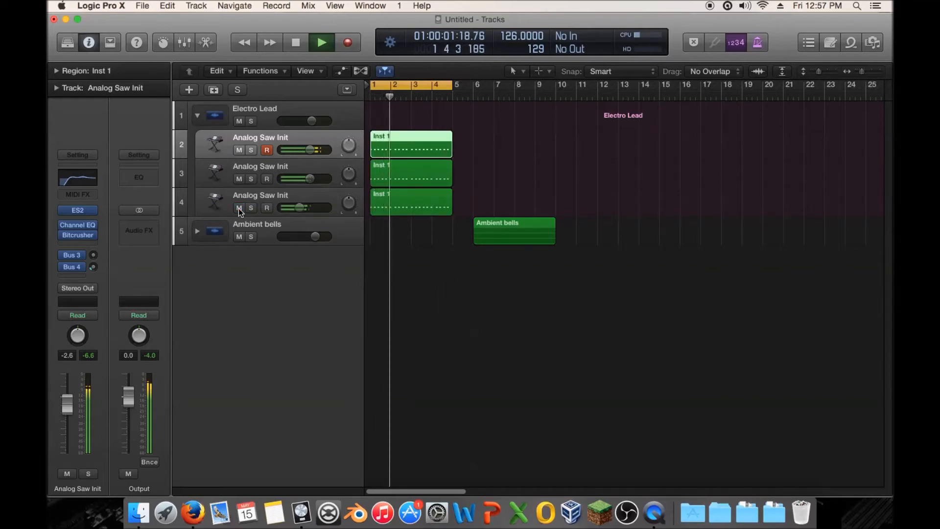
click(295, 43)
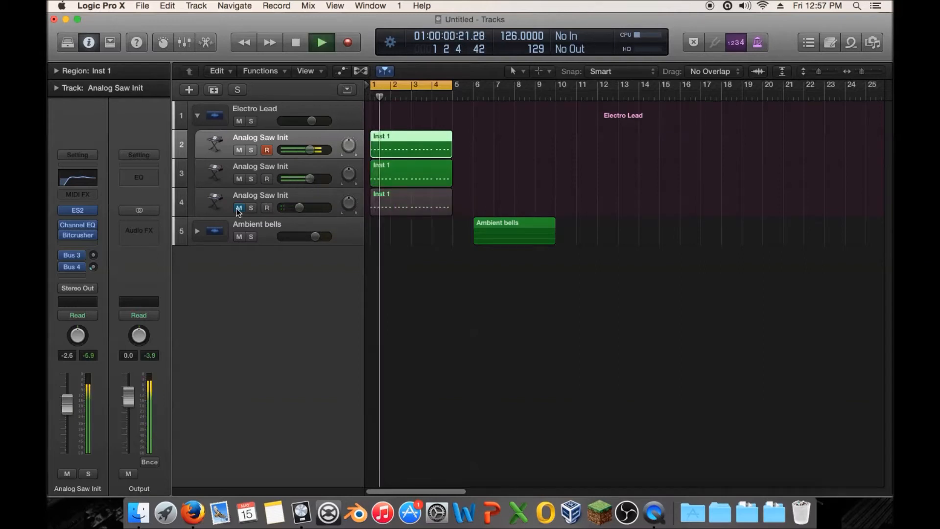
click(319, 42)
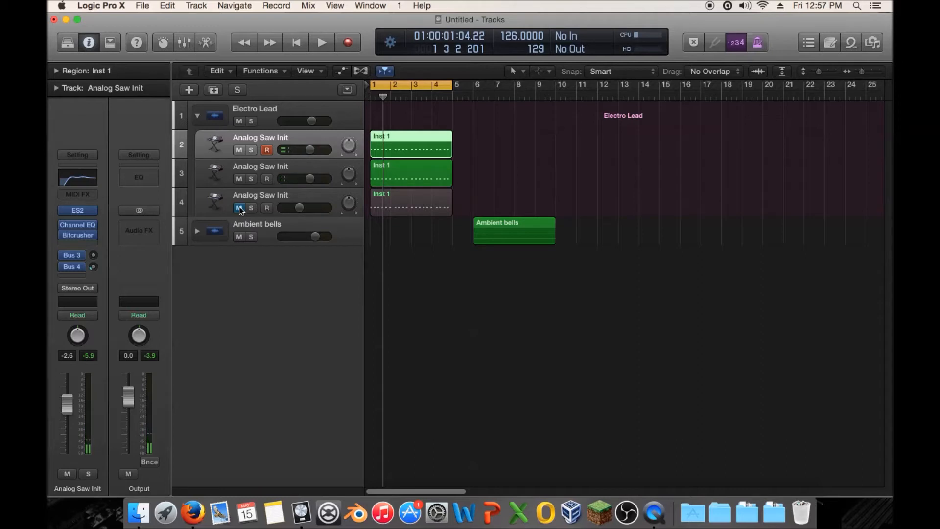
click(321, 42)
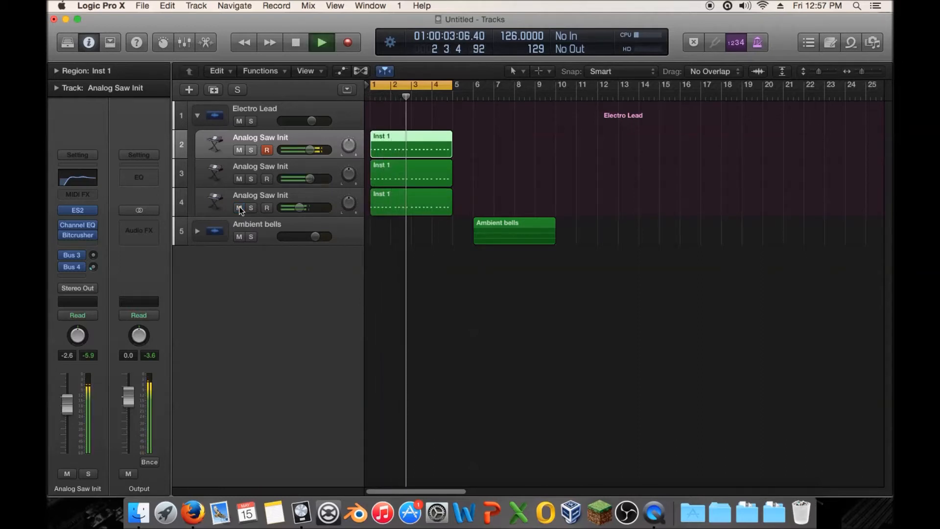
click(322, 42)
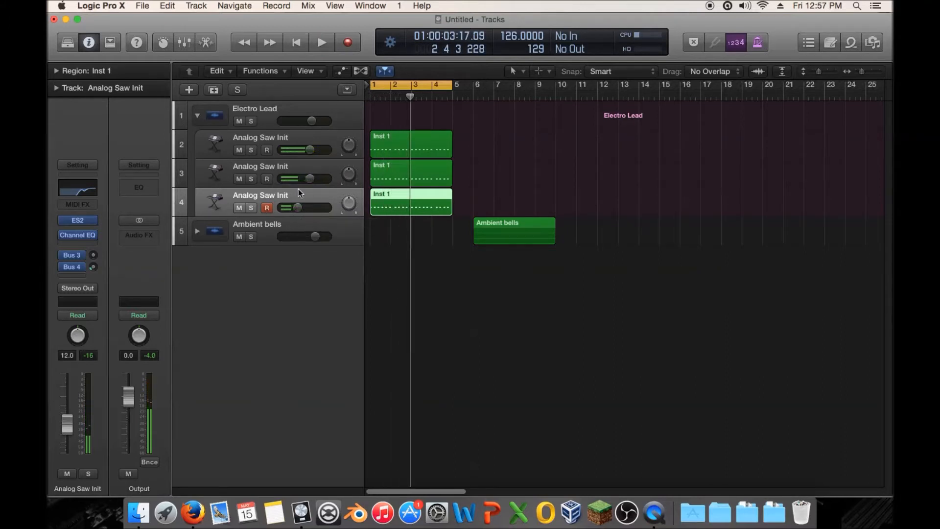
Mute then solo the middle Analog Saw Init layer to hear it alone, then stop playback
click(321, 42)
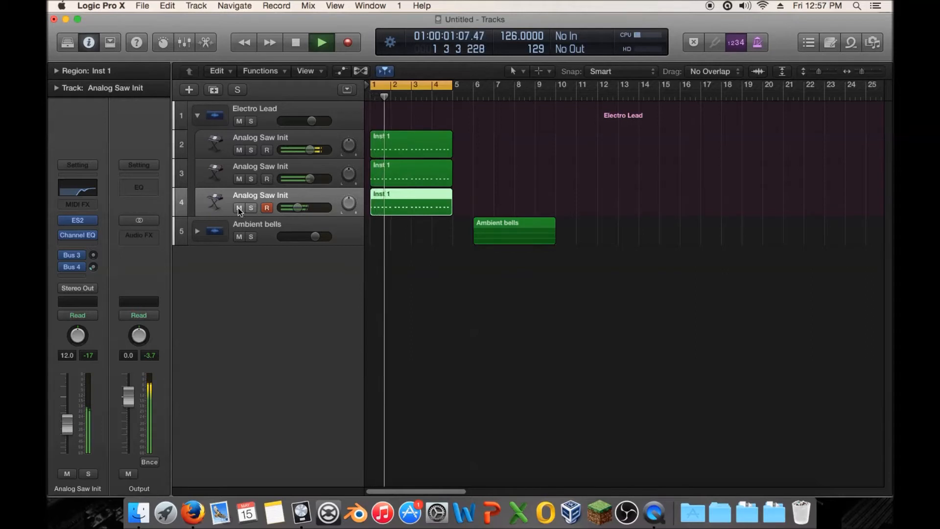
click(239, 208)
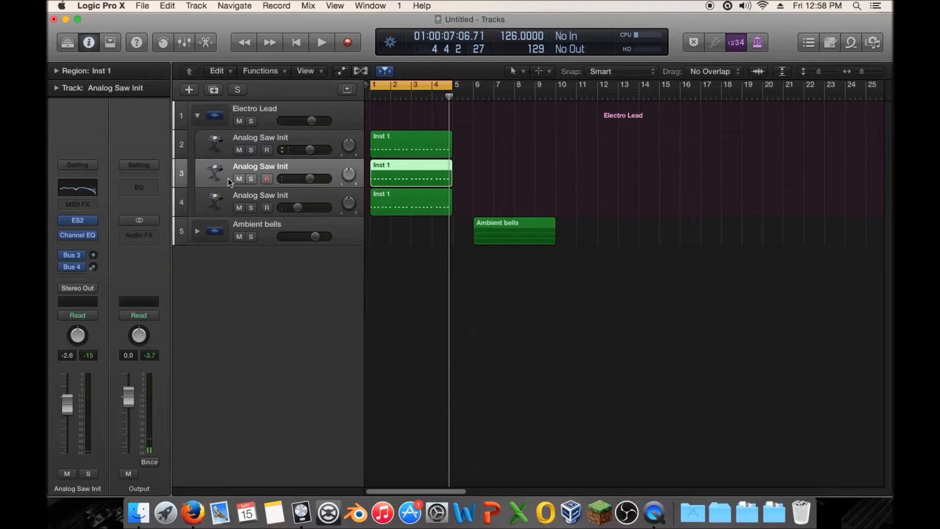
click(239, 178)
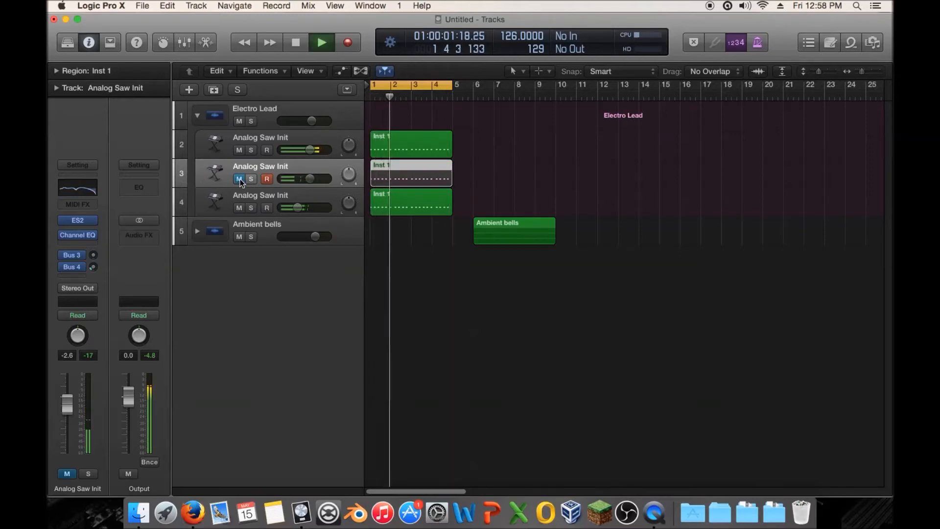
click(321, 43)
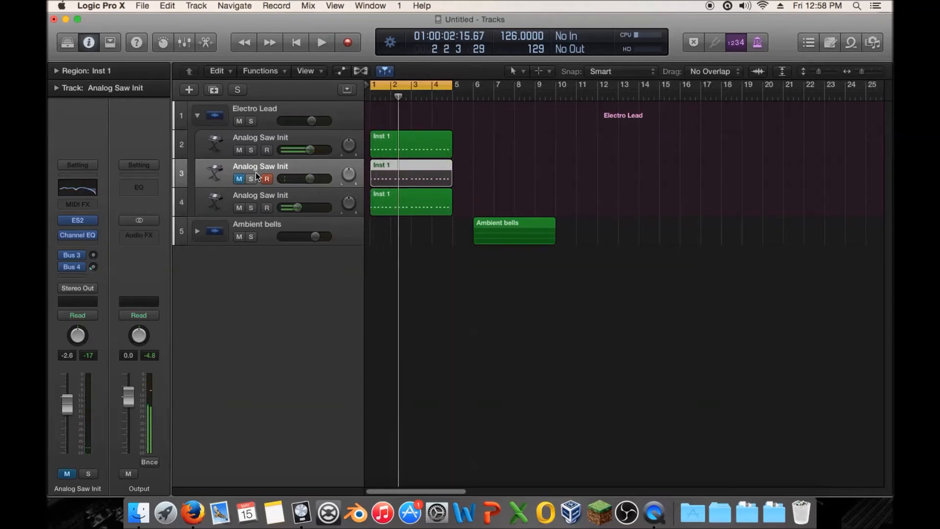
click(251, 178)
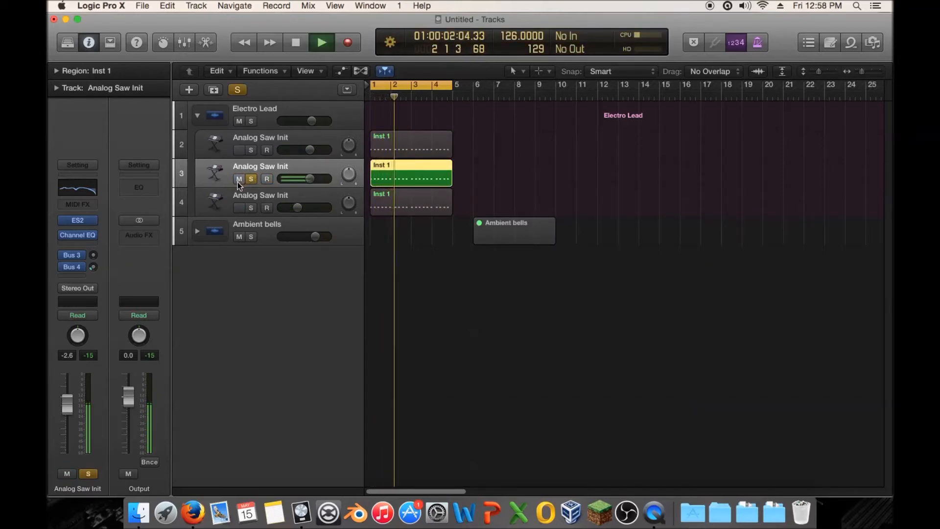
click(321, 43)
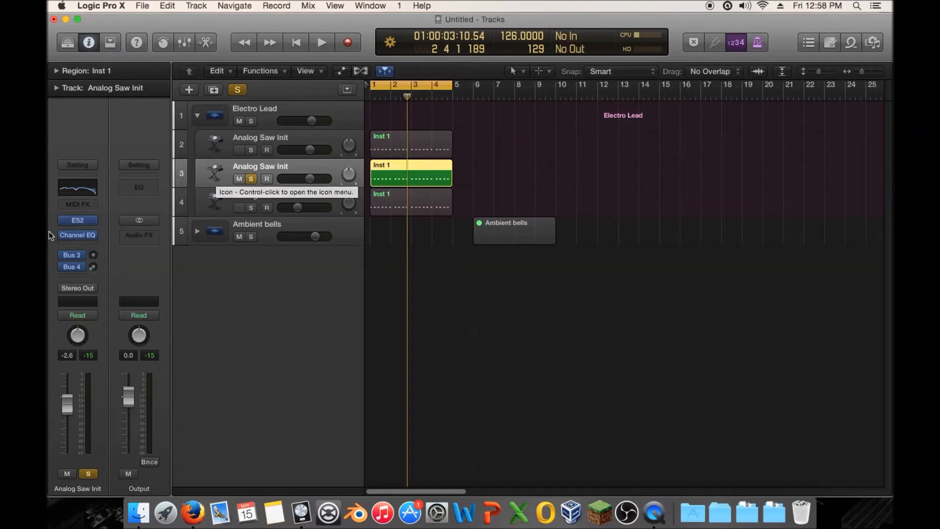
click(76, 220)
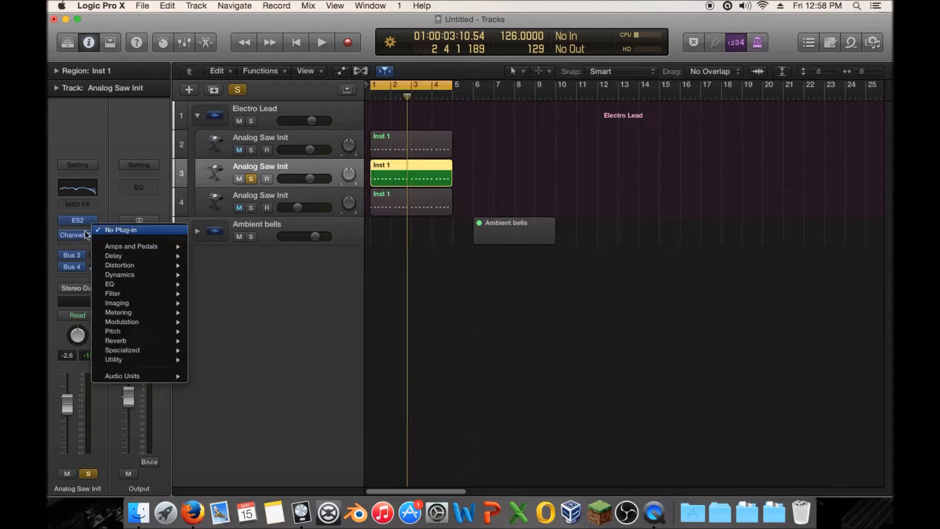
click(120, 229)
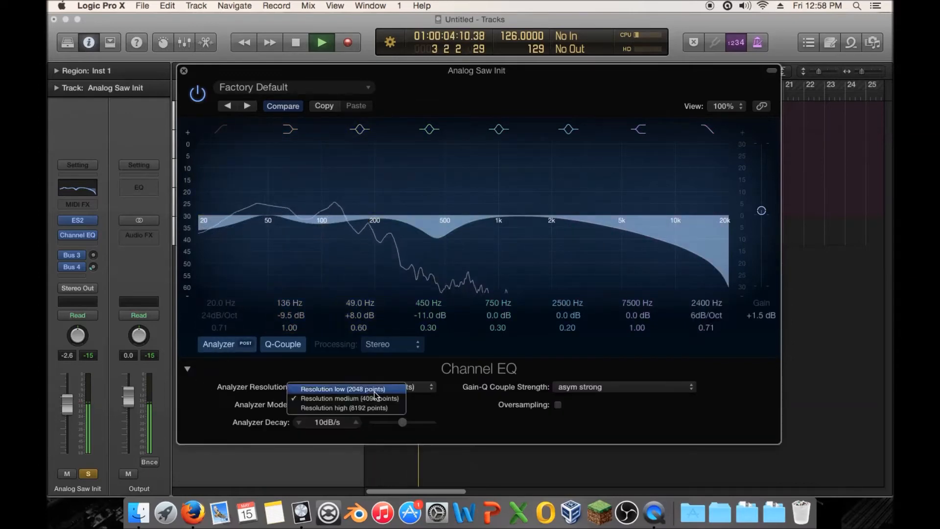
click(341, 398)
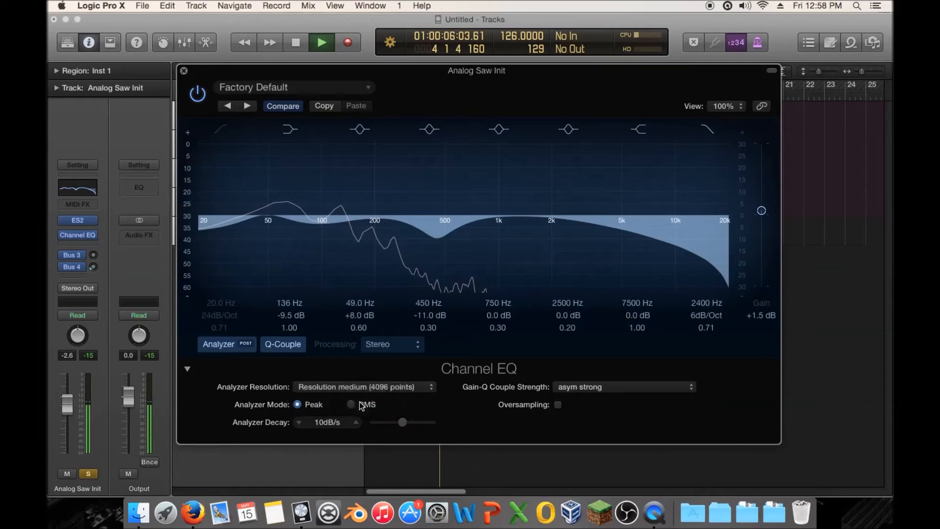
click(187, 368)
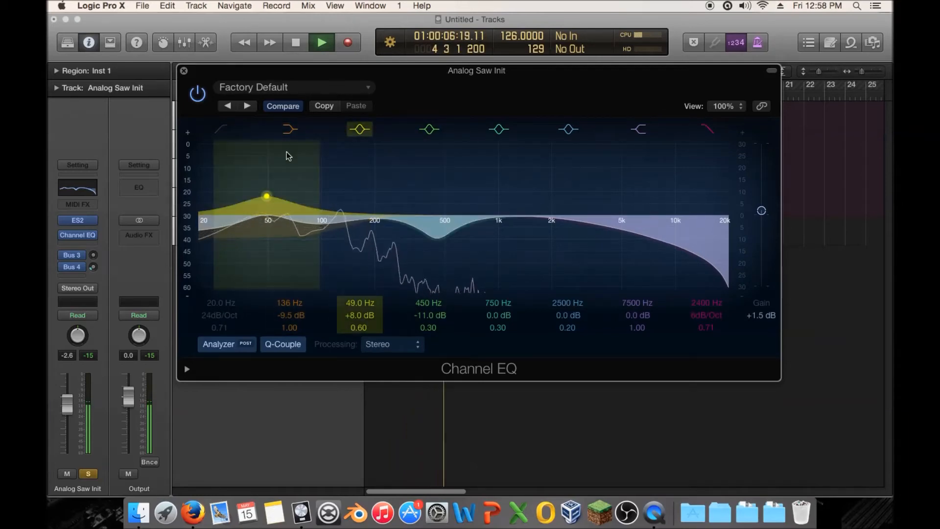
click(359, 130)
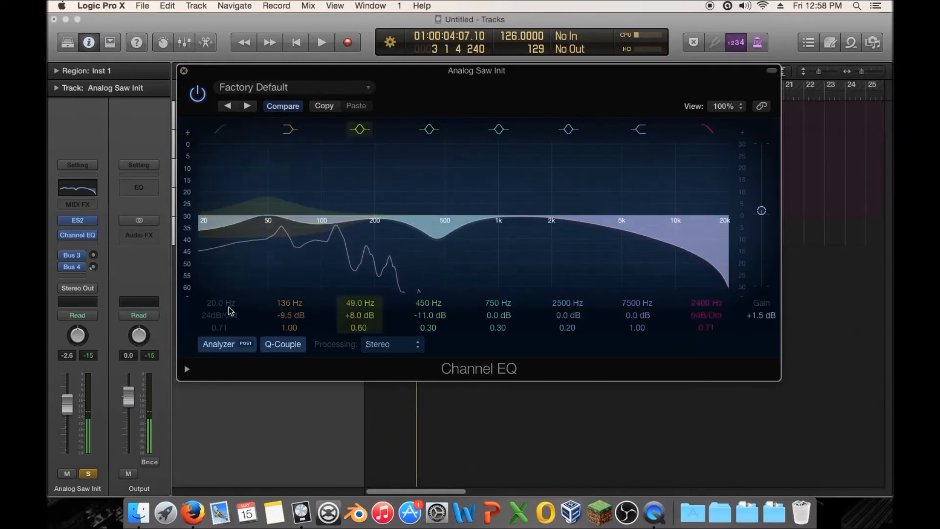
click(221, 130)
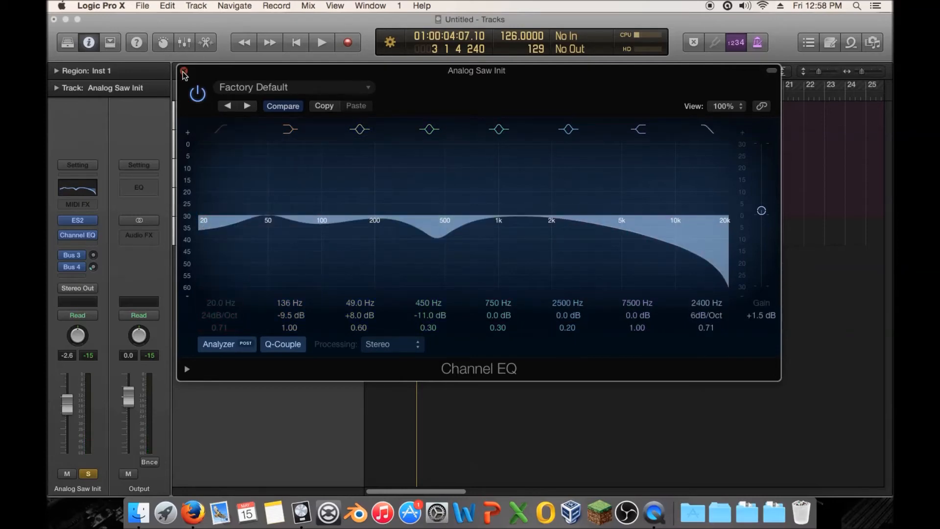
click(184, 69)
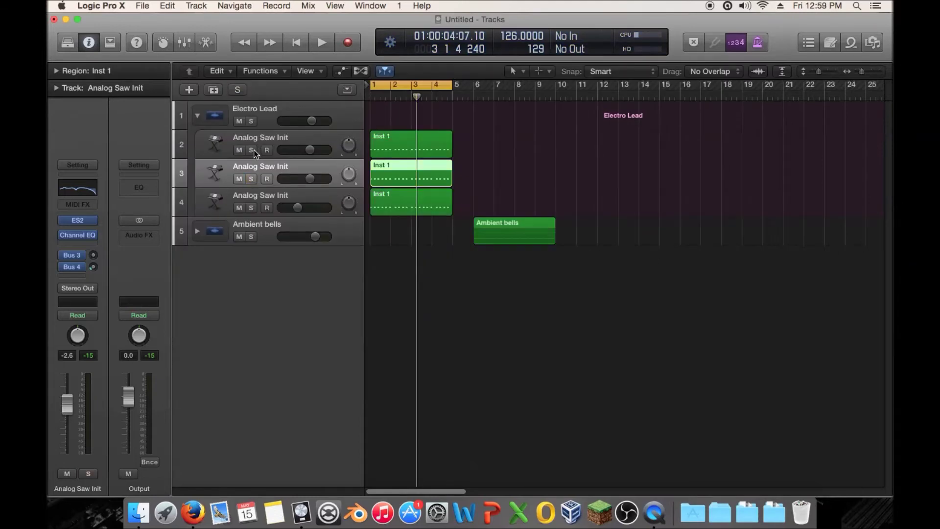
Clear the solo, collapse and re-expand Electro Lead, and select the third Analog Saw Init layer
click(251, 178)
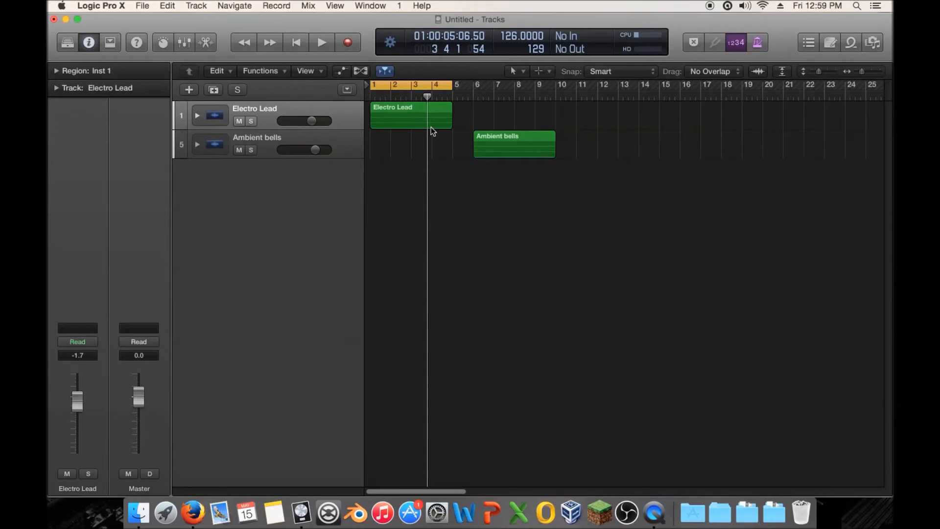
click(197, 115)
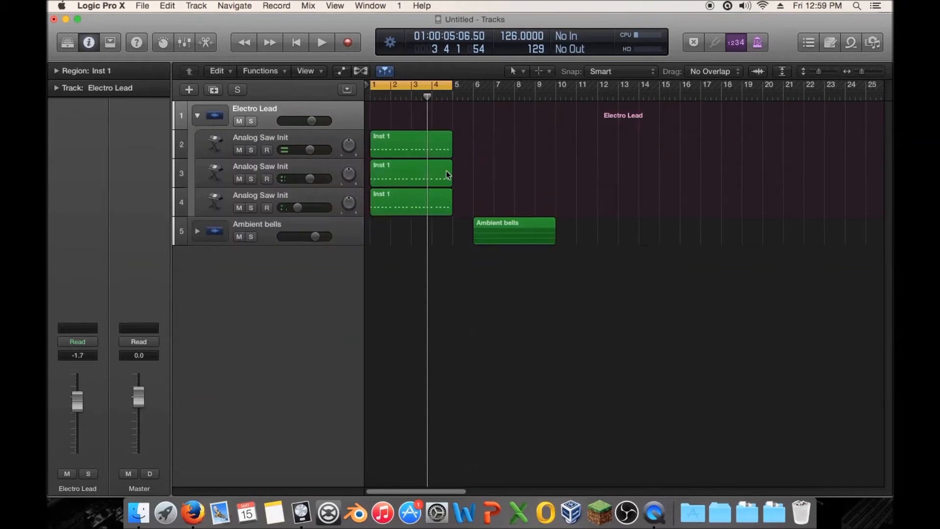
click(261, 137)
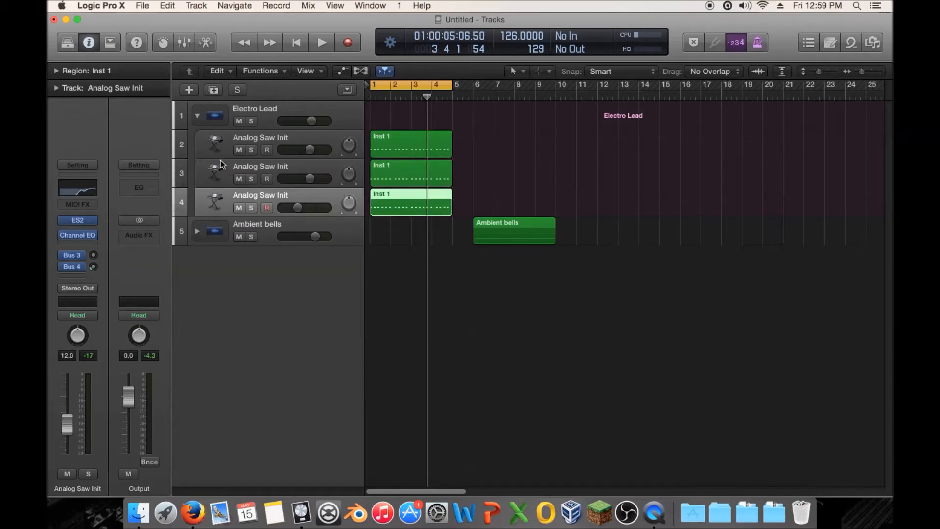
mouse_move(222, 164)
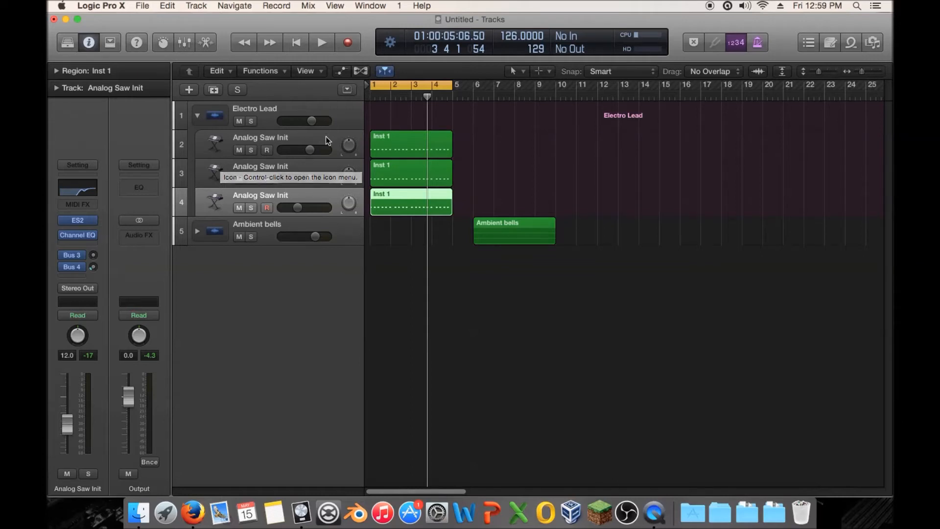
mouse_move(314, 169)
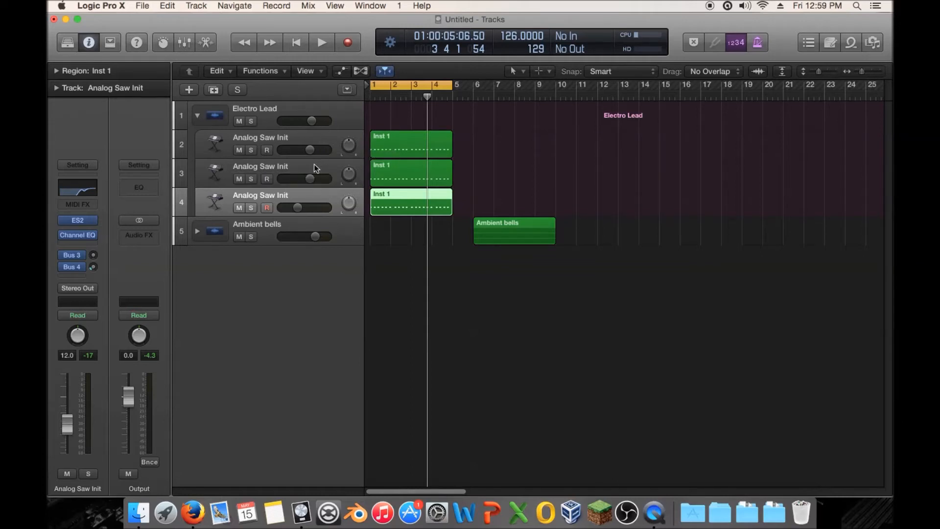
mouse_move(198, 120)
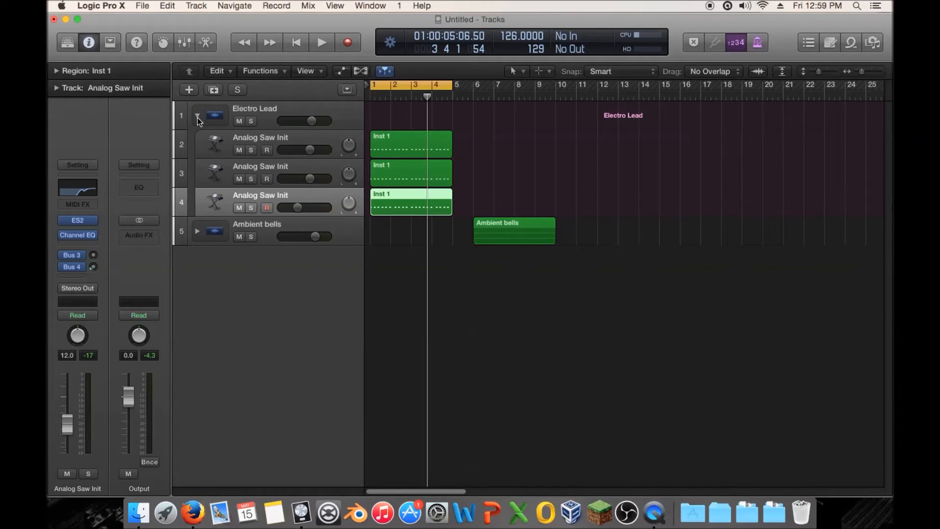
Collapse Electro Lead, expand Ambient bells into three layers and cycle bars 6–9
click(198, 117)
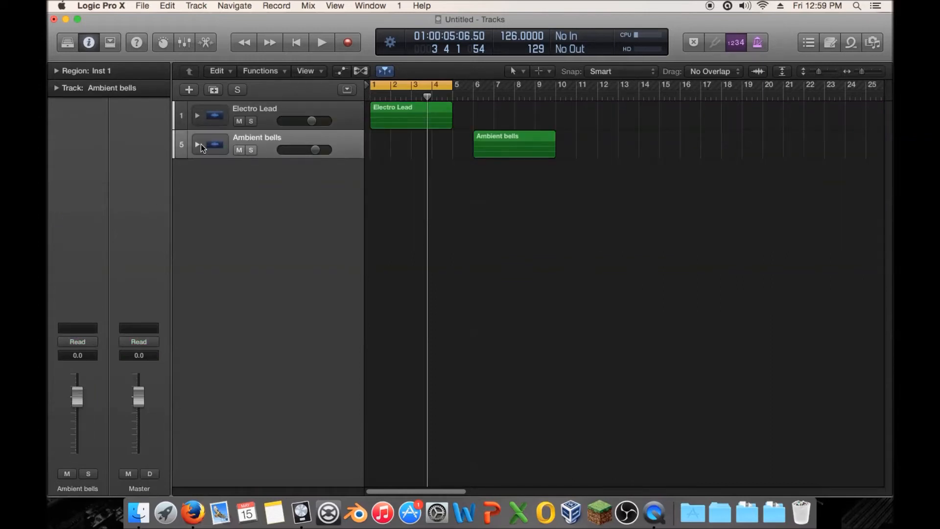
click(198, 145)
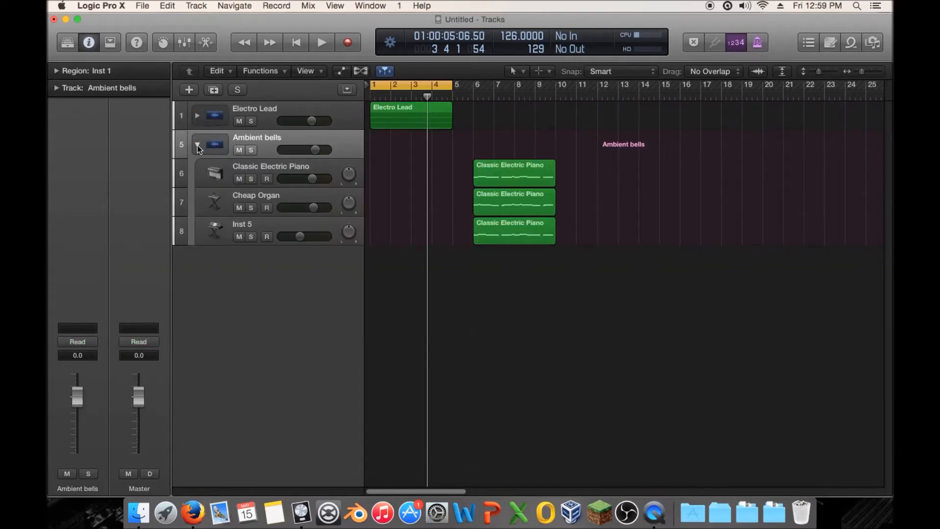
click(197, 145)
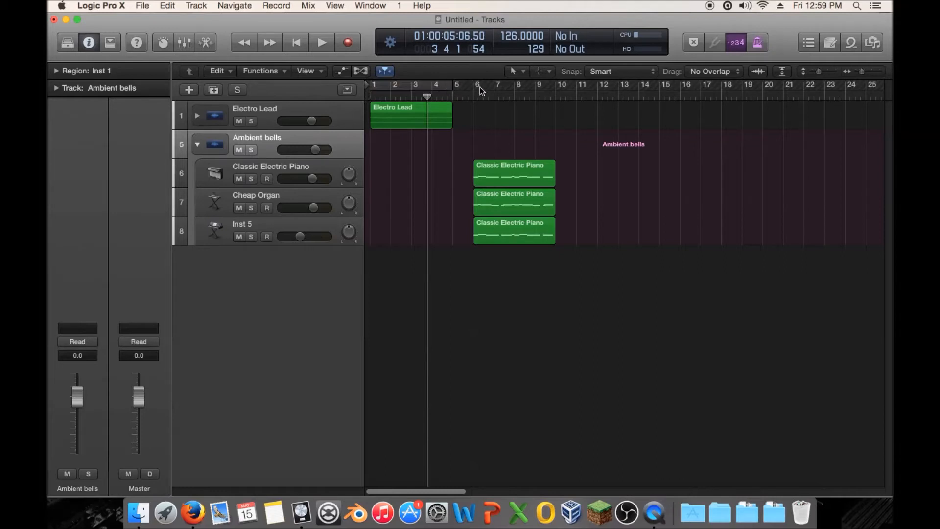
drag(477, 85, 545, 84)
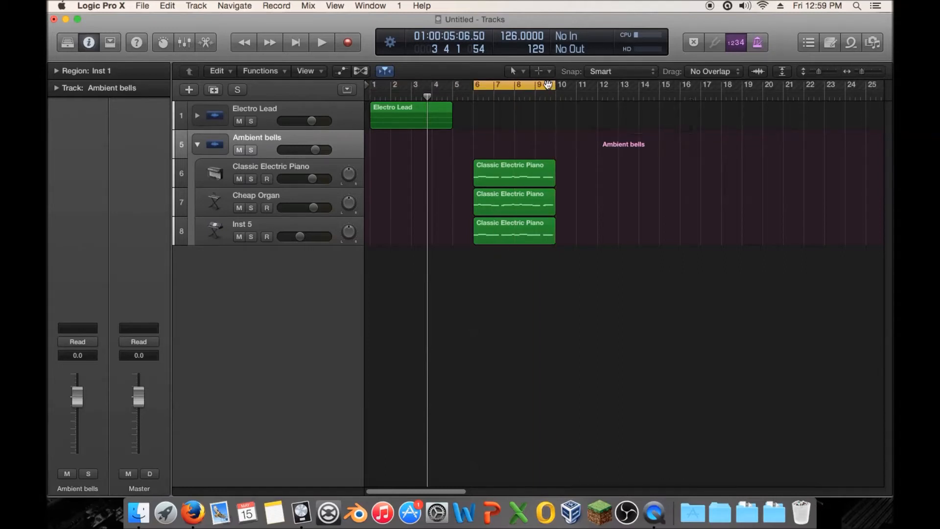
mouse_move(538, 84)
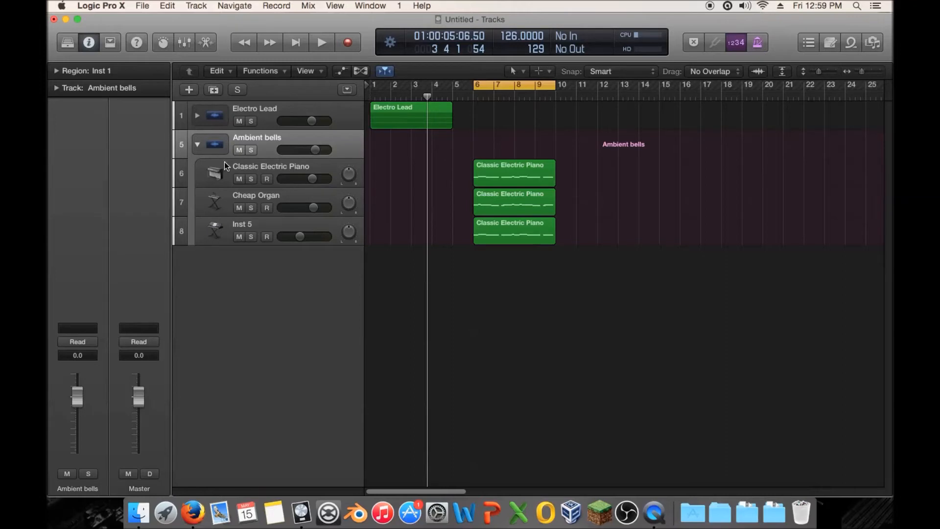
Inspect the Cheap Organ plugin and Inst 5 Sculpture instrument, then close their windows
click(265, 195)
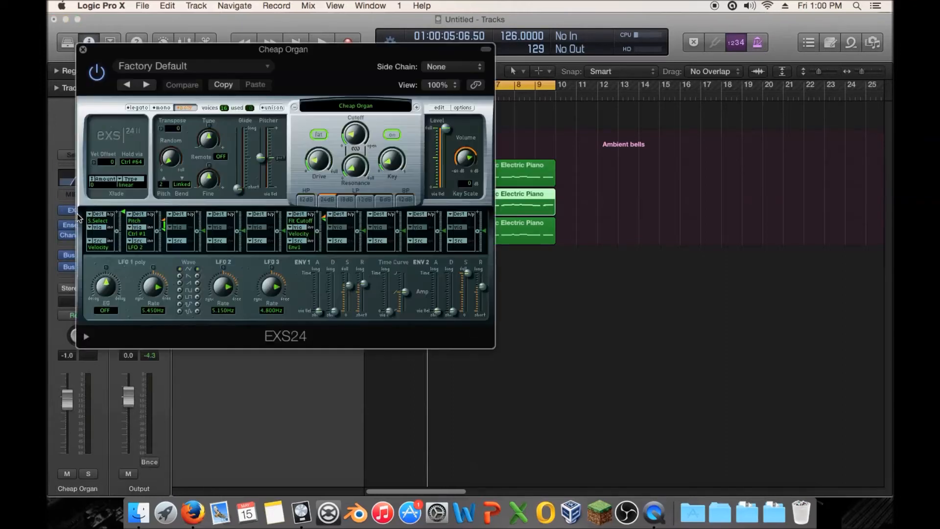
click(84, 51)
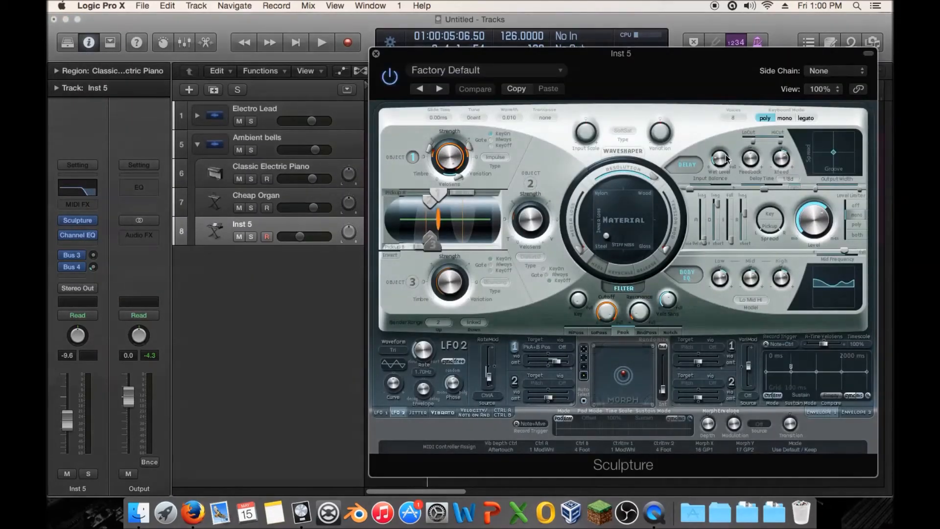
mouse_move(737, 329)
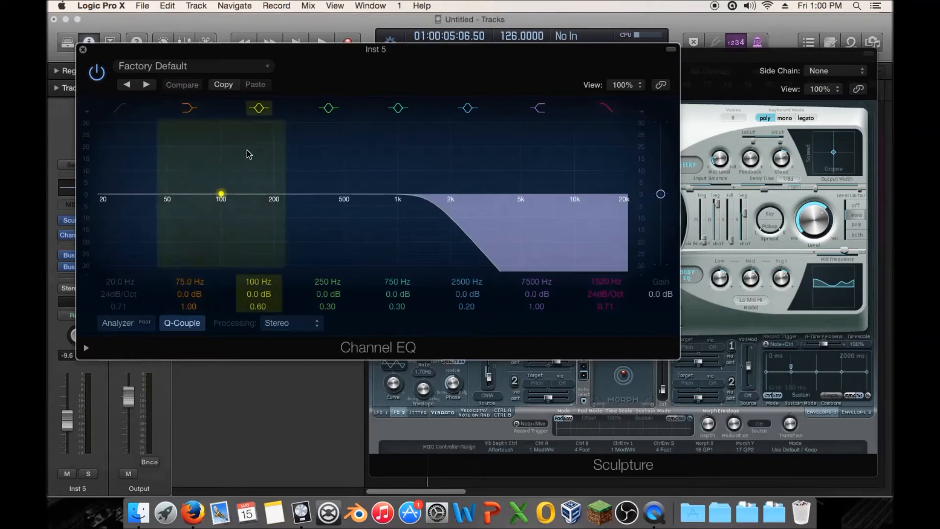
click(85, 51)
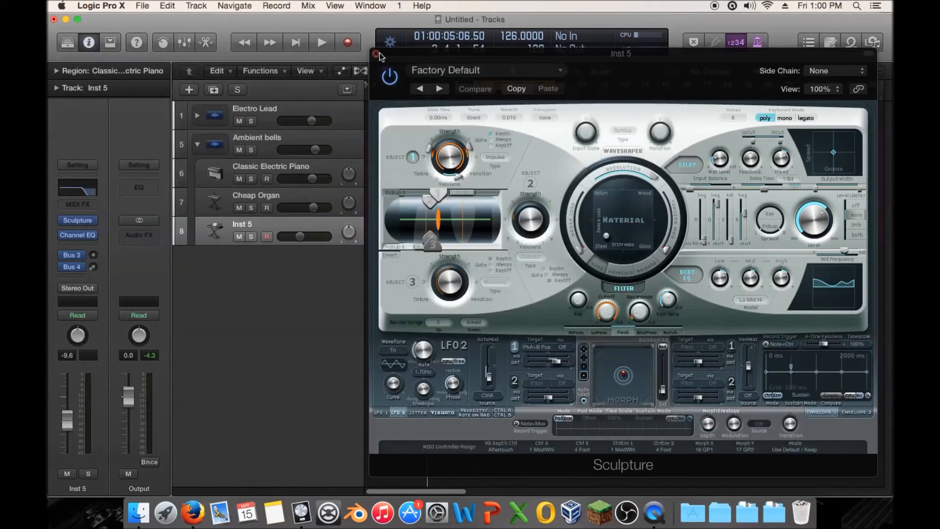
click(376, 54)
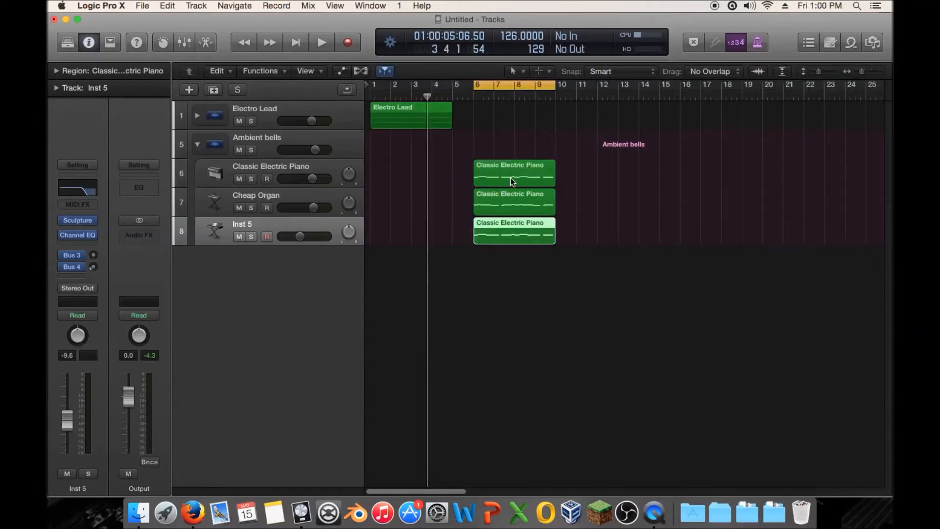
Play Ambient bells, selecting Classic Electric Piano then Cheap Organ, and solo Cheap Organ
click(319, 42)
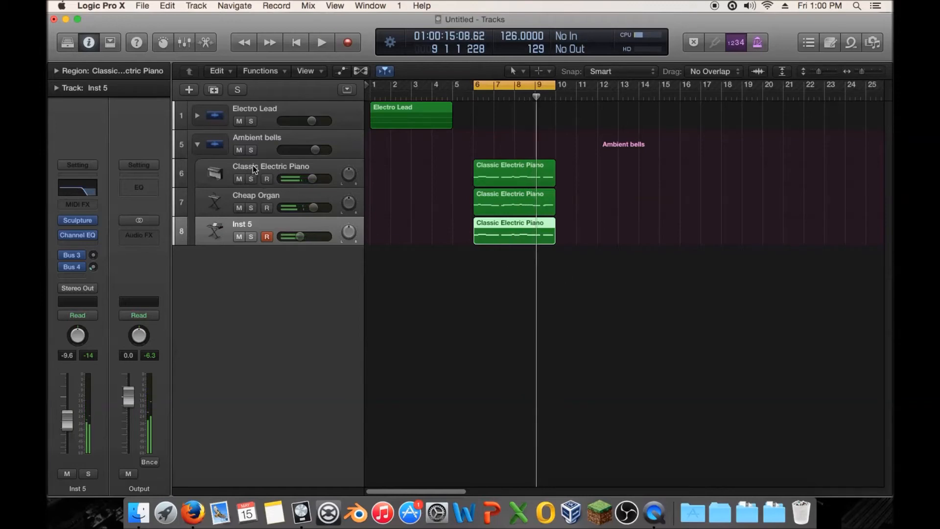
click(270, 167)
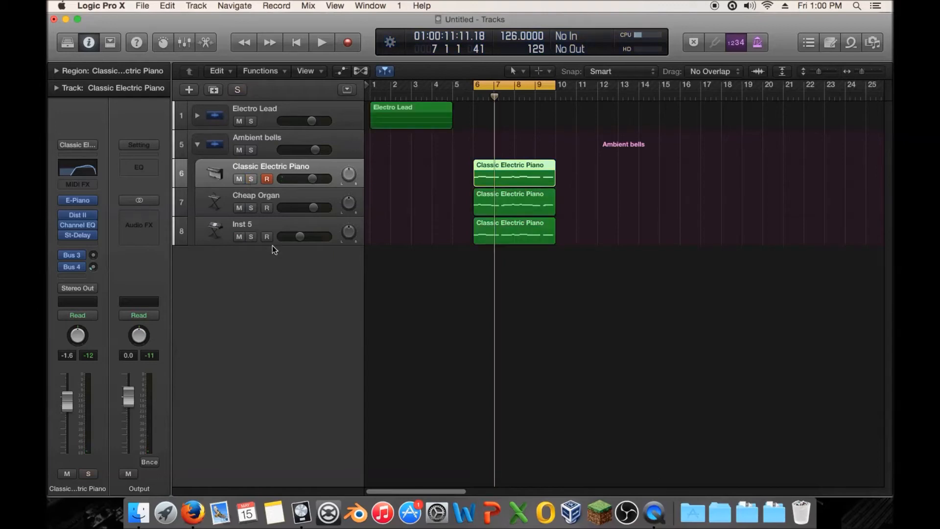
mouse_move(250, 208)
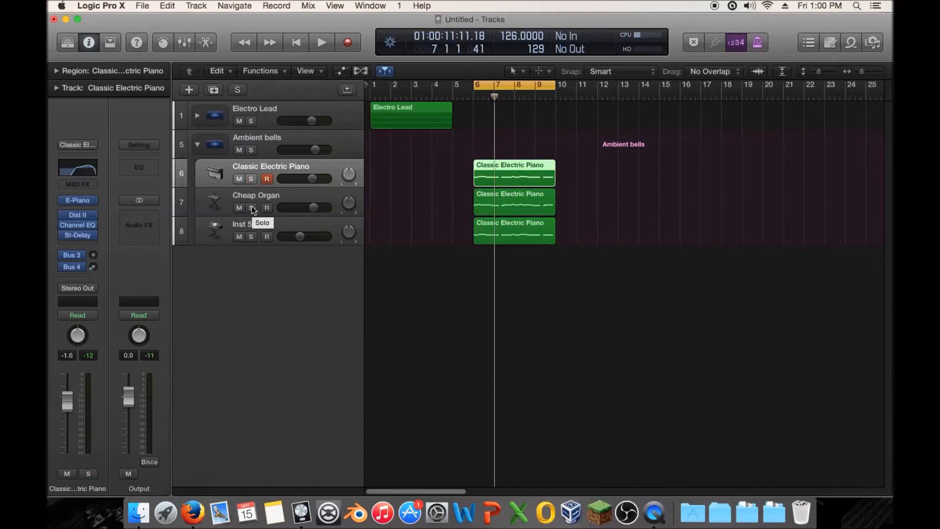
click(319, 42)
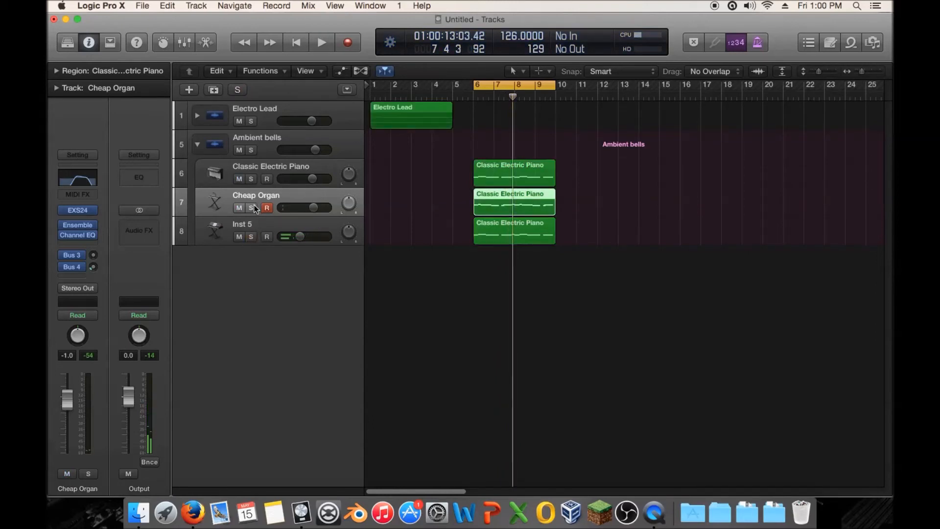
mouse_move(250, 207)
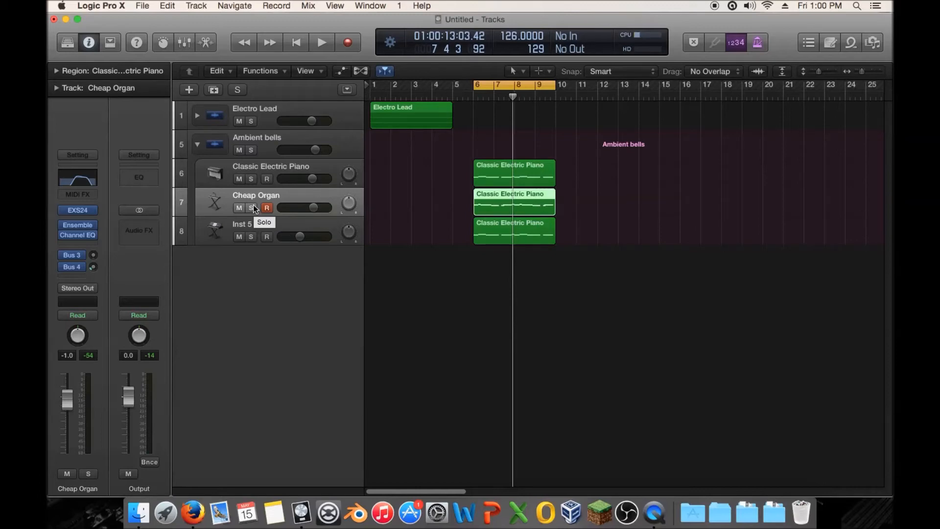
click(320, 43)
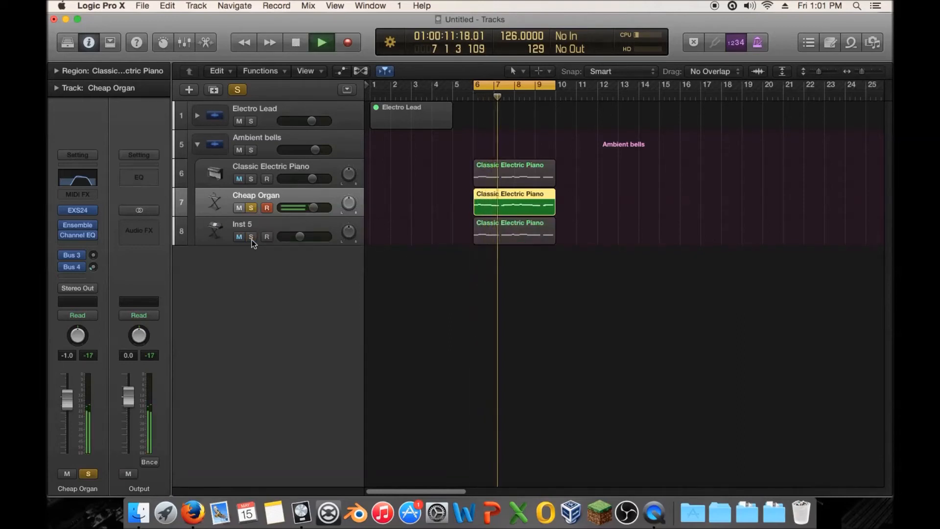
Solo Inst 5 alone, add Cheap Organ to the solo, then select the Electro Lead stack
click(250, 208)
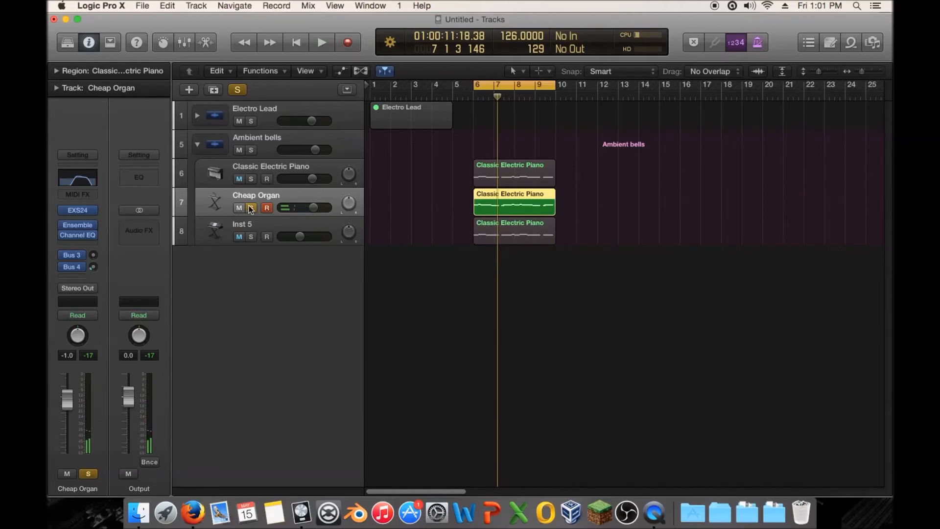
click(251, 208)
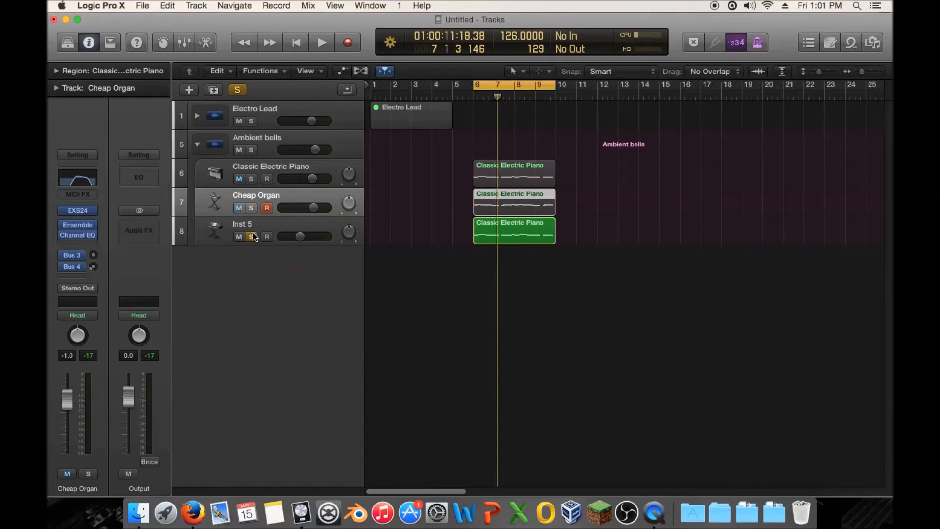
click(319, 42)
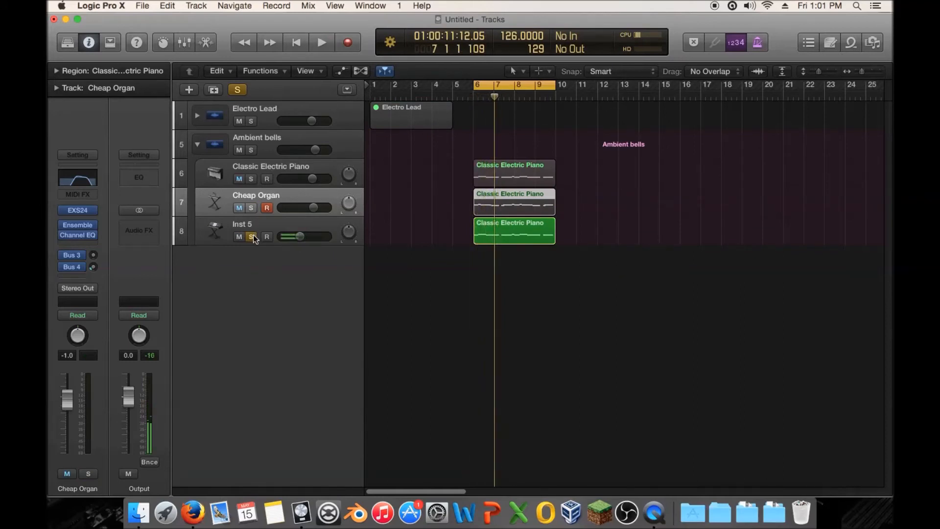
click(251, 236)
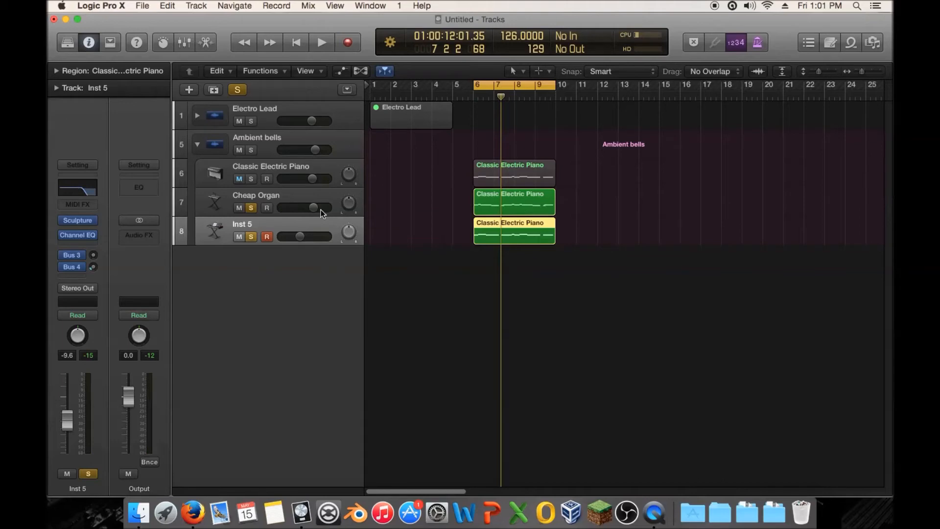
click(265, 202)
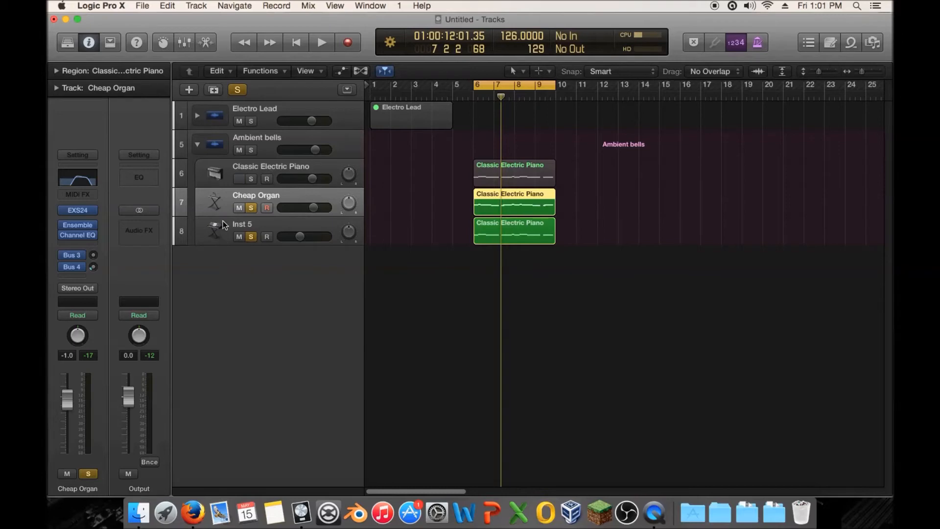
click(253, 115)
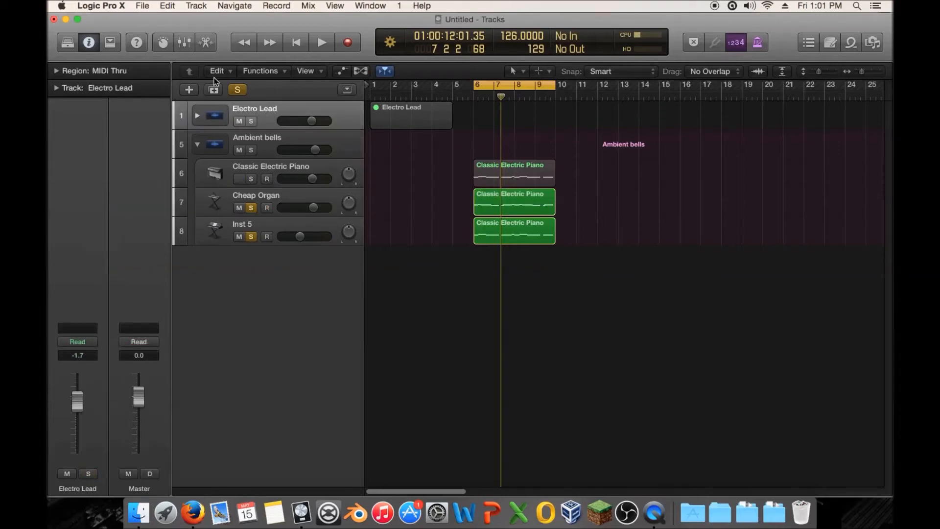
mouse_move(209, 114)
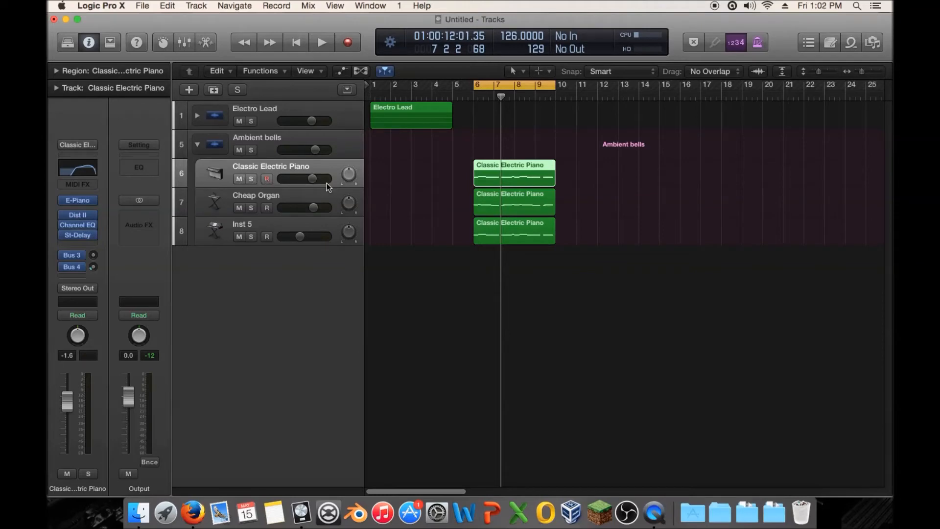
mouse_move(427, 184)
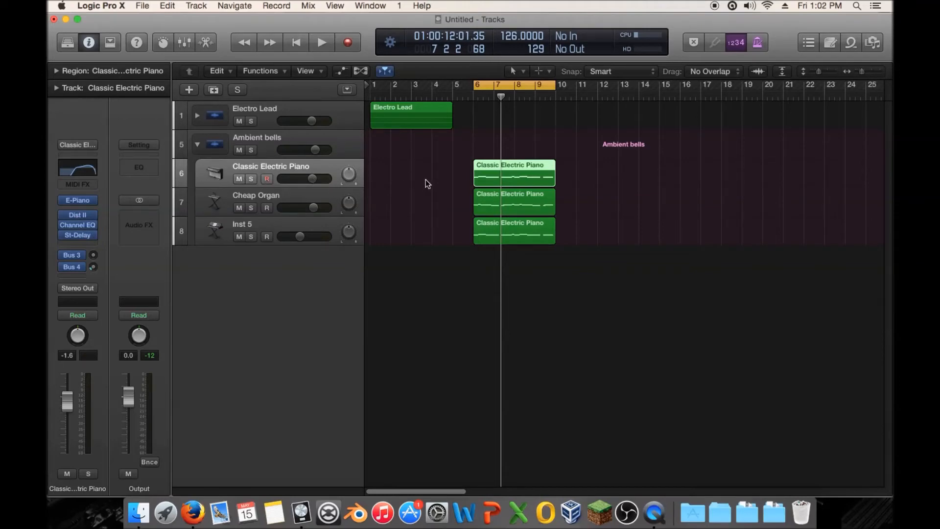
click(320, 42)
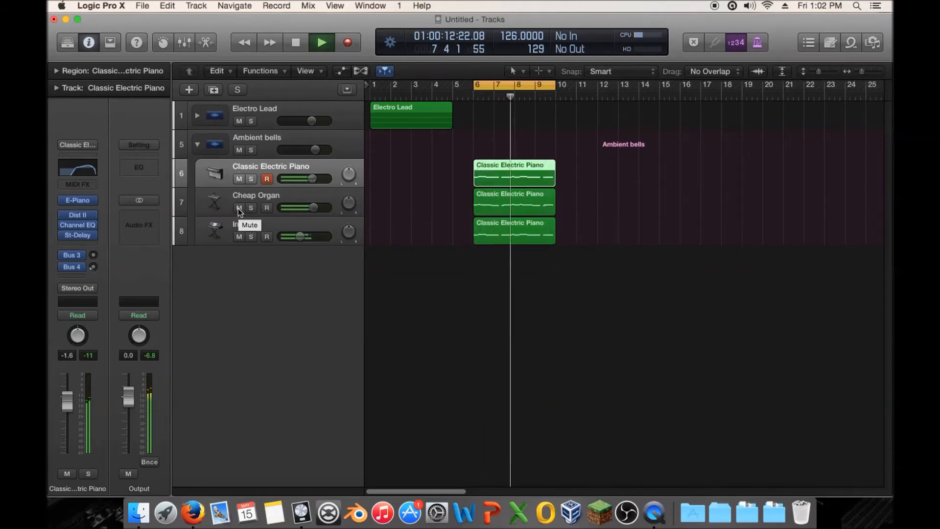
click(239, 208)
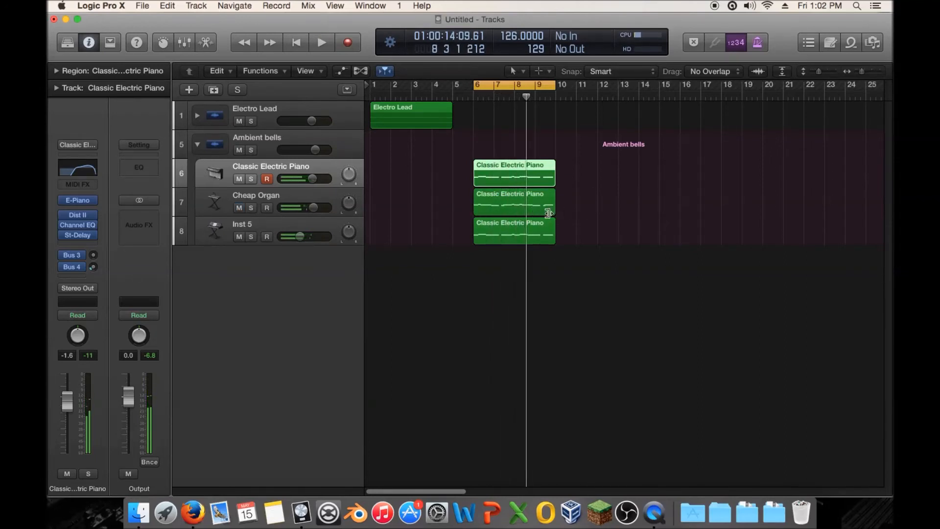
click(320, 42)
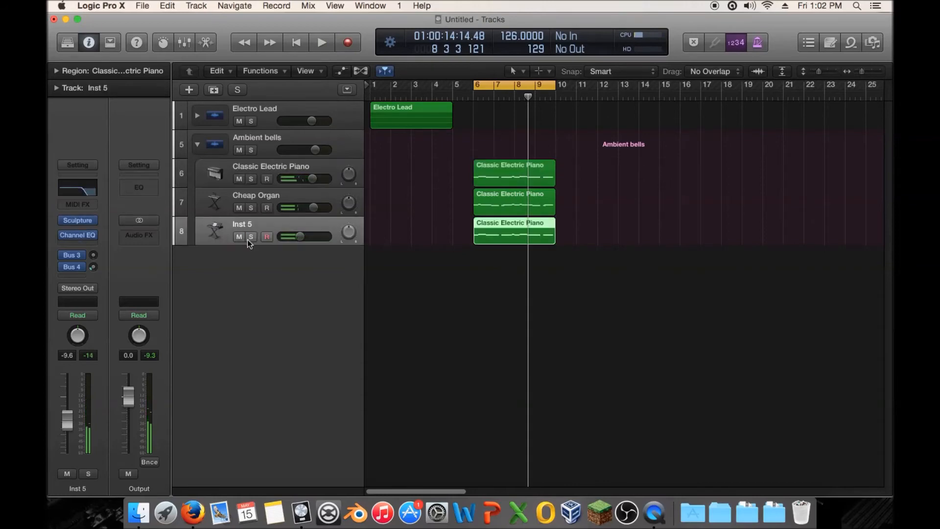
click(251, 236)
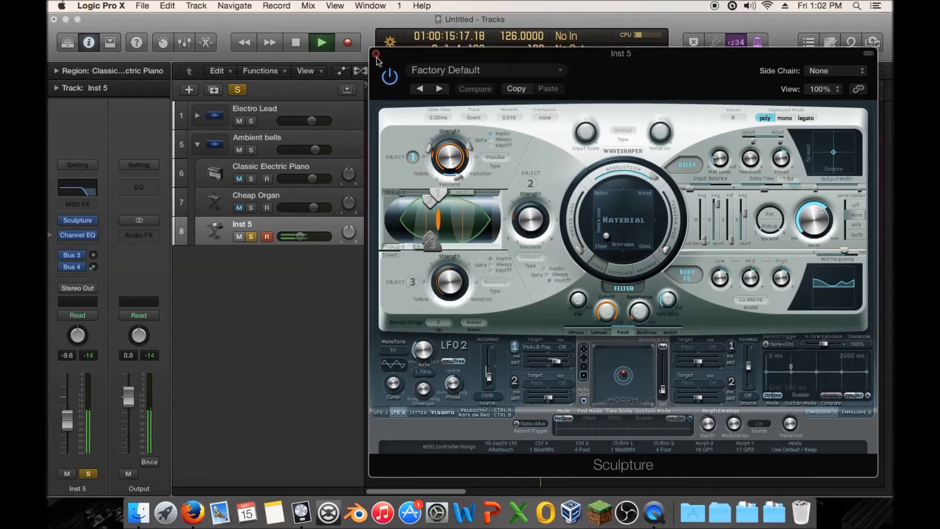
click(376, 52)
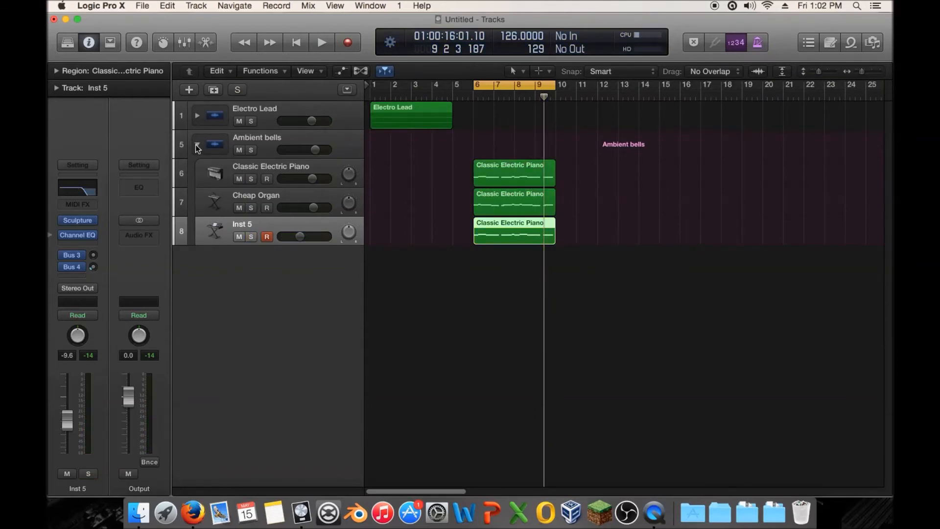
Collapse Ambient bells, restart from bar 6, expand both stacks and select an Analog Saw Init layer
click(198, 146)
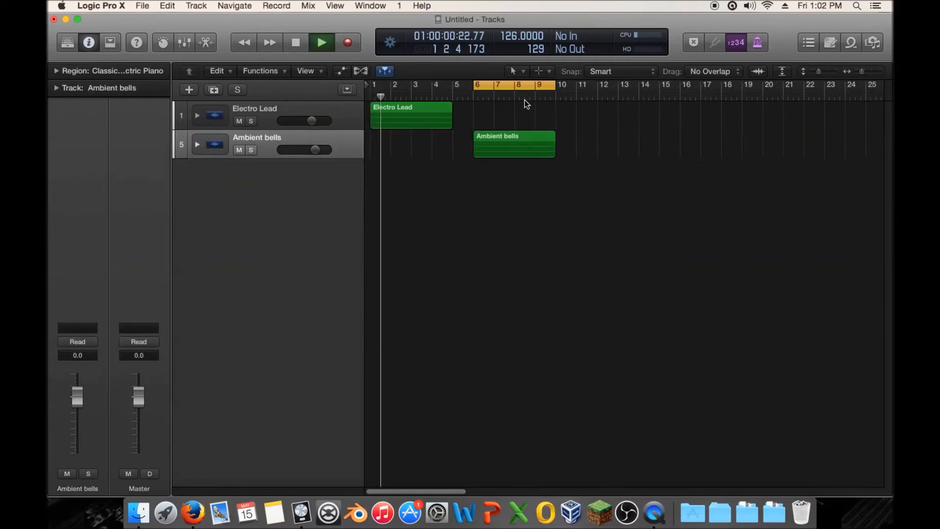
click(482, 91)
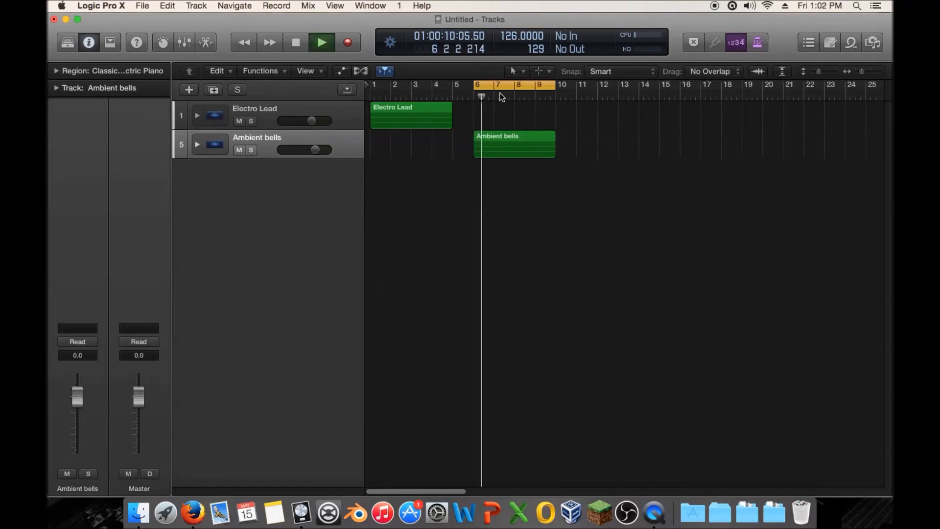
click(322, 43)
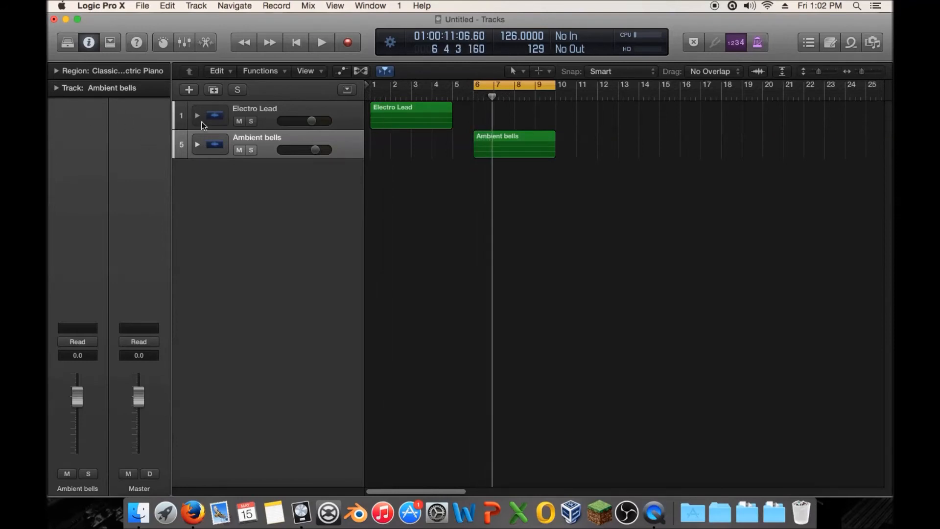
click(198, 116)
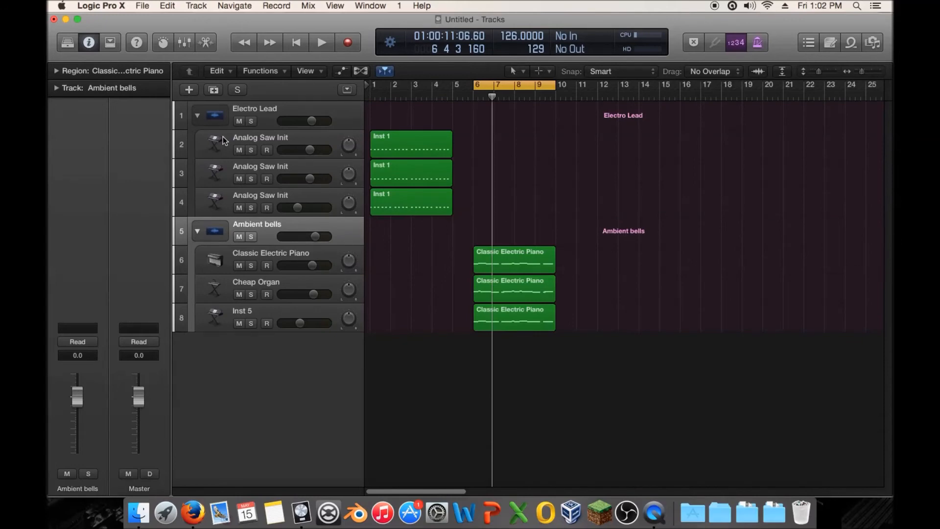
mouse_move(223, 140)
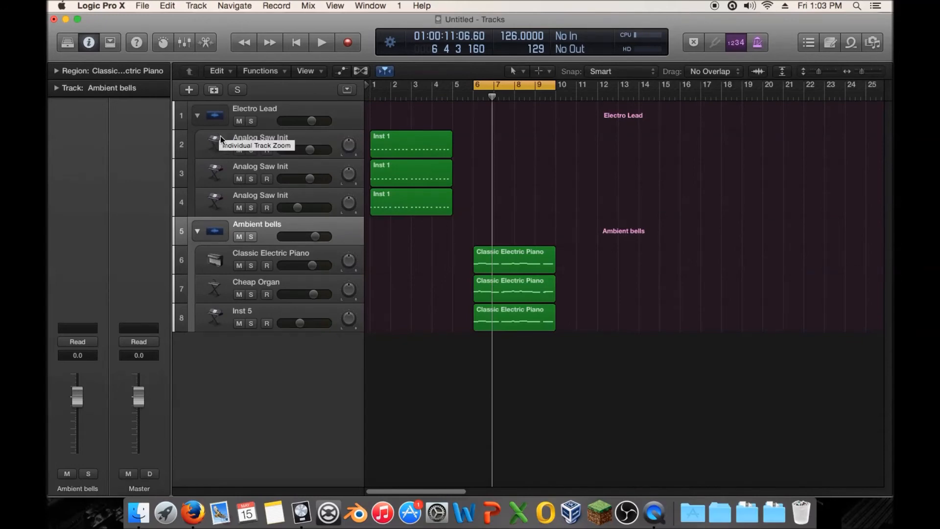
mouse_move(231, 214)
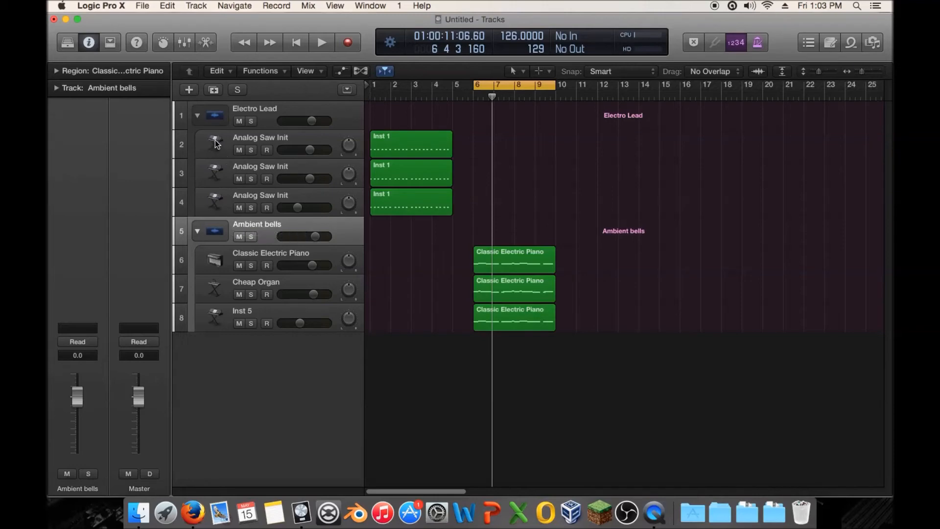
mouse_move(212, 146)
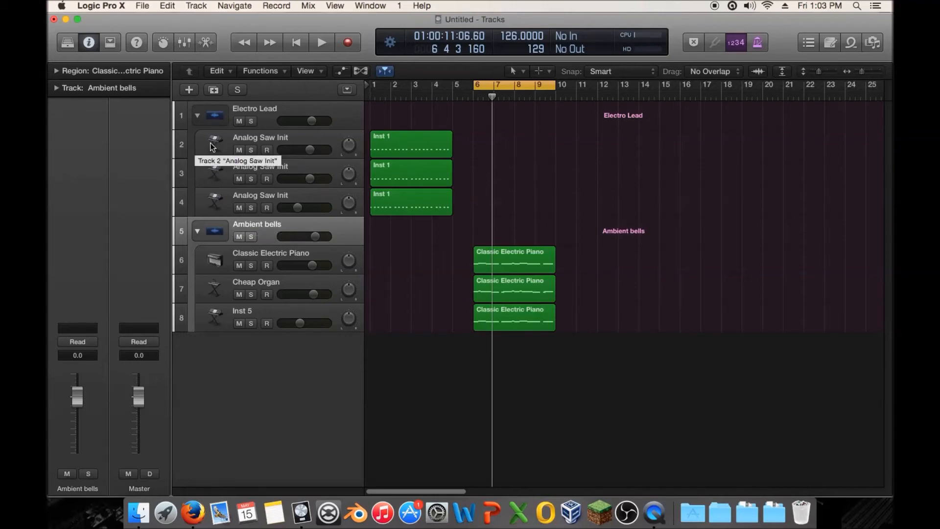
click(260, 142)
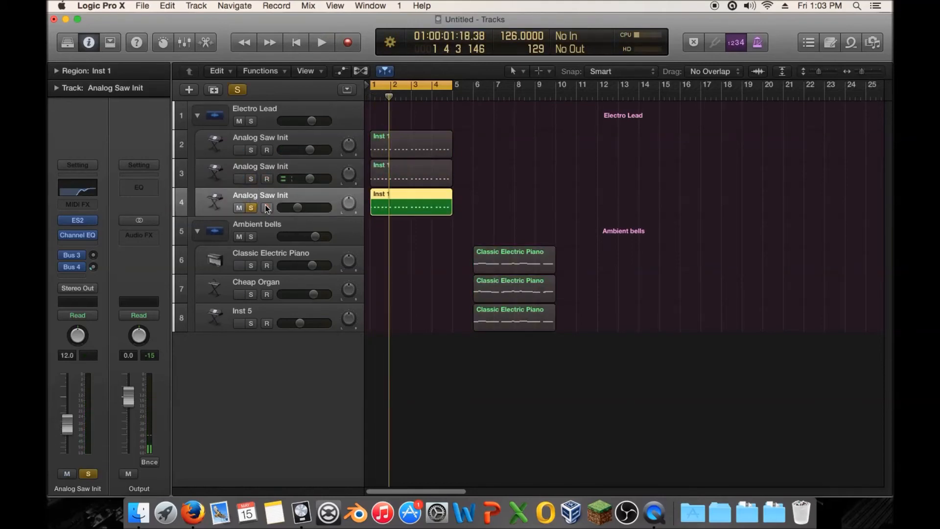
Unsolo the third Analog Saw Init layer, audition the bells layers, and select Cheap Organ
click(320, 42)
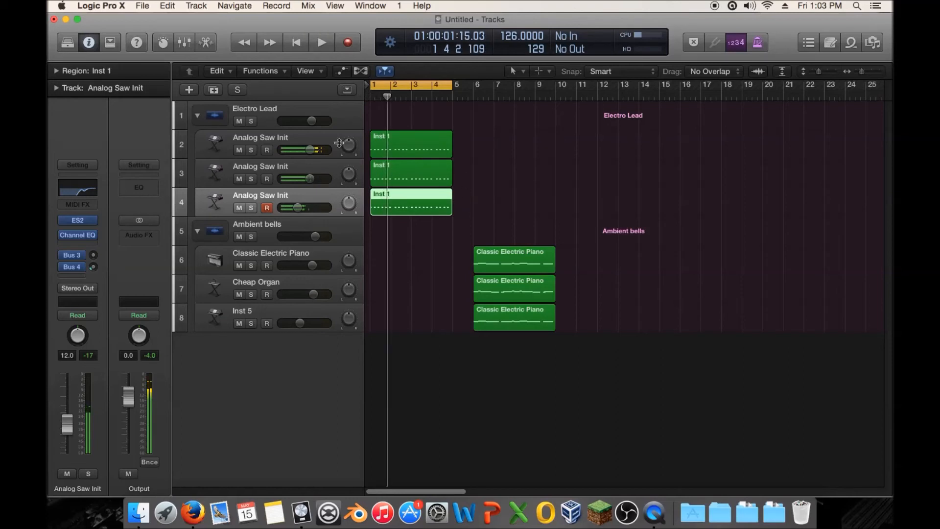
drag(477, 84, 554, 84)
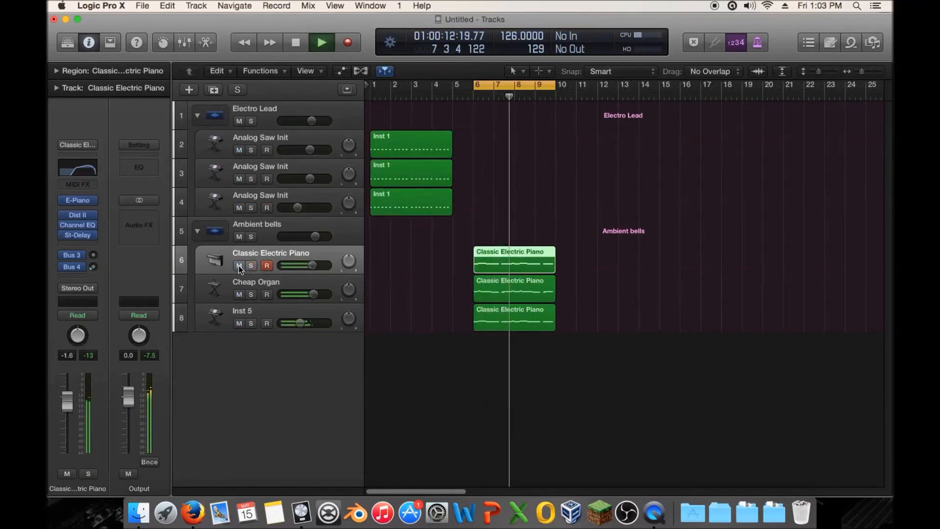
click(320, 43)
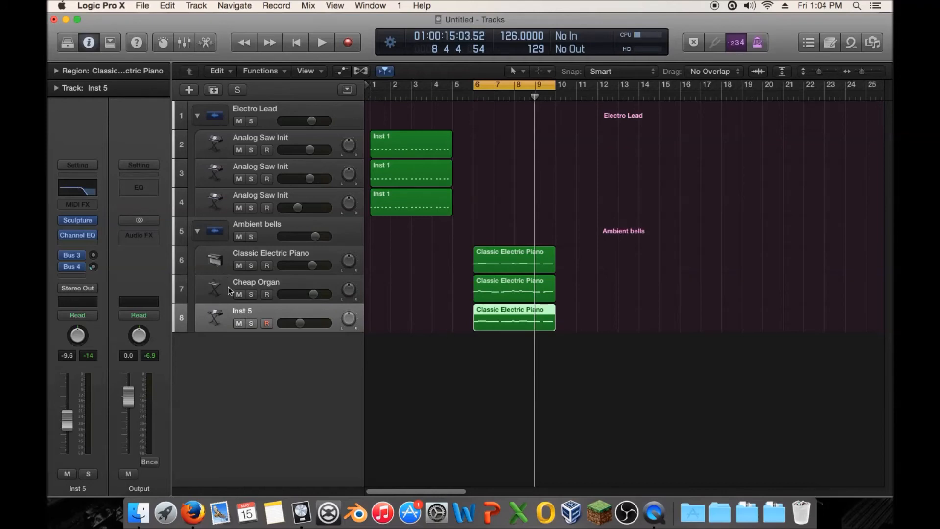
mouse_move(216, 291)
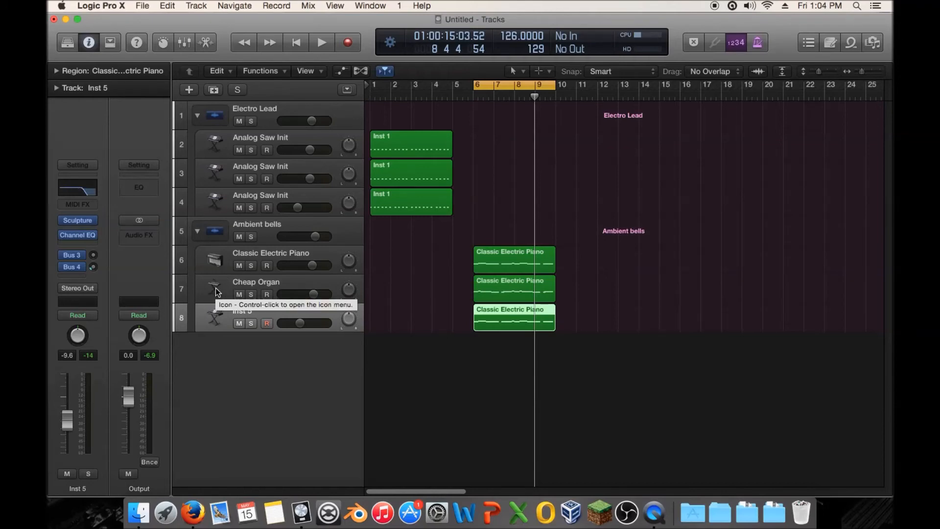
mouse_move(222, 292)
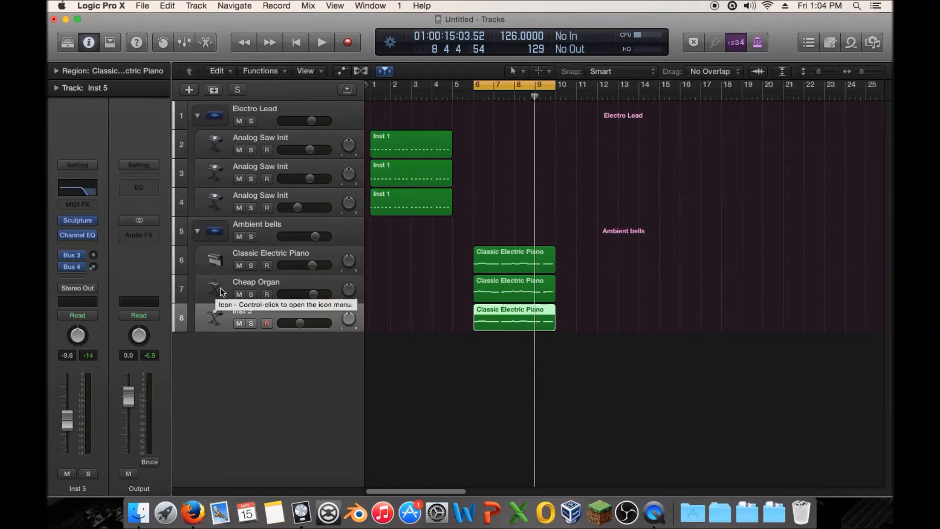
click(275, 286)
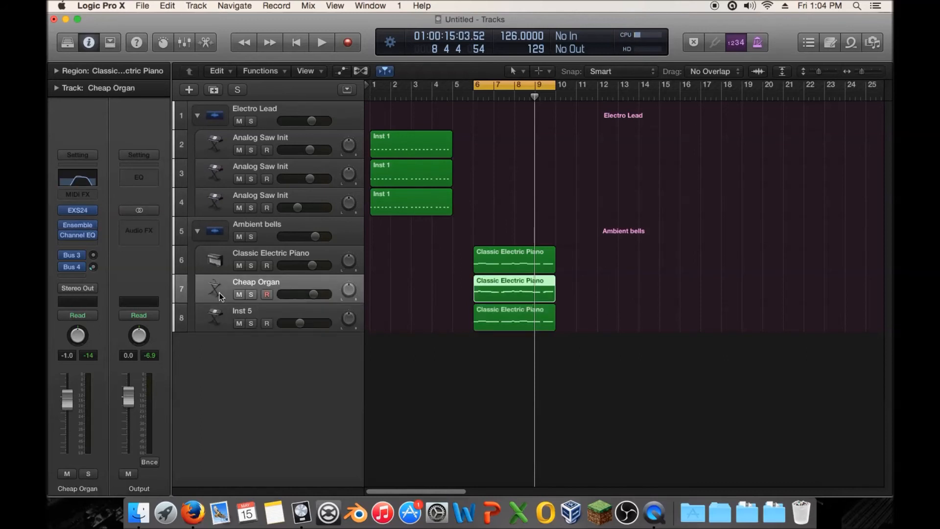
mouse_move(431, 308)
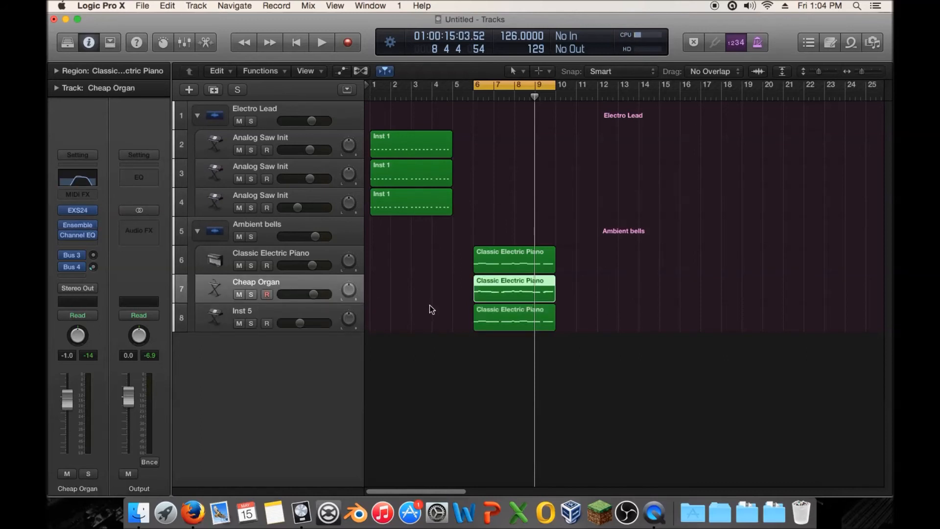
mouse_move(423, 308)
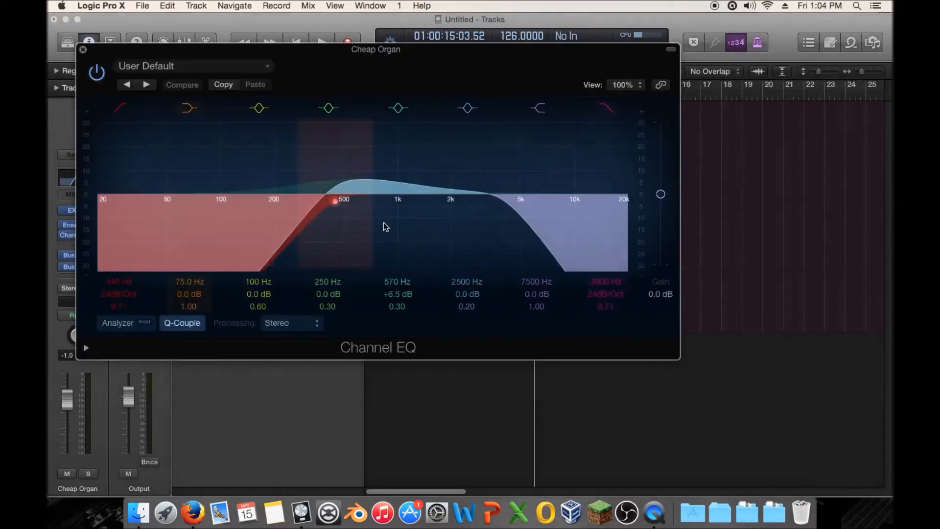
Compare the organ with its EQ bypassed, re-enable the 570 Hz boost, and engage the 445 Hz low cut
click(398, 107)
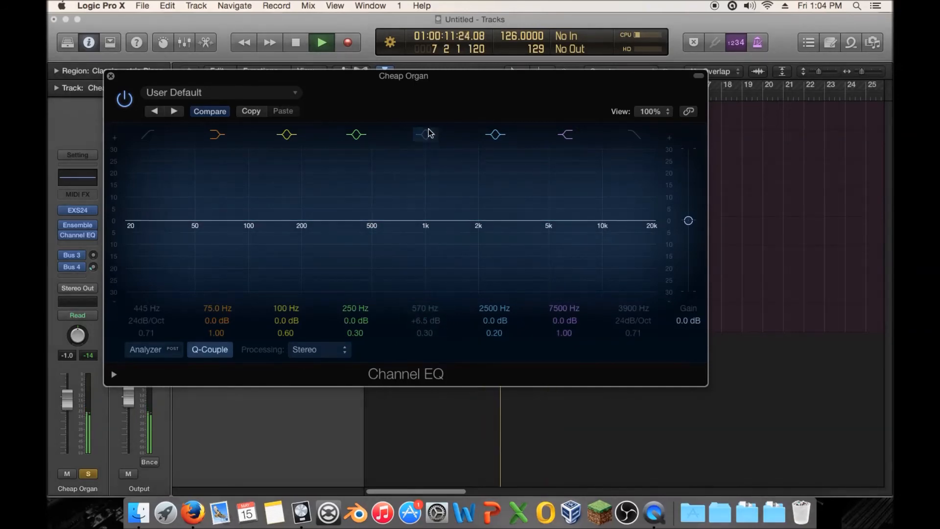
click(424, 133)
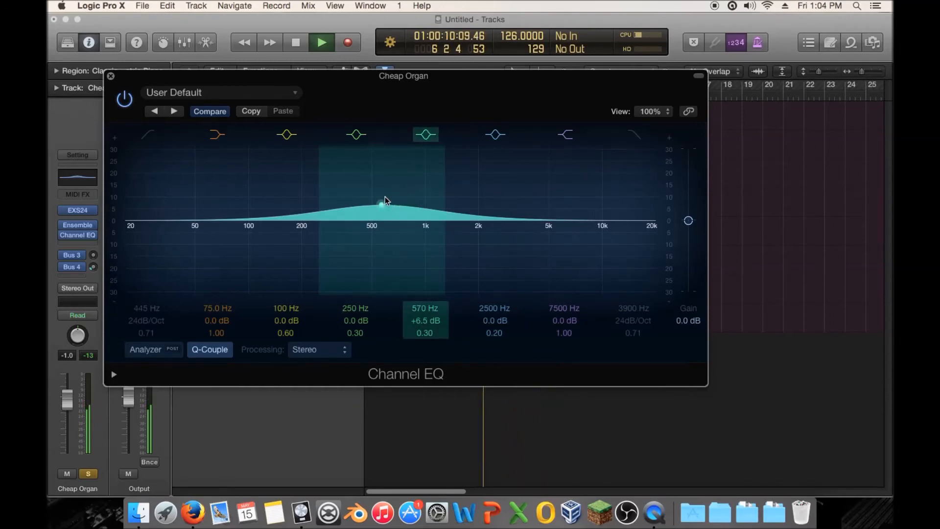
click(426, 134)
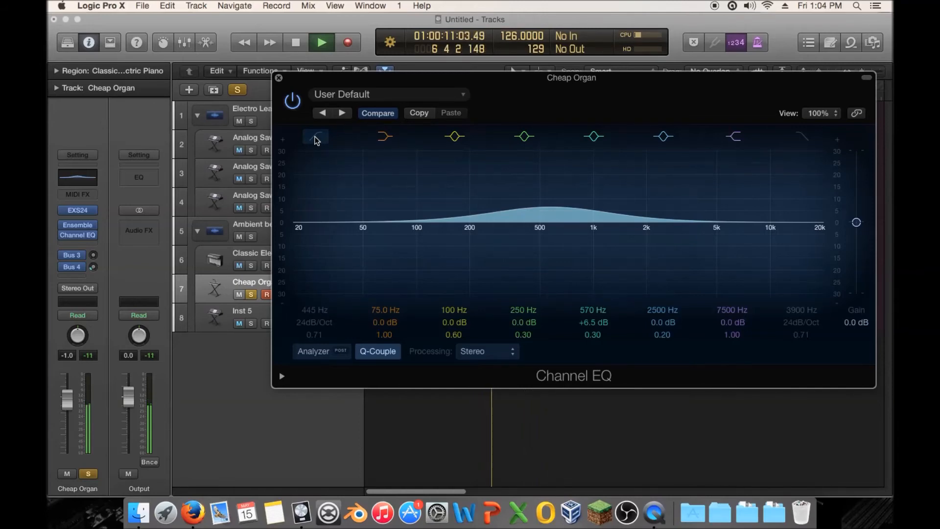
click(316, 137)
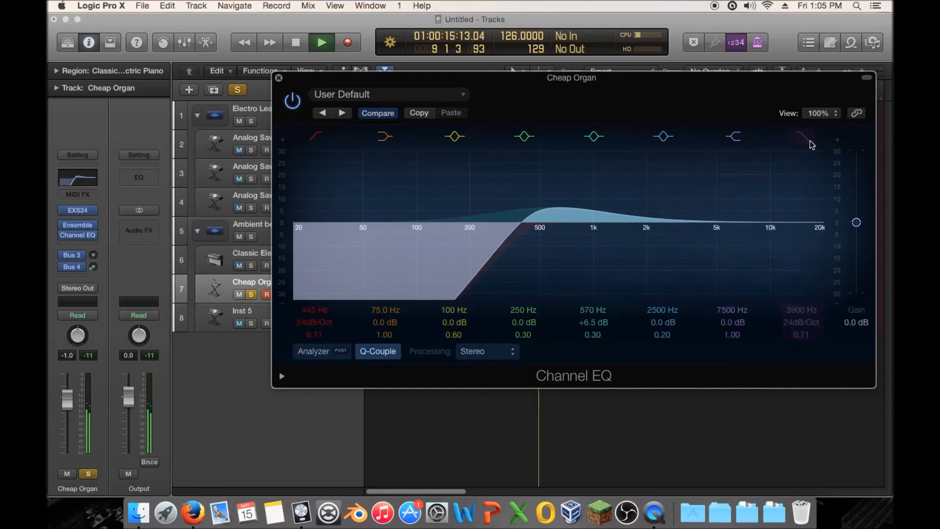
click(278, 78)
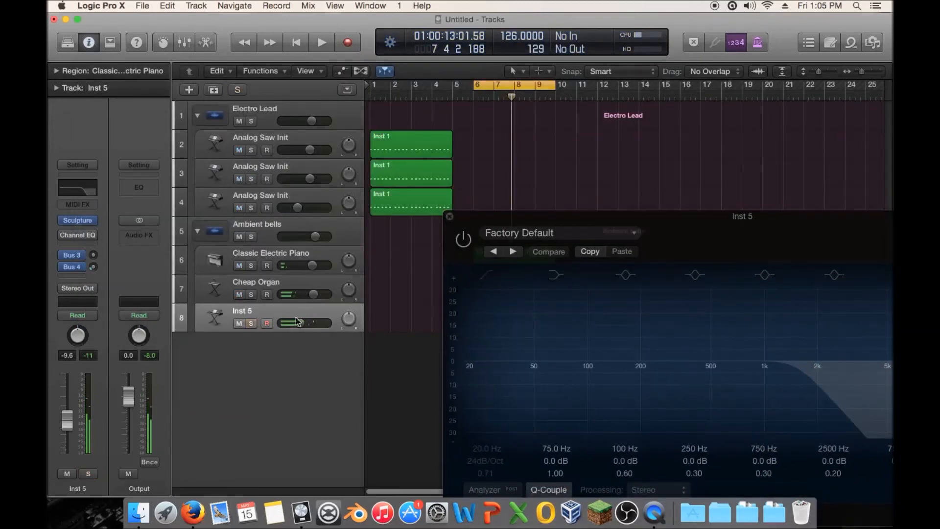
Switch to the Classic Electric Piano's Channel EQ and boost the 4350 Hz band by +9.5 dB
click(319, 42)
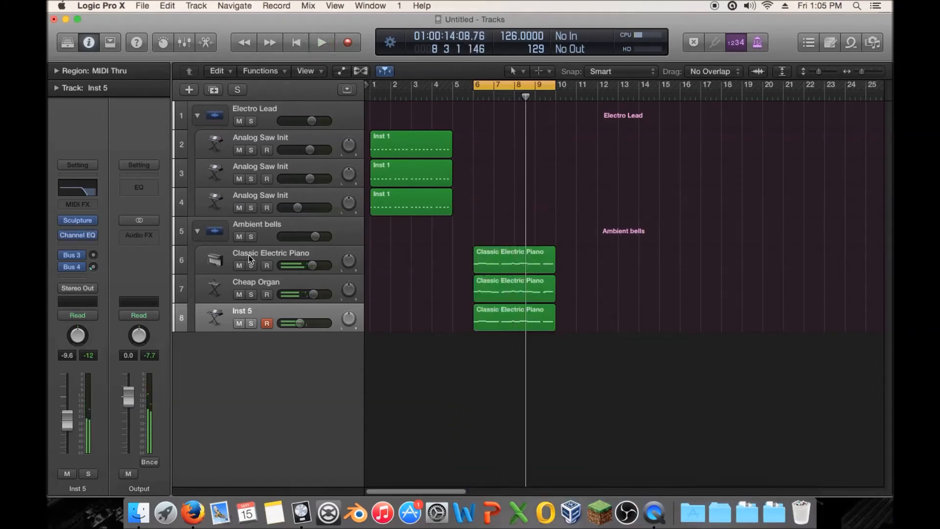
click(271, 252)
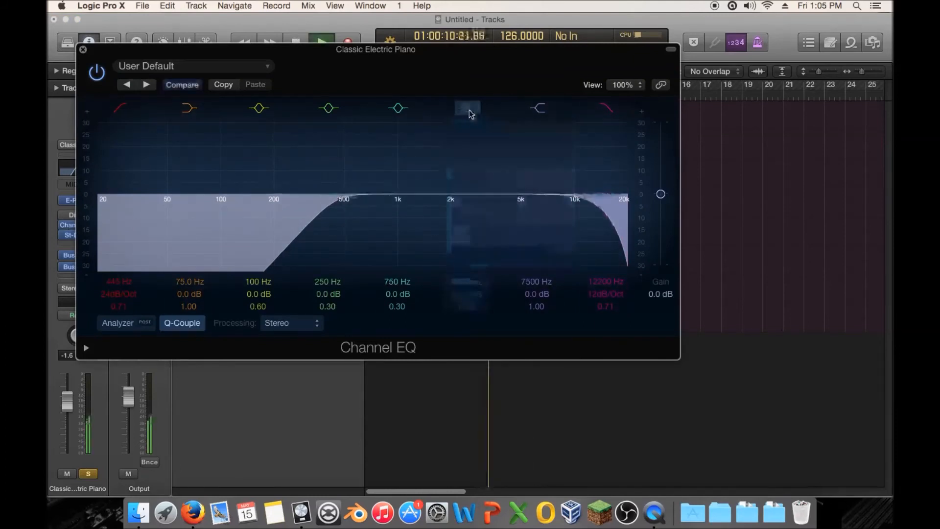
drag(469, 112, 510, 171)
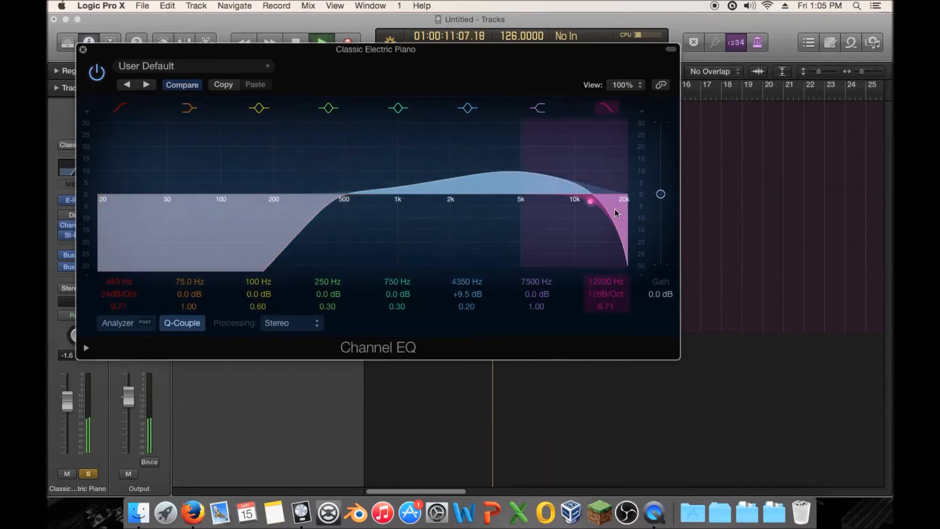
Toggle the 12200 Hz high cut off and back on, then close the EQ window
click(605, 108)
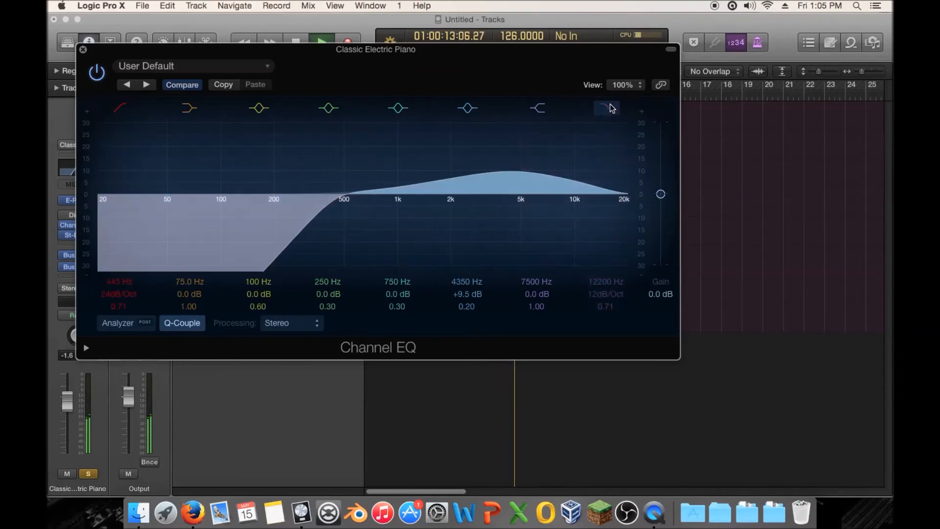
click(538, 108)
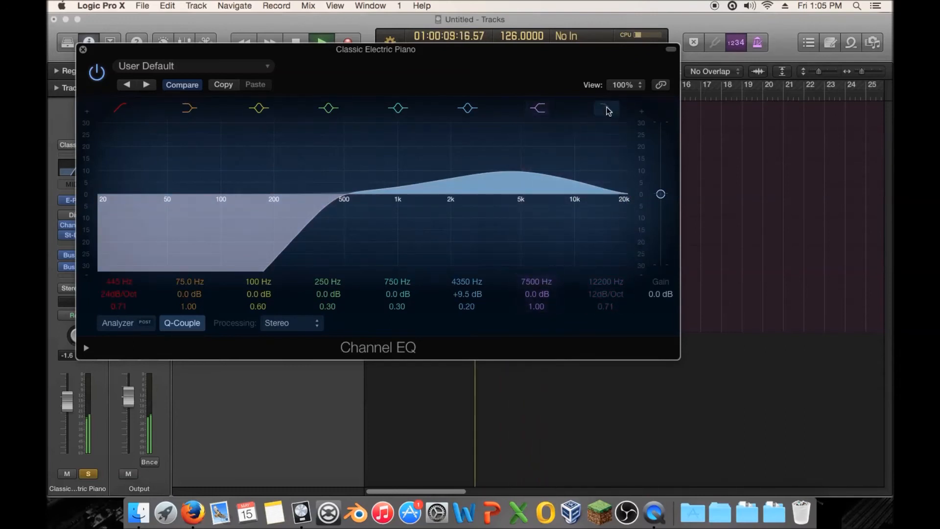
click(606, 109)
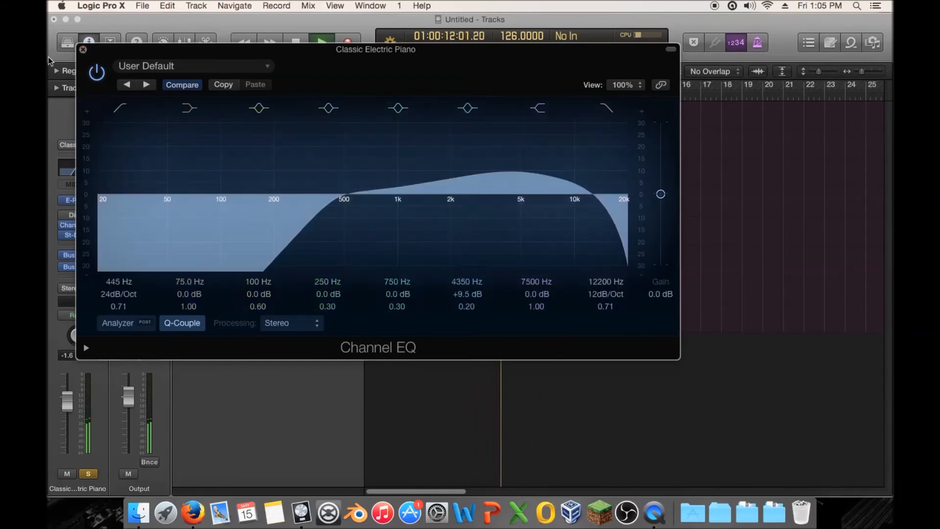
click(85, 50)
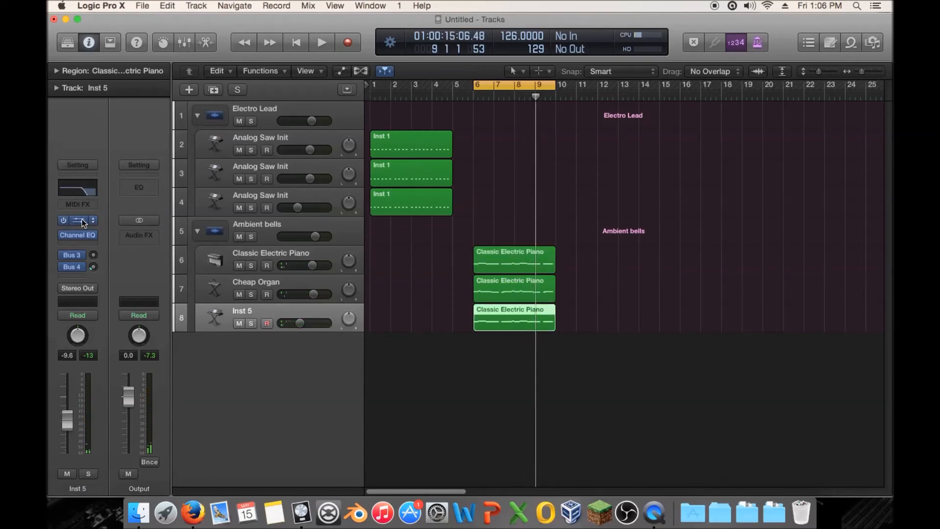
click(77, 220)
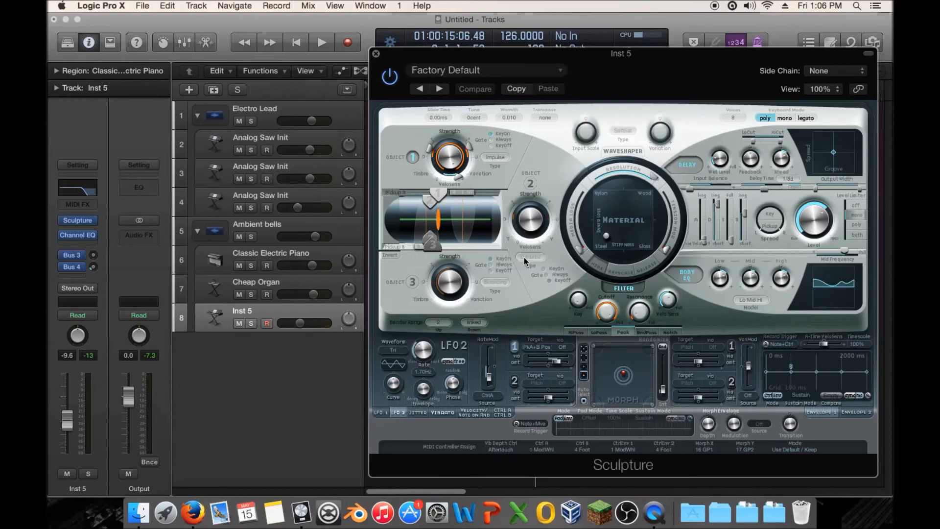
mouse_move(635, 171)
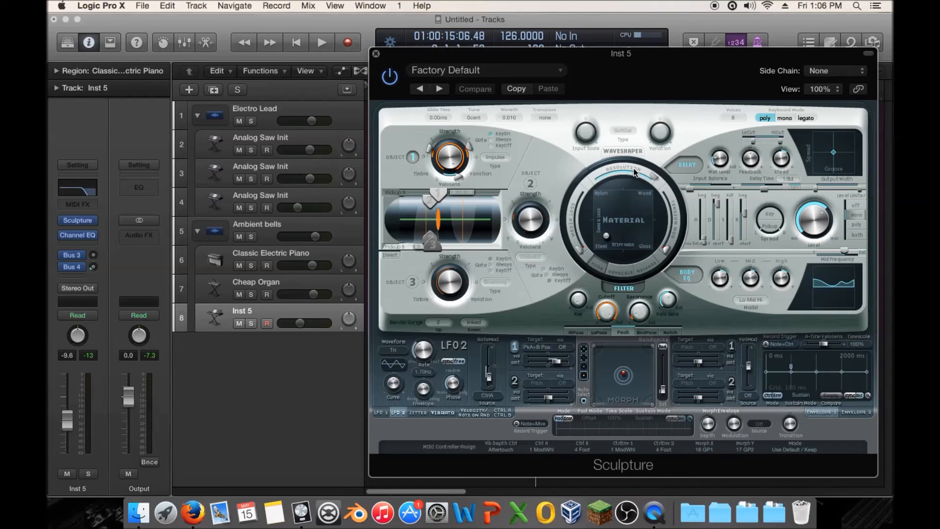
mouse_move(568, 215)
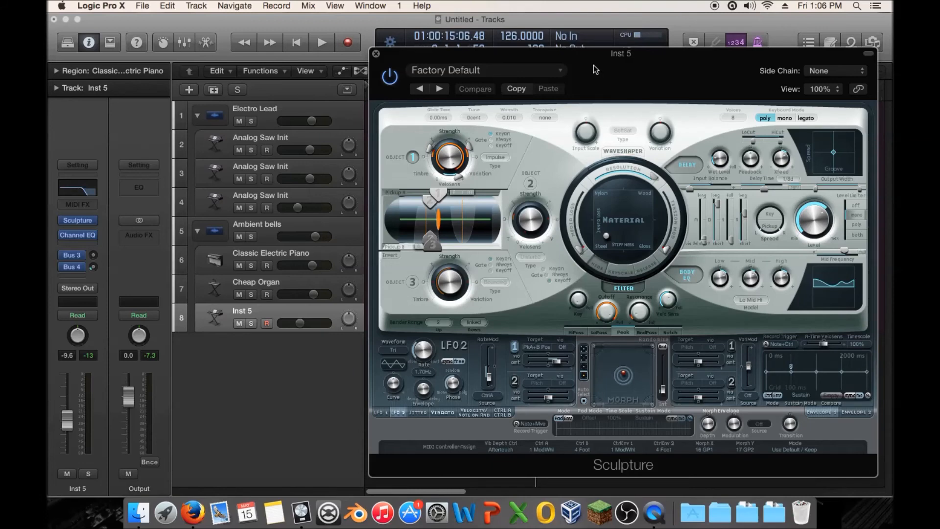
click(487, 71)
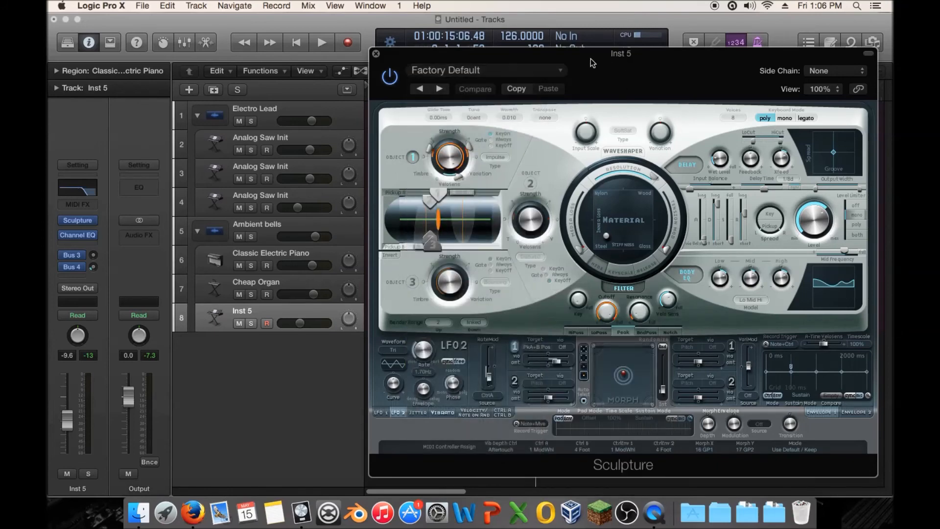
click(375, 54)
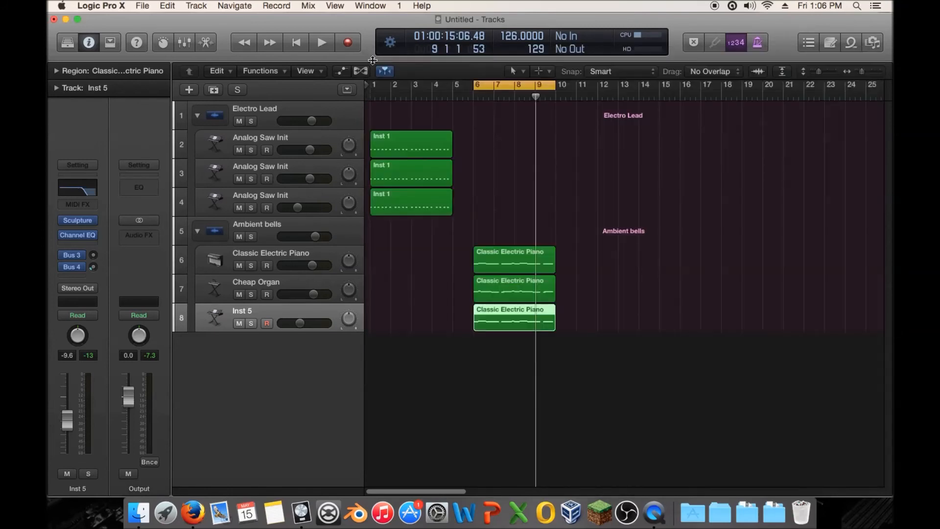
click(275, 282)
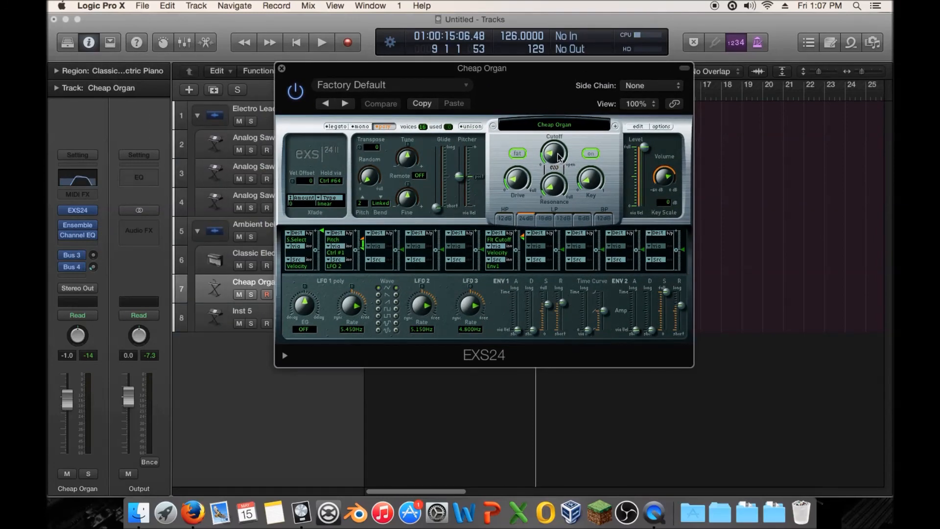
click(283, 67)
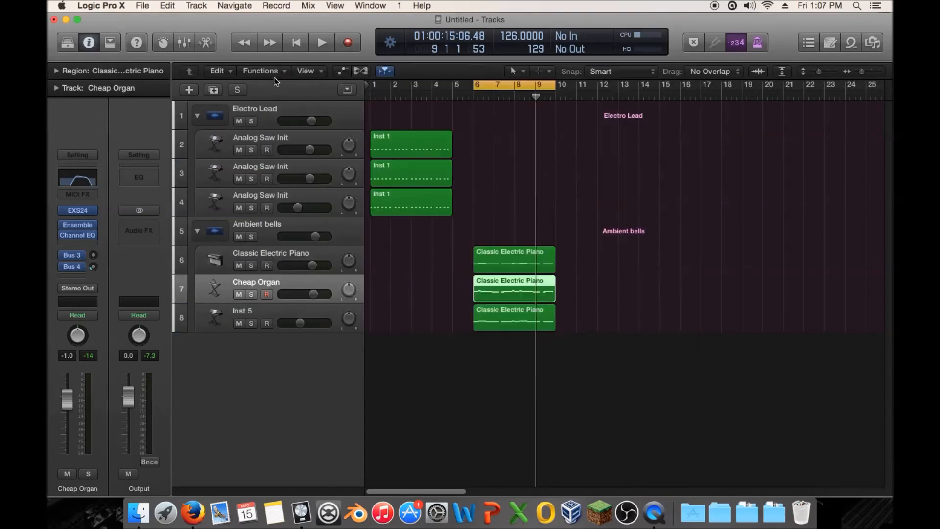
click(270, 253)
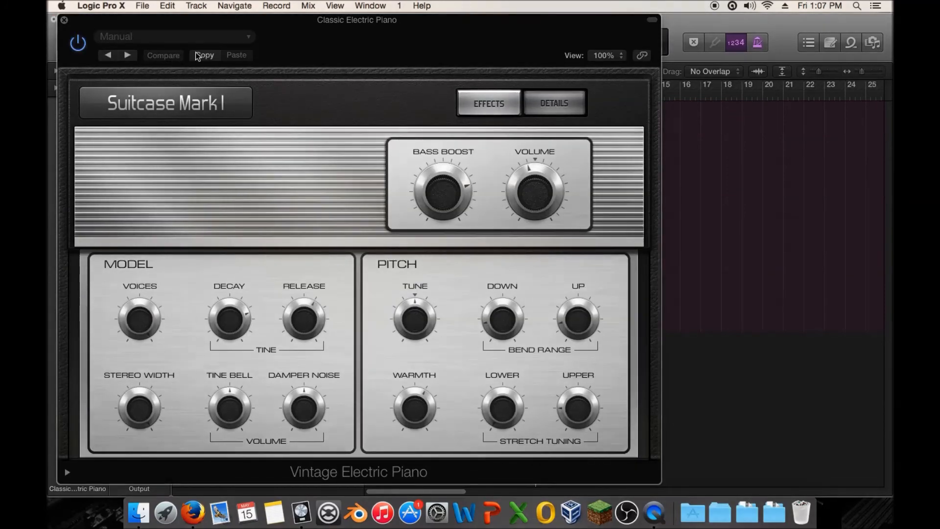
click(64, 22)
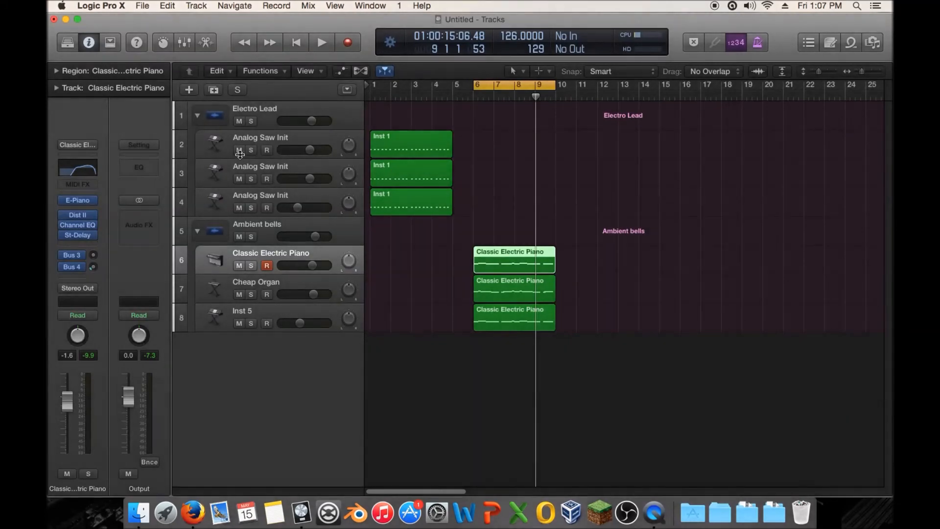
click(260, 195)
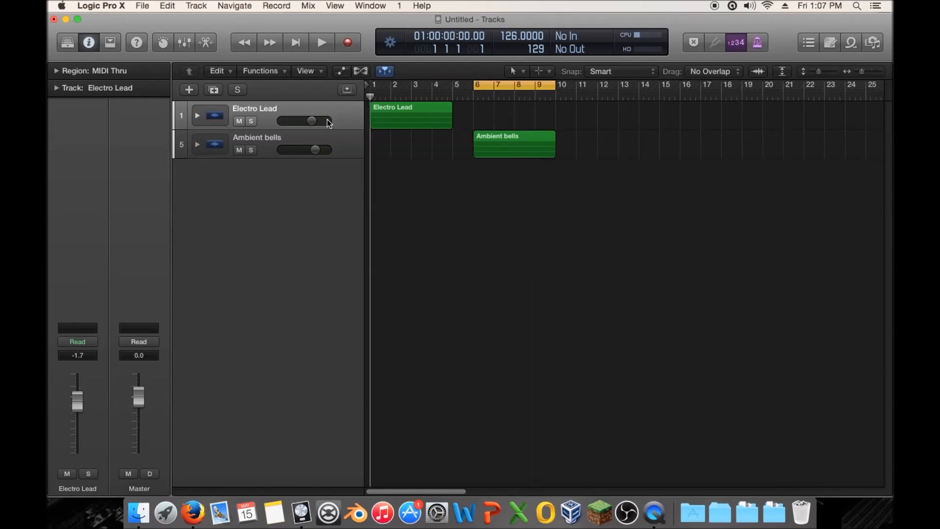
mouse_move(505, 84)
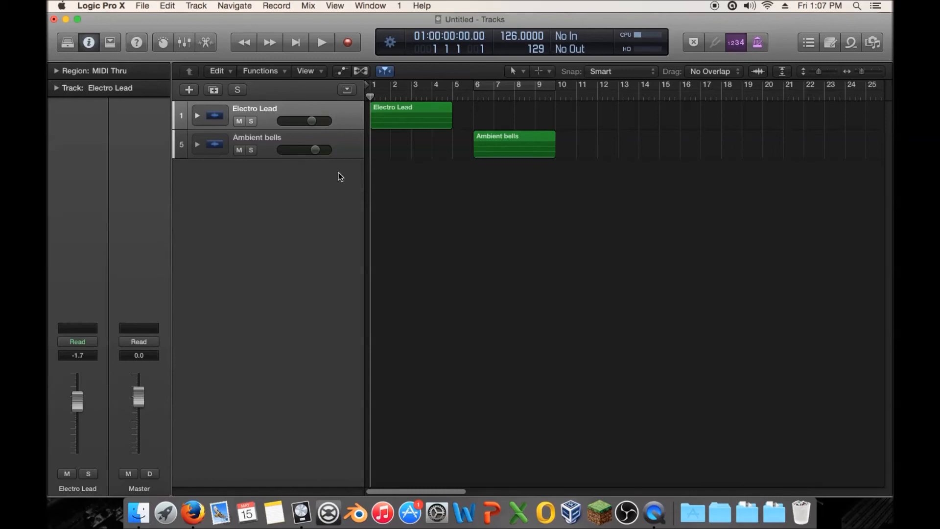
mouse_move(448, 213)
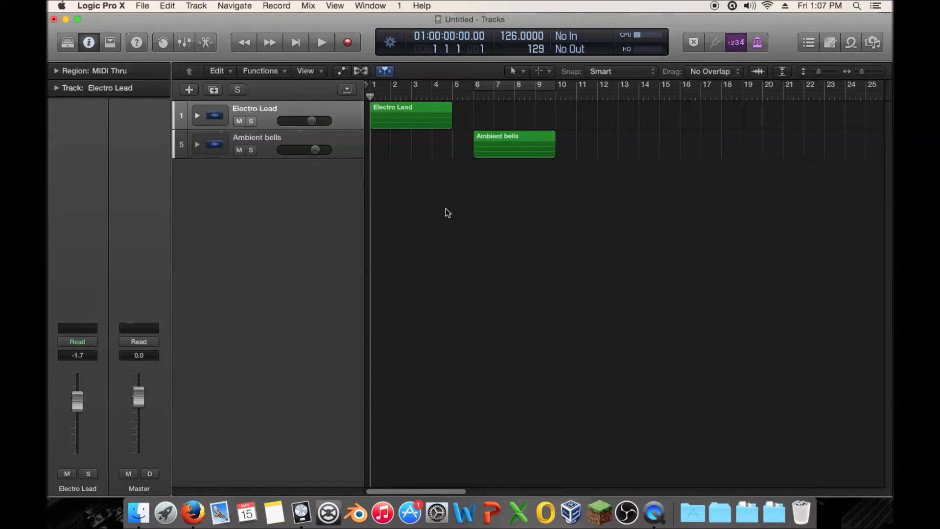
mouse_move(196, 141)
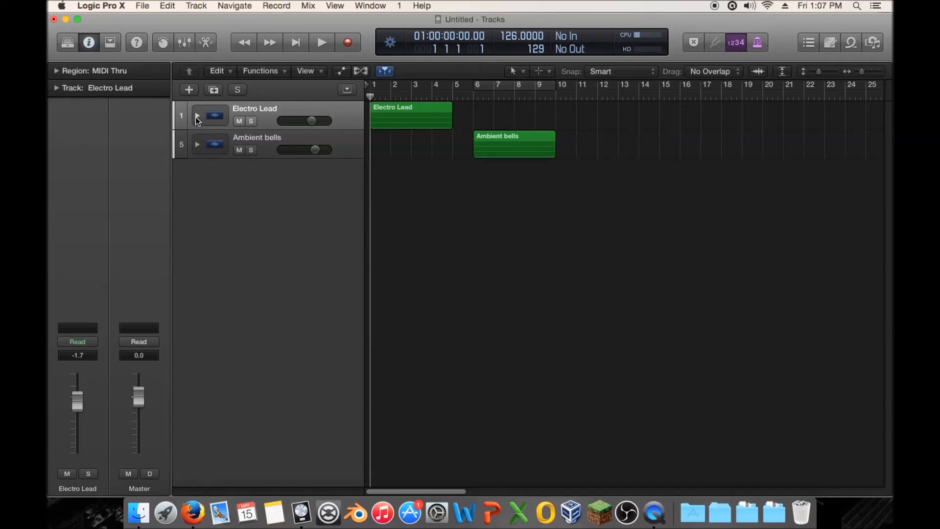
Expand both stacks, collapse them to summary regions, then select Electro Lead and expand again
click(198, 115)
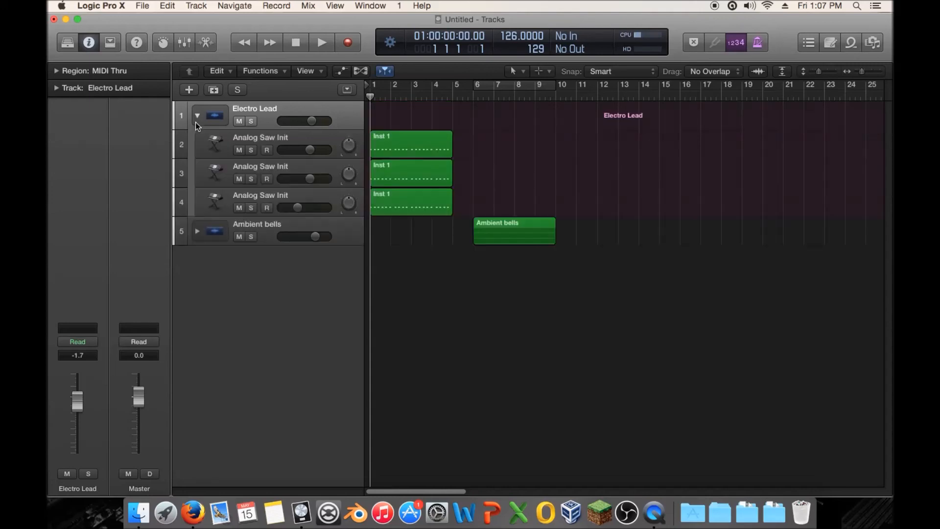
click(198, 231)
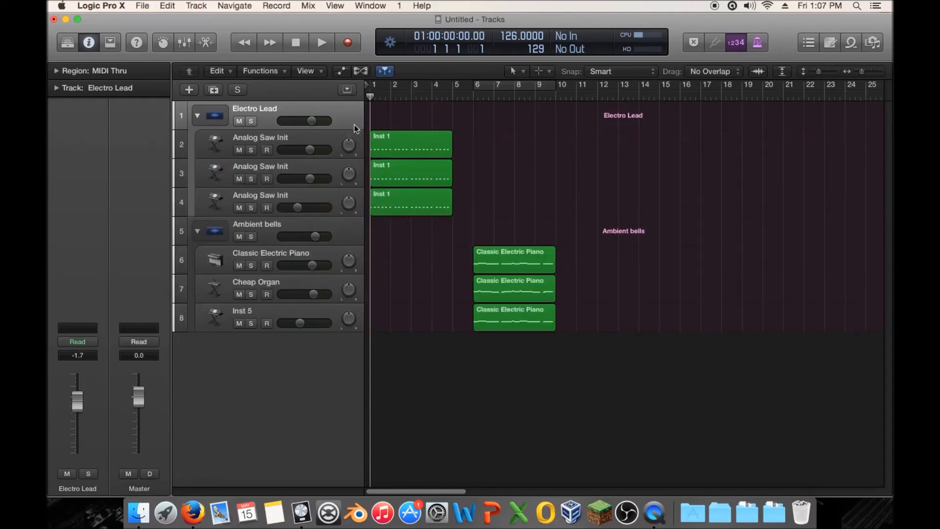
mouse_move(374, 110)
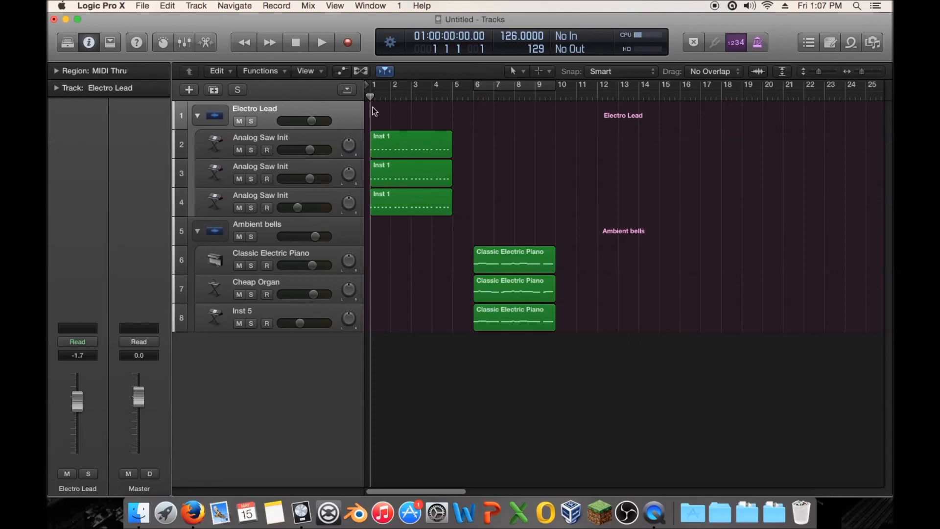
mouse_move(188, 106)
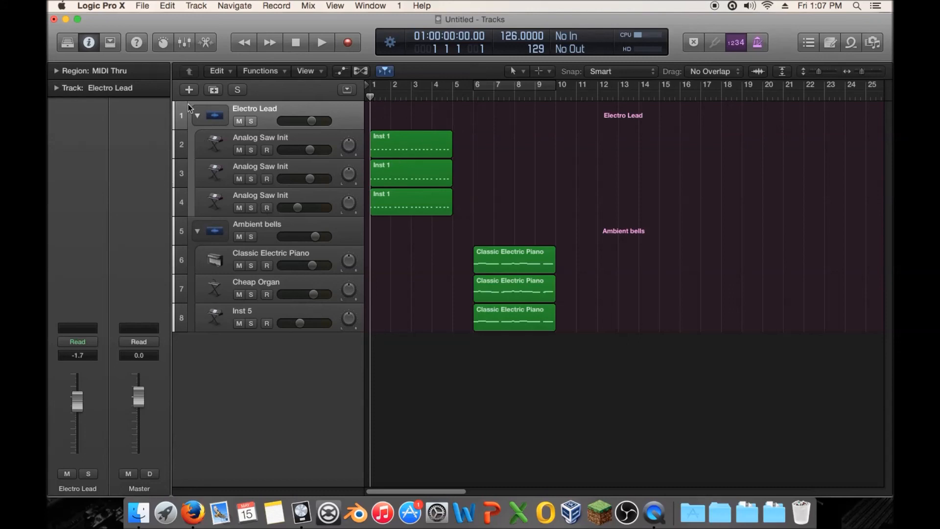
click(190, 107)
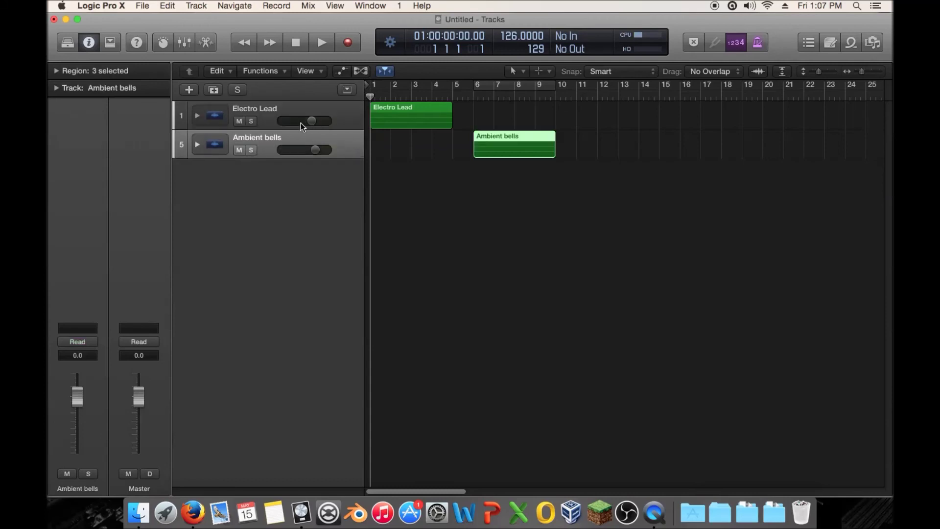
click(274, 115)
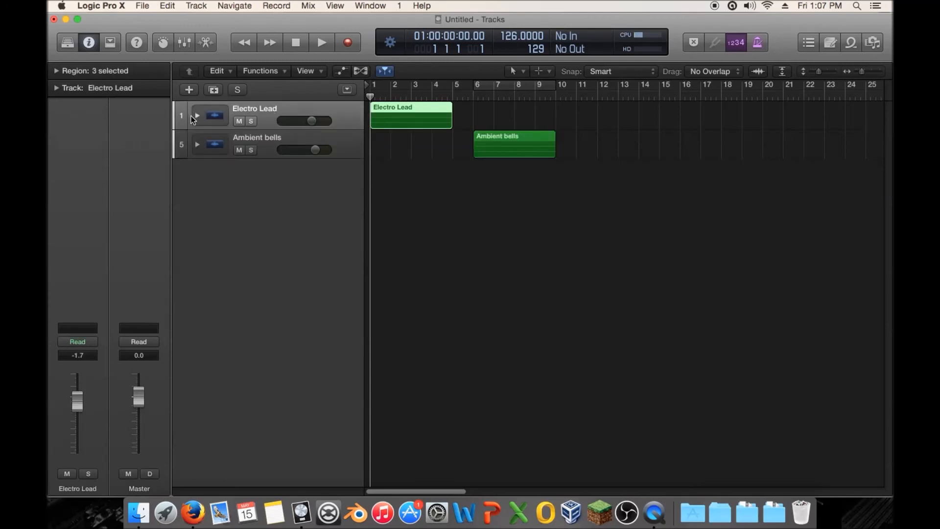
click(197, 116)
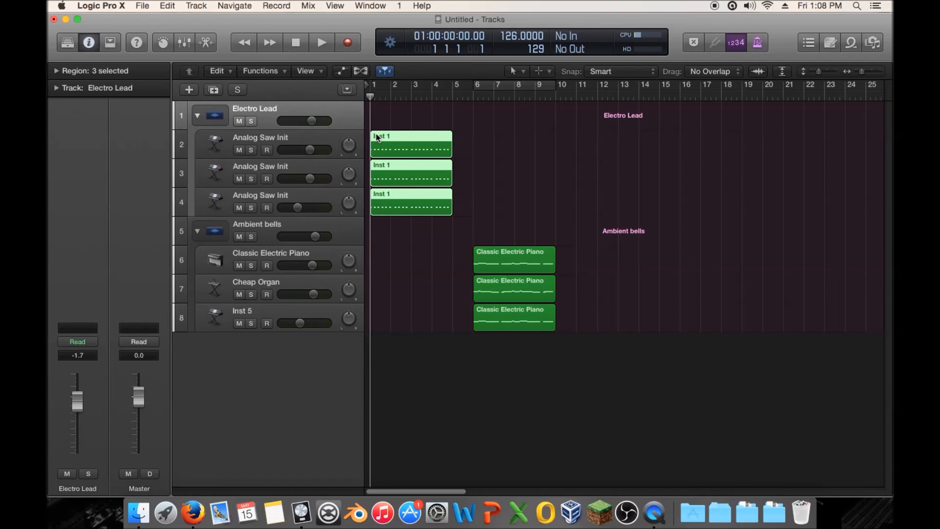
mouse_move(457, 162)
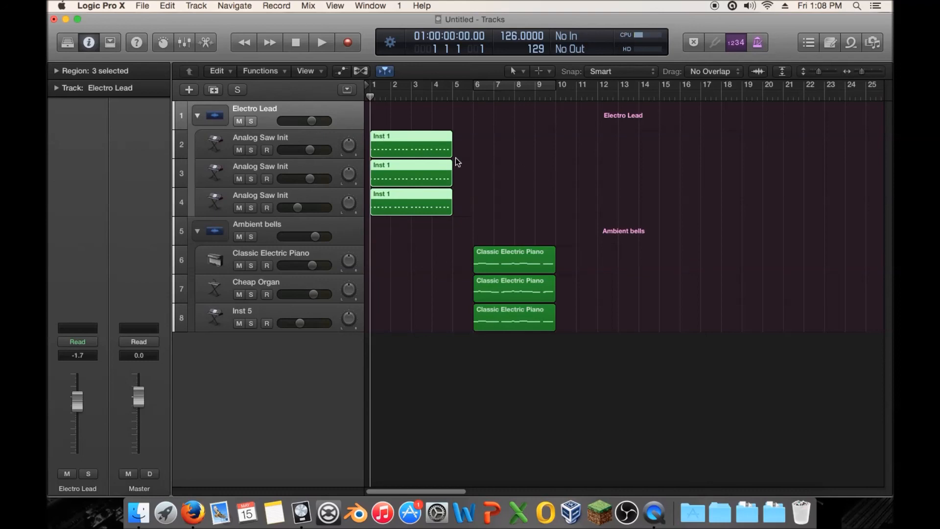
mouse_move(293, 156)
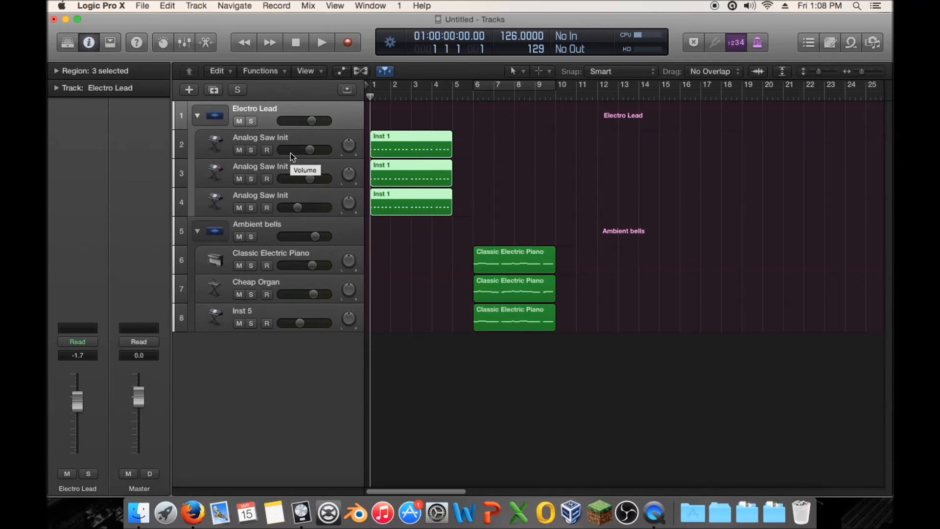
mouse_move(517, 141)
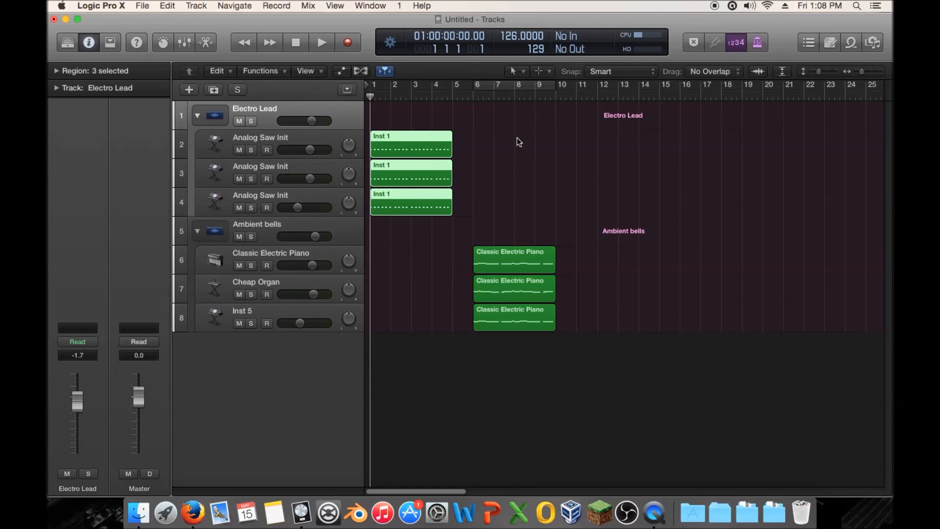
mouse_move(481, 153)
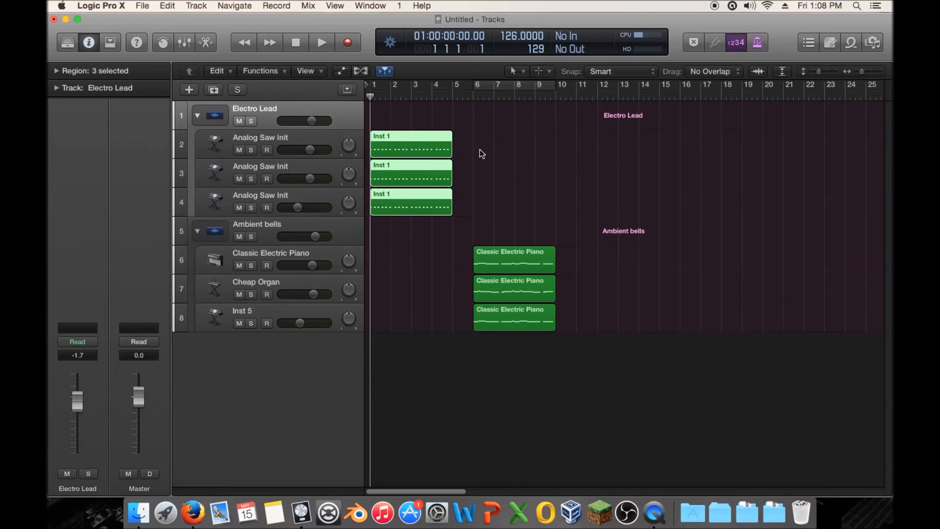
mouse_move(578, 174)
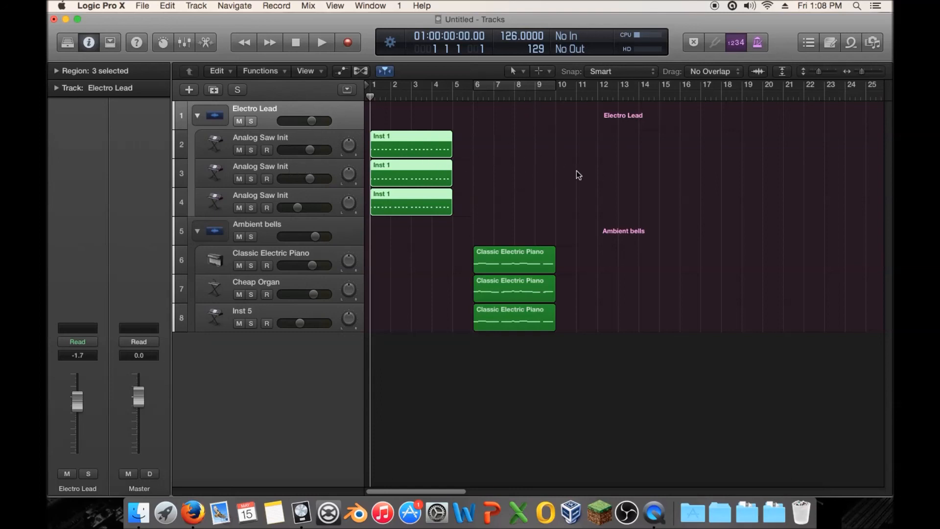
mouse_move(599, 162)
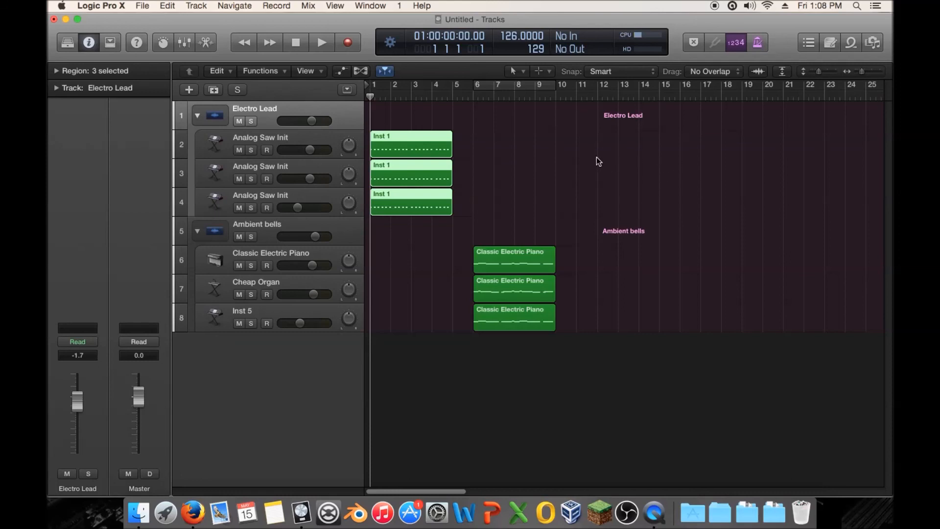
mouse_move(515, 183)
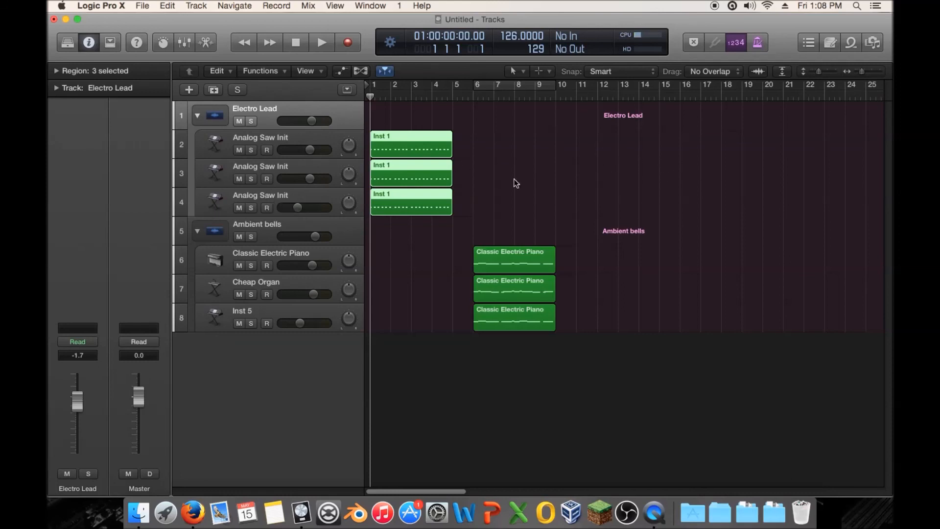
mouse_move(517, 164)
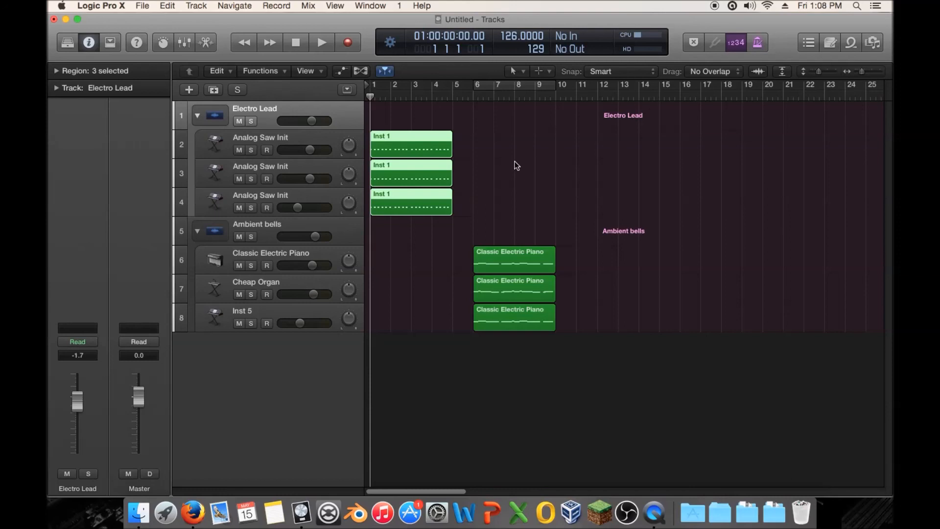
mouse_move(555, 136)
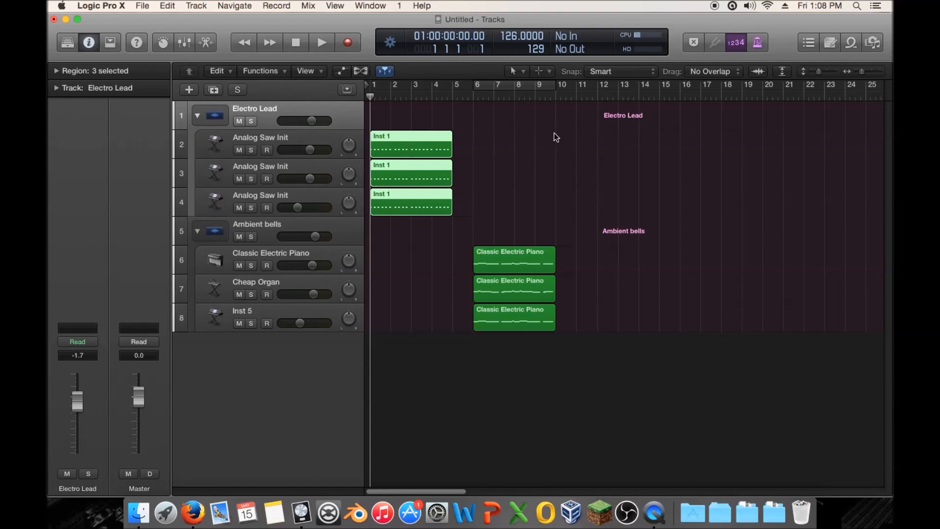
mouse_move(682, 111)
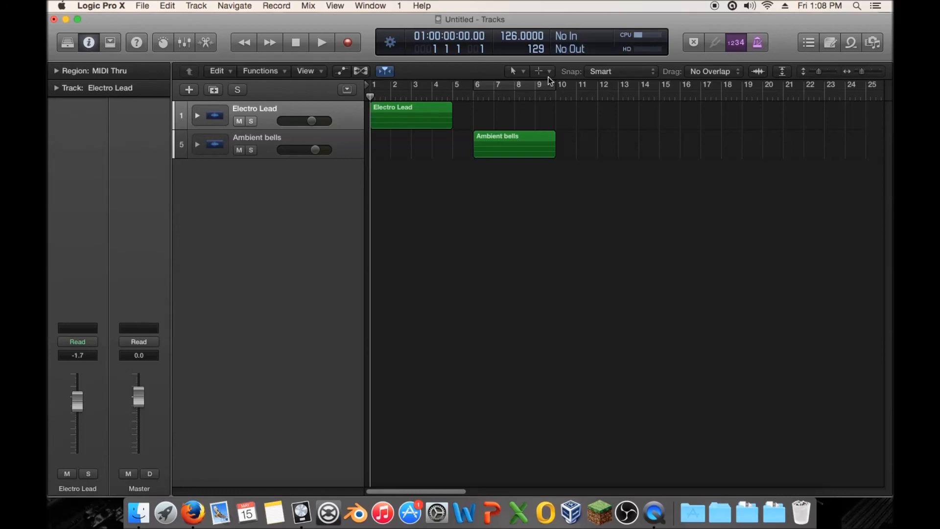
Move the playhead to bar 6, expand Ambient bells and audition its layers
click(471, 93)
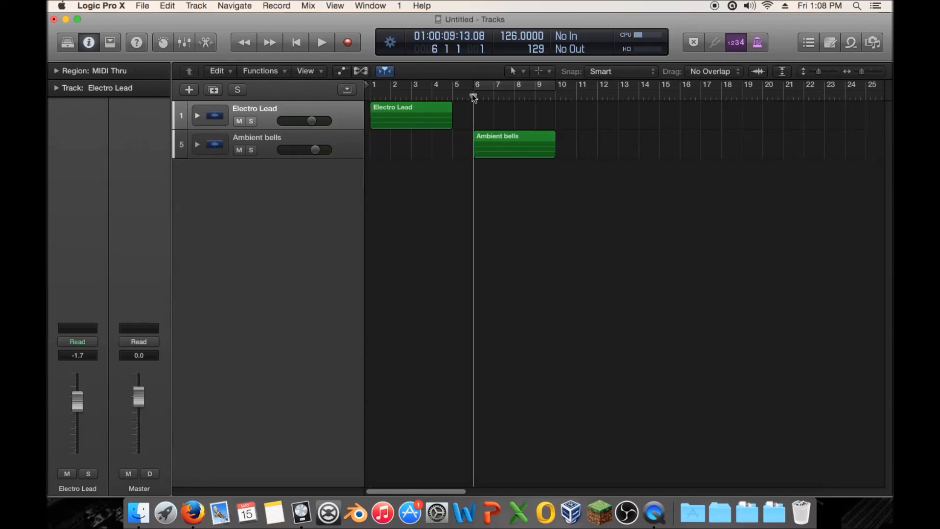
click(197, 143)
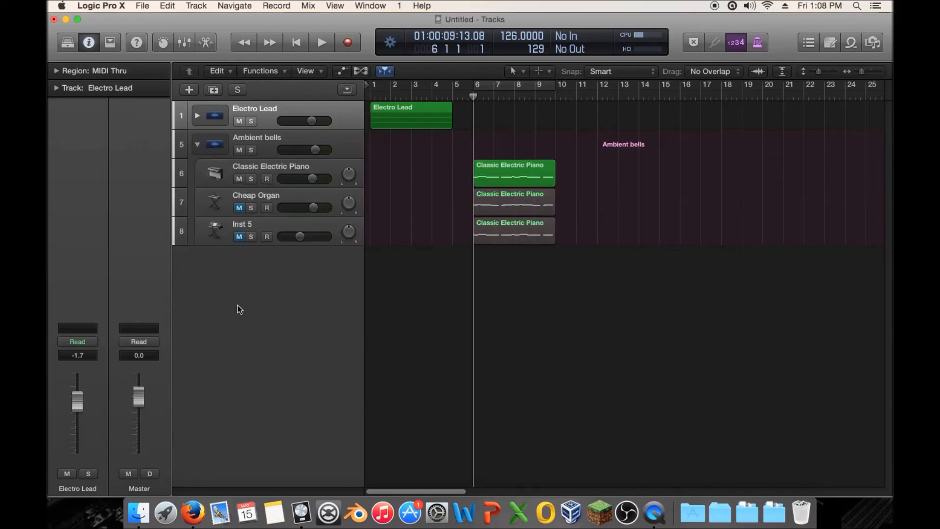
click(320, 42)
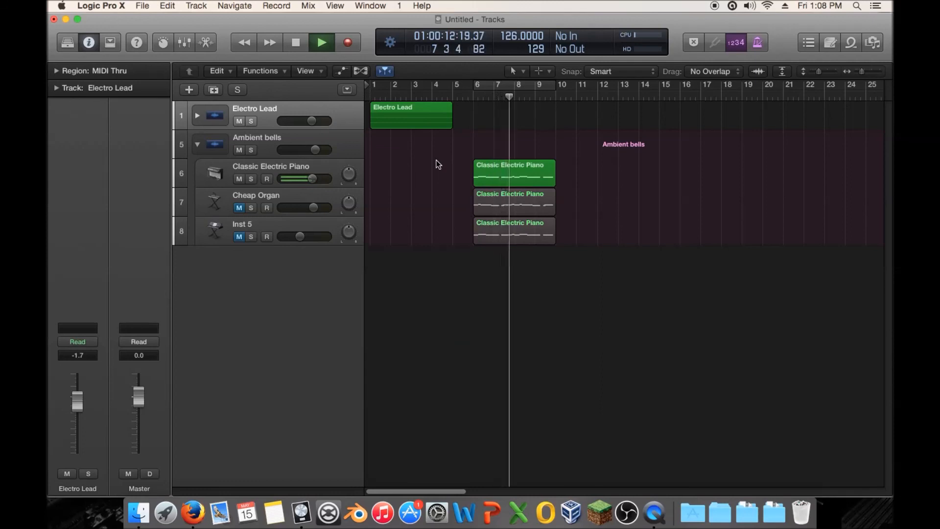
click(321, 43)
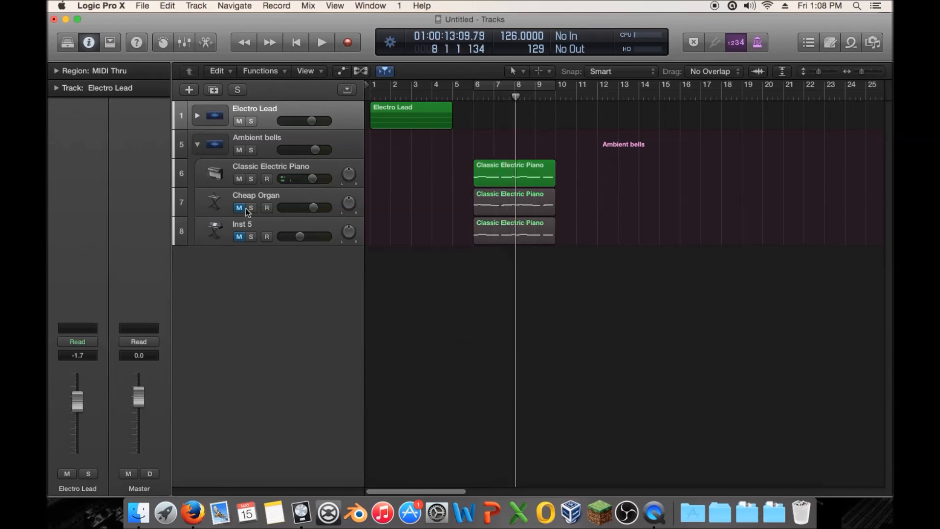
Unmute the Cheap Organ and Inst 5 layers and play all three bells layers together
click(238, 208)
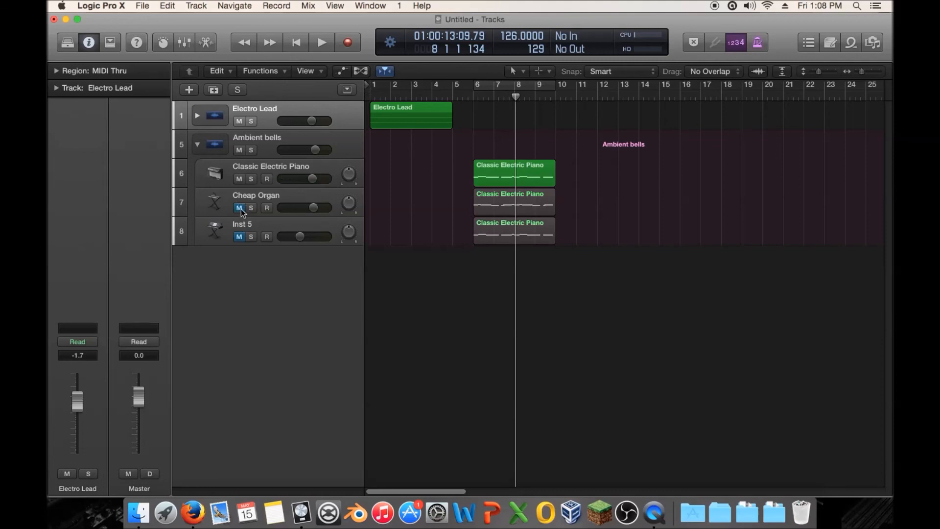
click(320, 43)
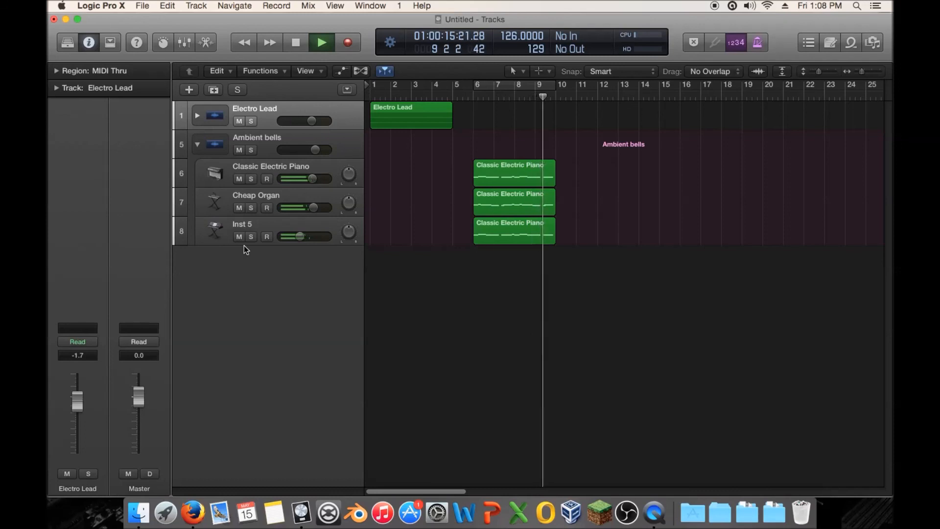
click(320, 42)
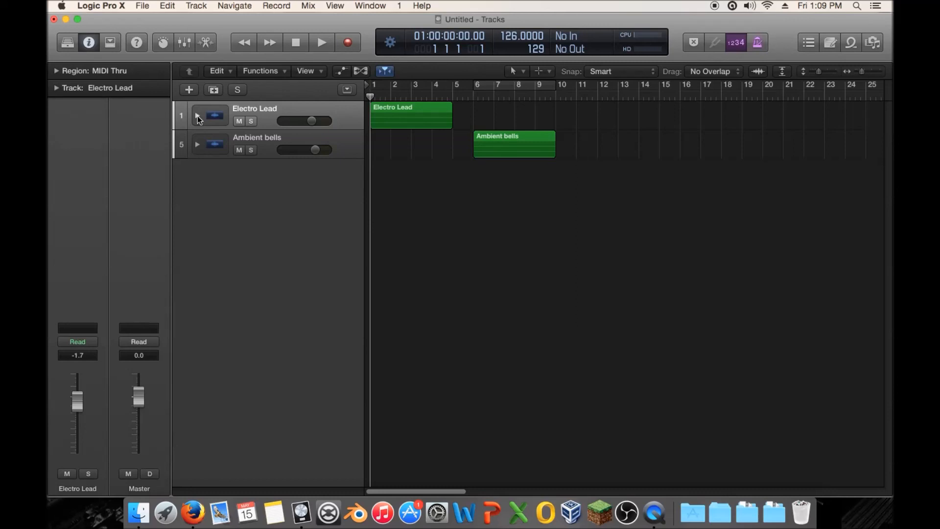
click(198, 116)
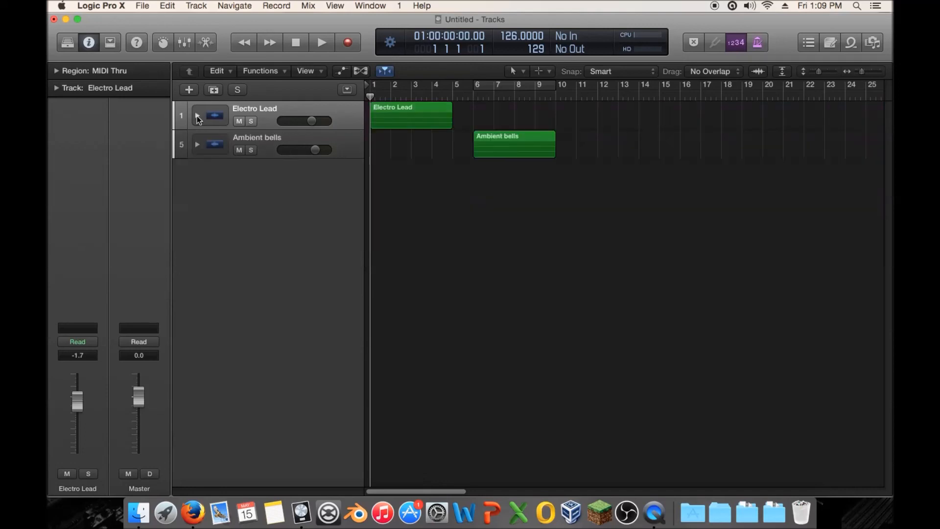
mouse_move(676, 325)
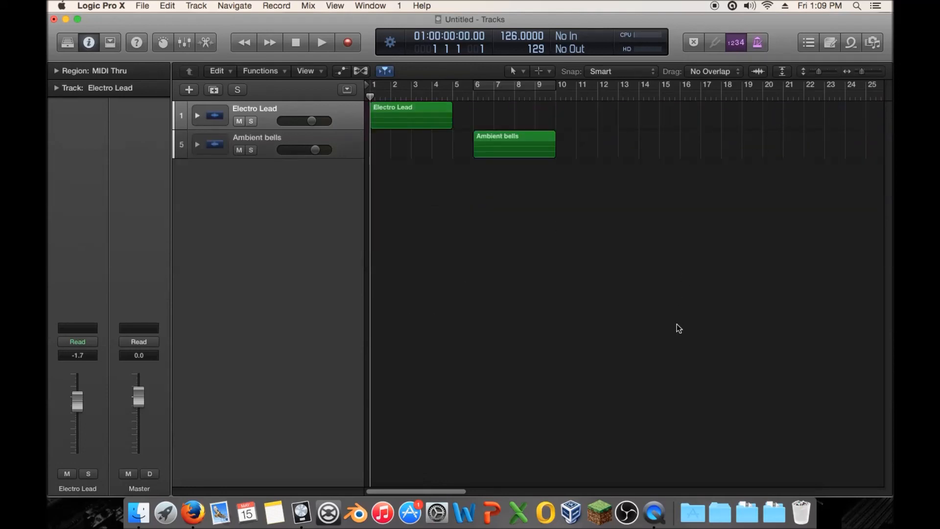
mouse_move(633, 171)
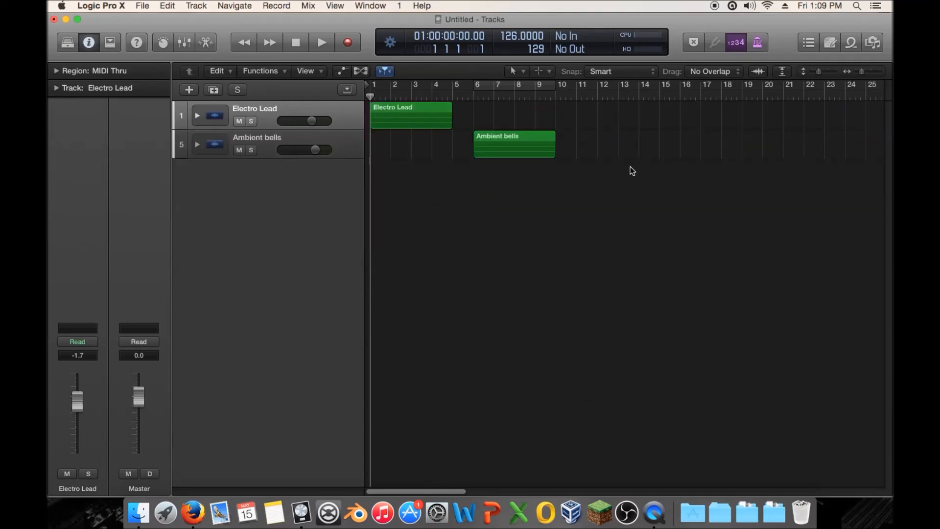
mouse_move(668, 306)
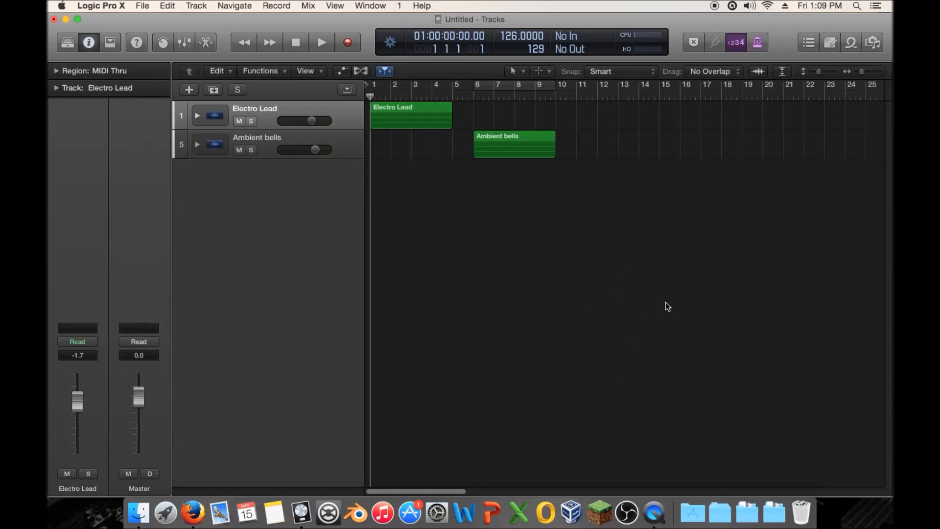
click(198, 116)
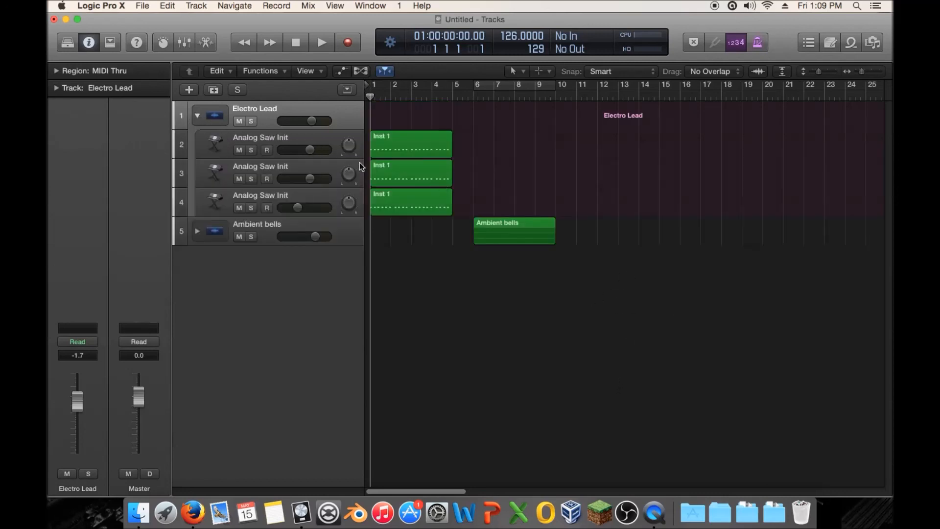
click(261, 173)
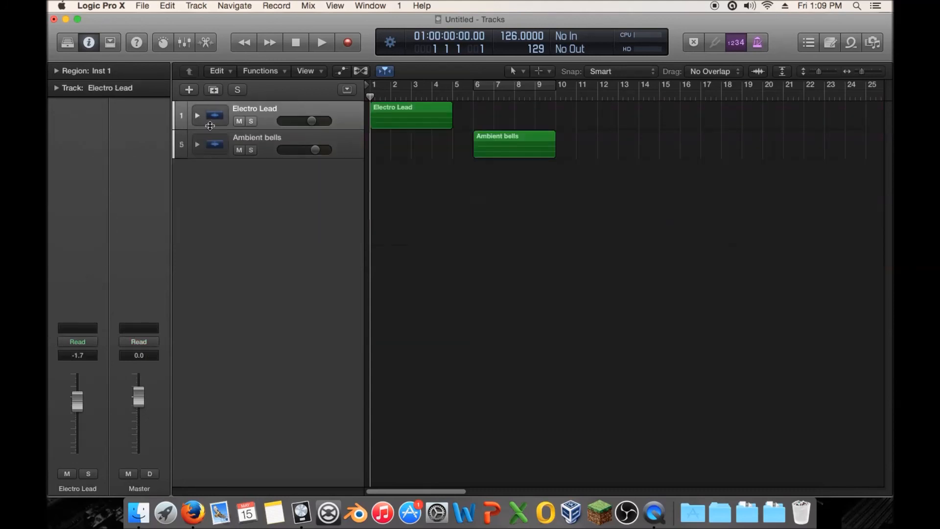
mouse_move(563, 241)
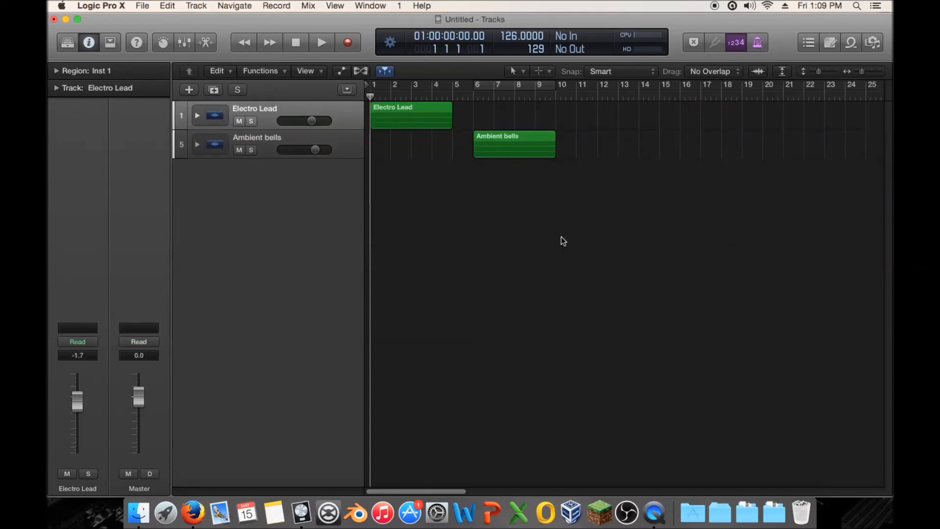
mouse_move(560, 215)
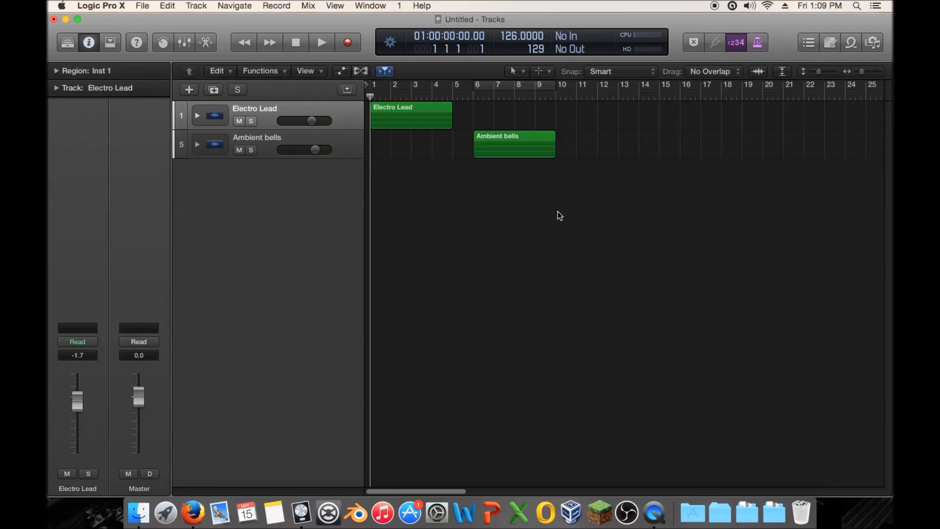
mouse_move(529, 143)
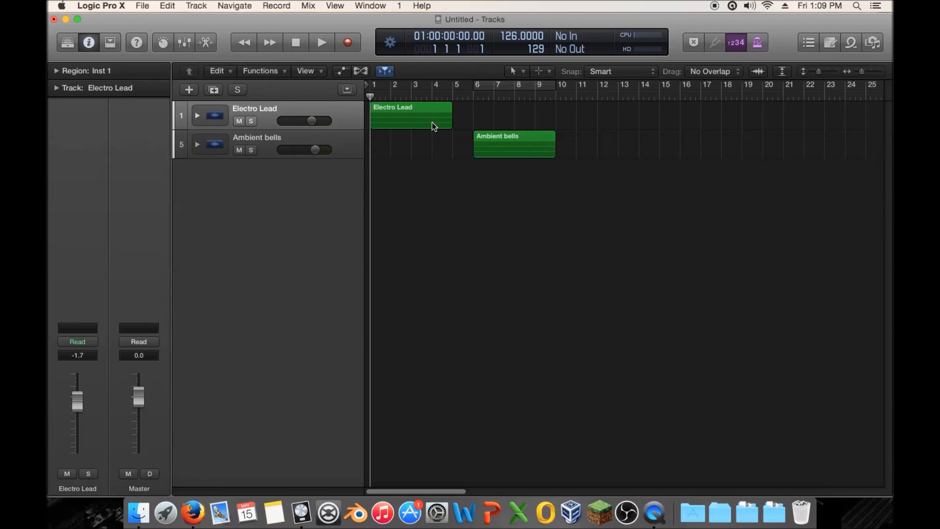
mouse_move(194, 125)
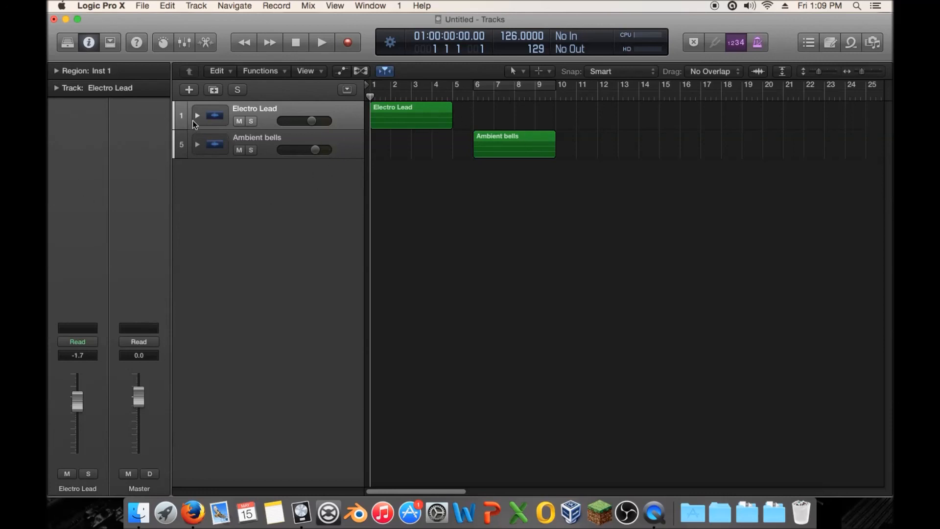
mouse_move(208, 121)
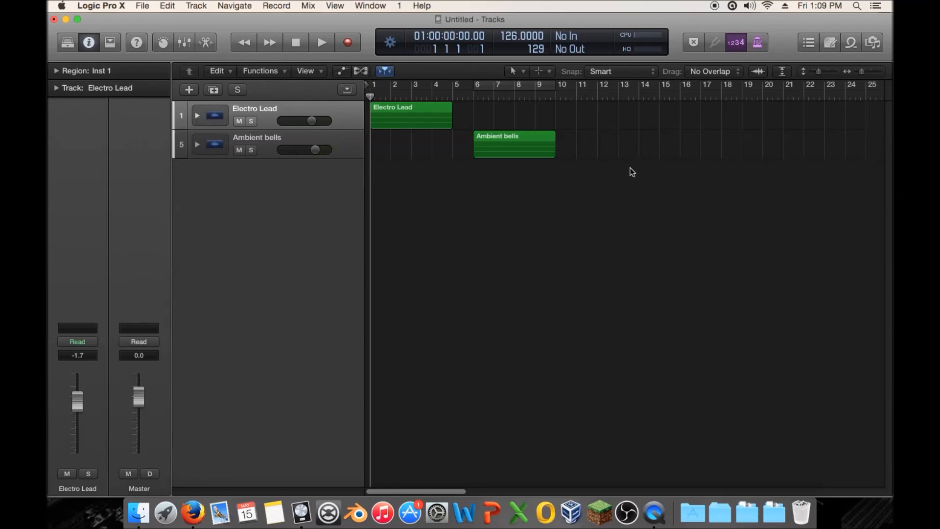
mouse_move(606, 159)
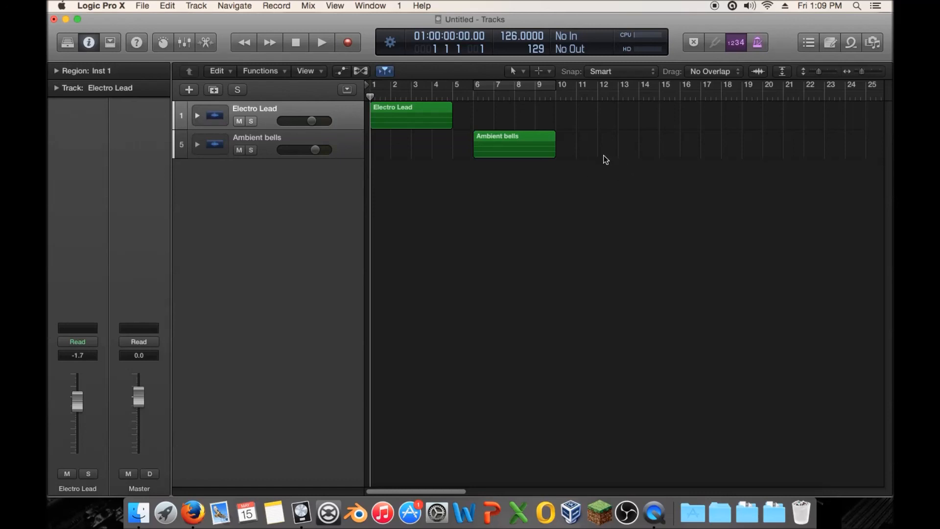